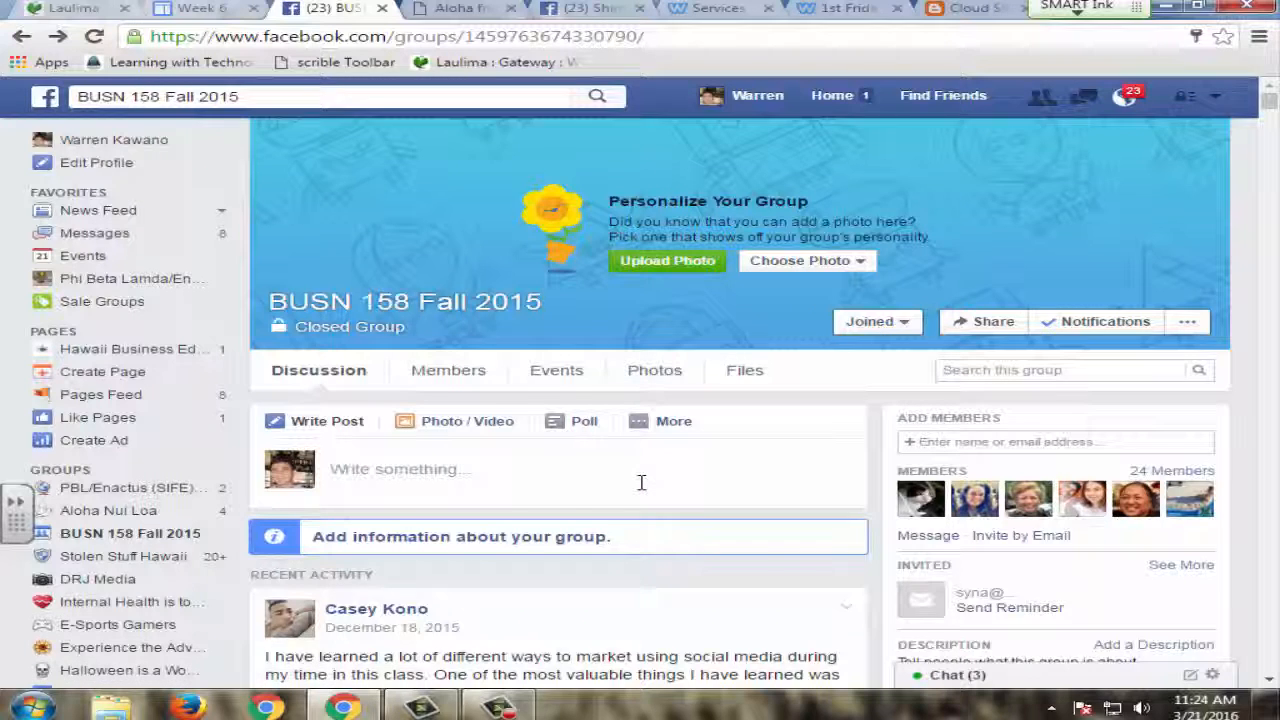
Scroll down through the BUSN 158 Fall 2015 Facebook group feed.
scroll("down", 3)
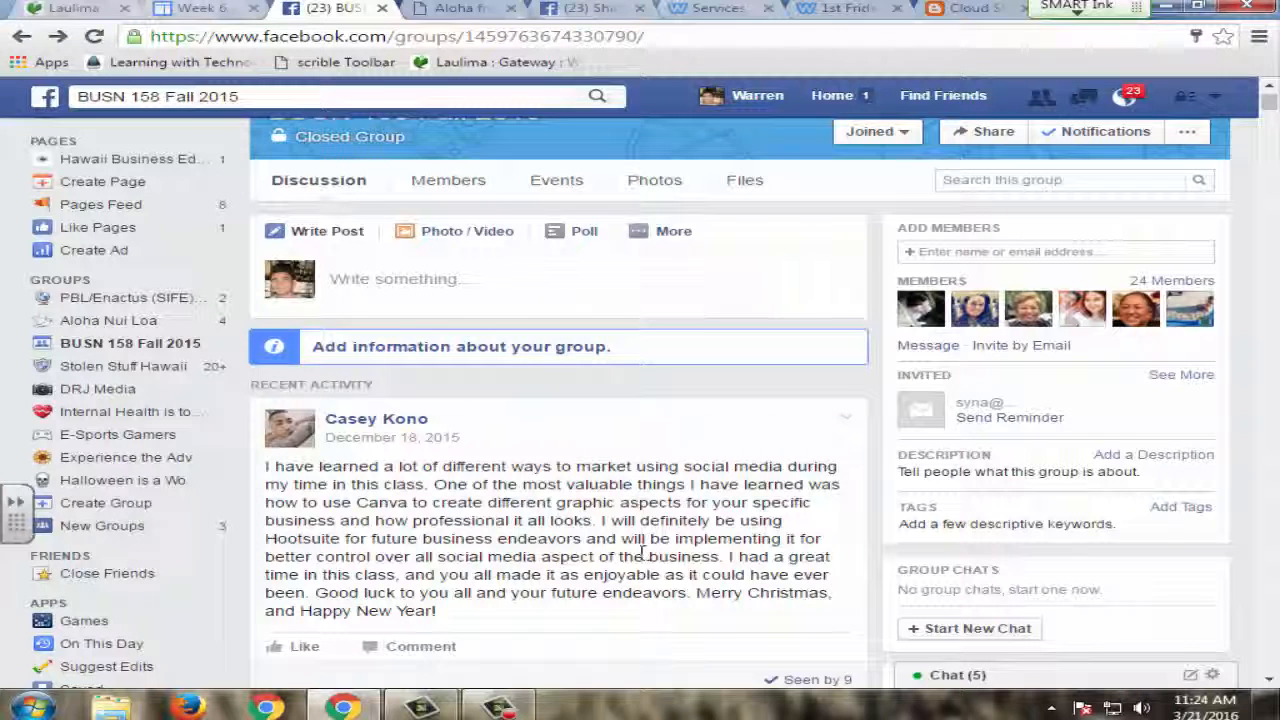
scroll("down", 3)
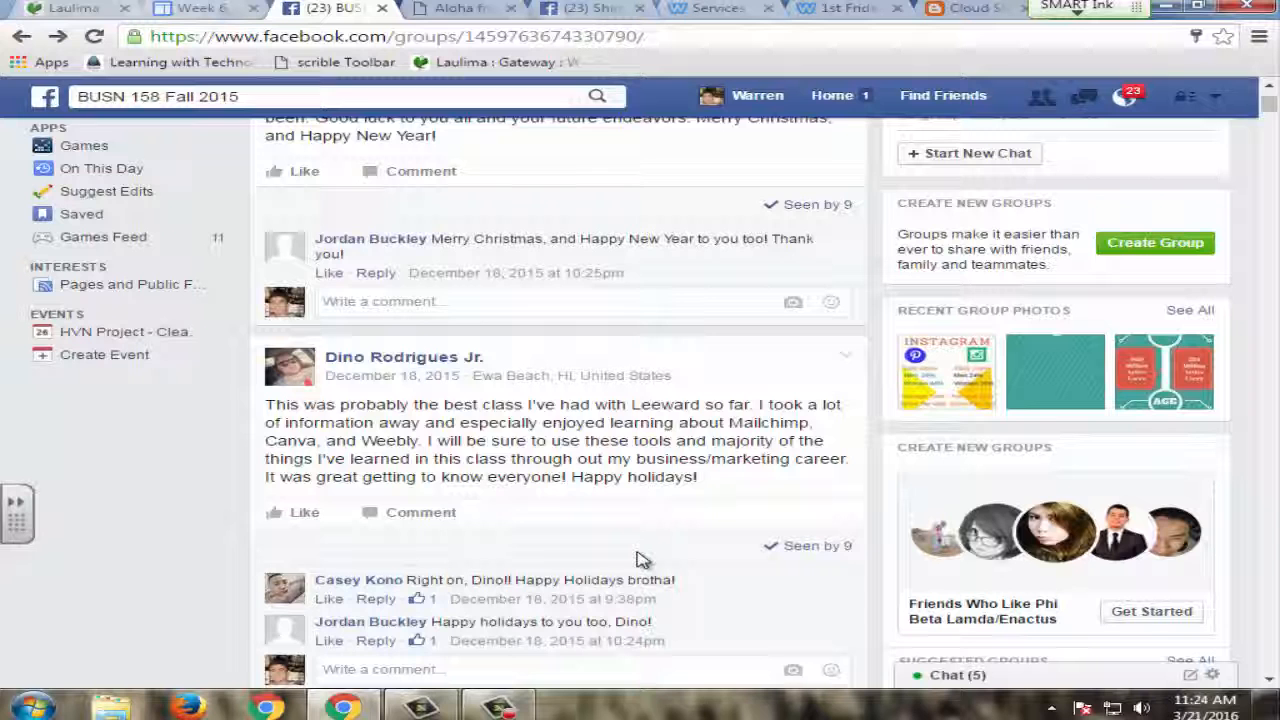
mouse_move(560, 490)
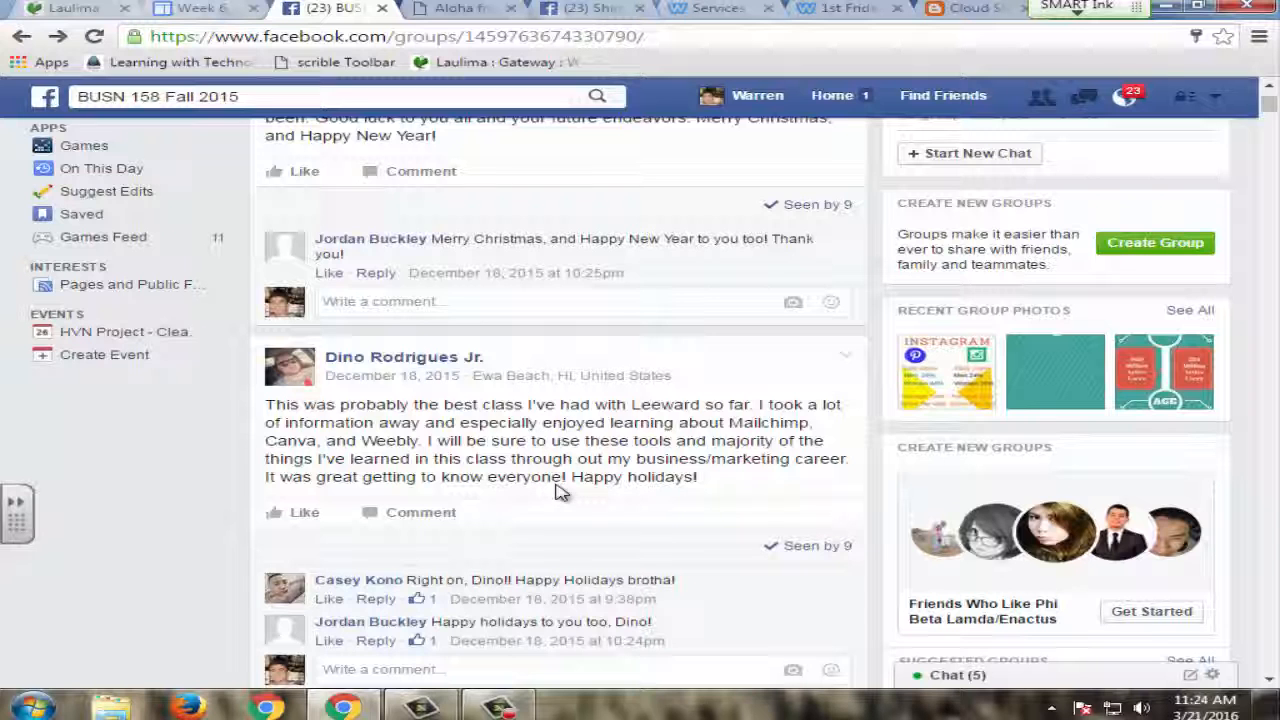
scroll("down", 3)
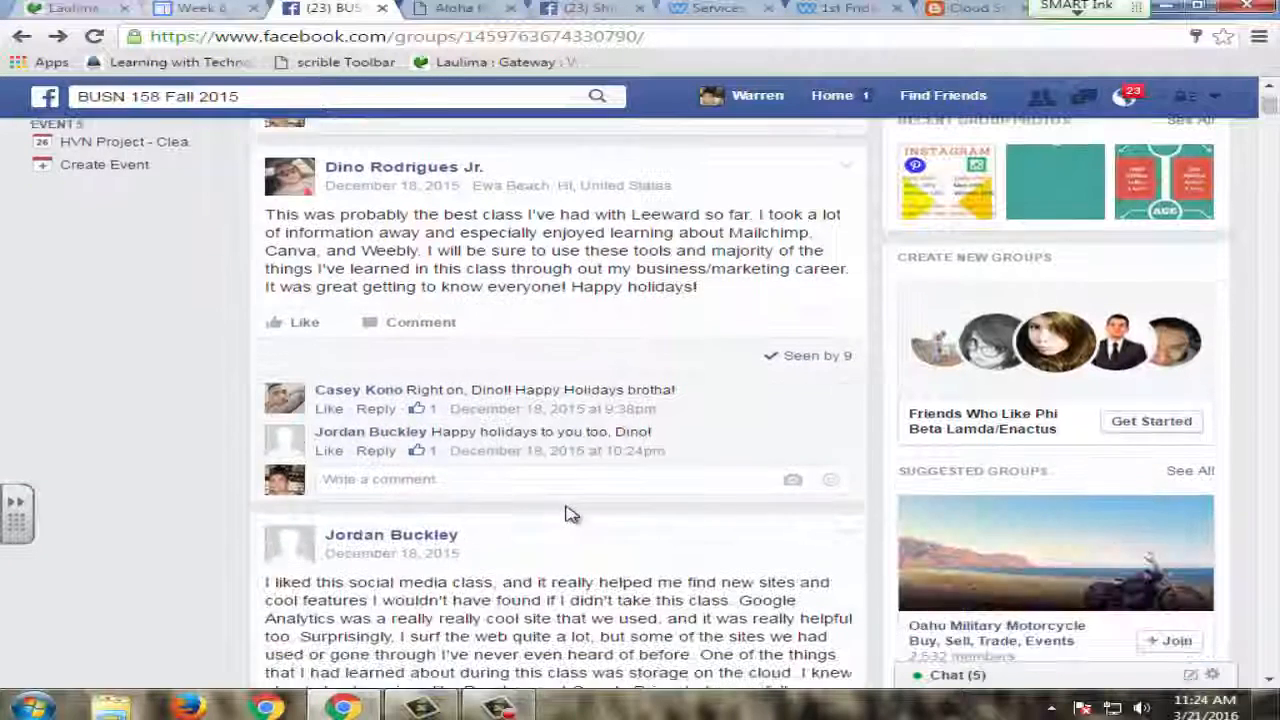
scroll("down", 3)
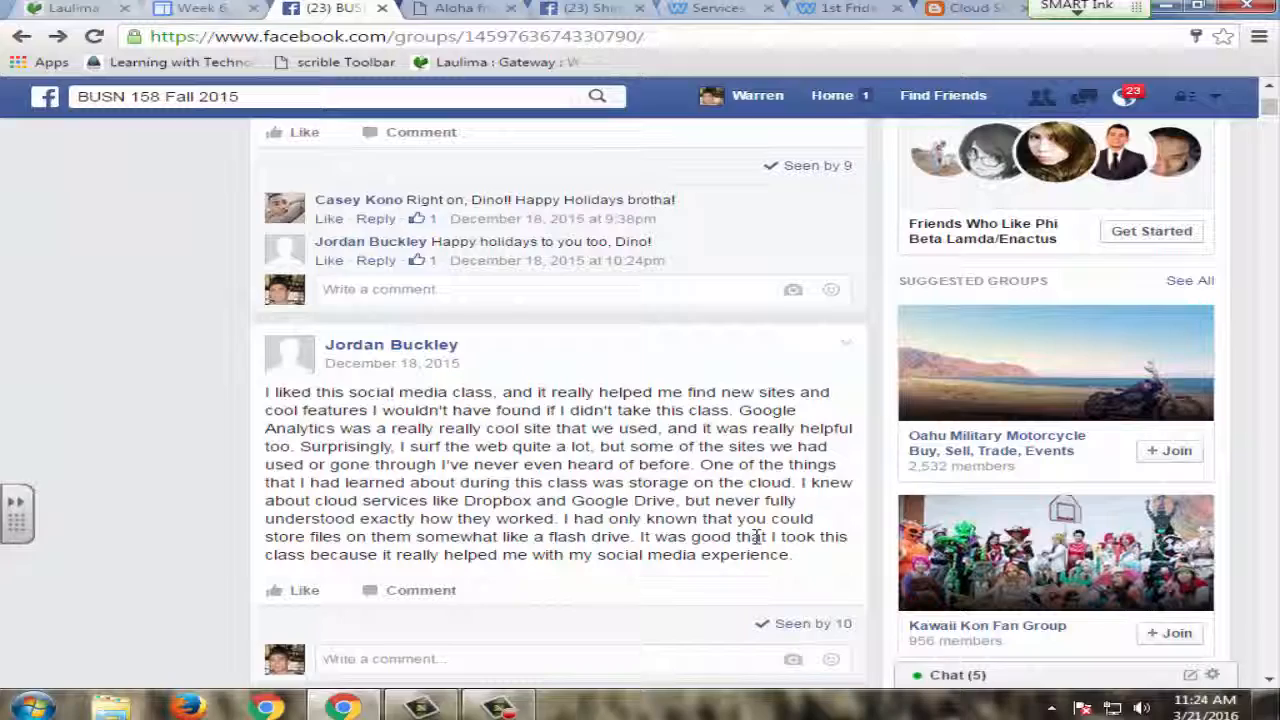
scroll("down", 3)
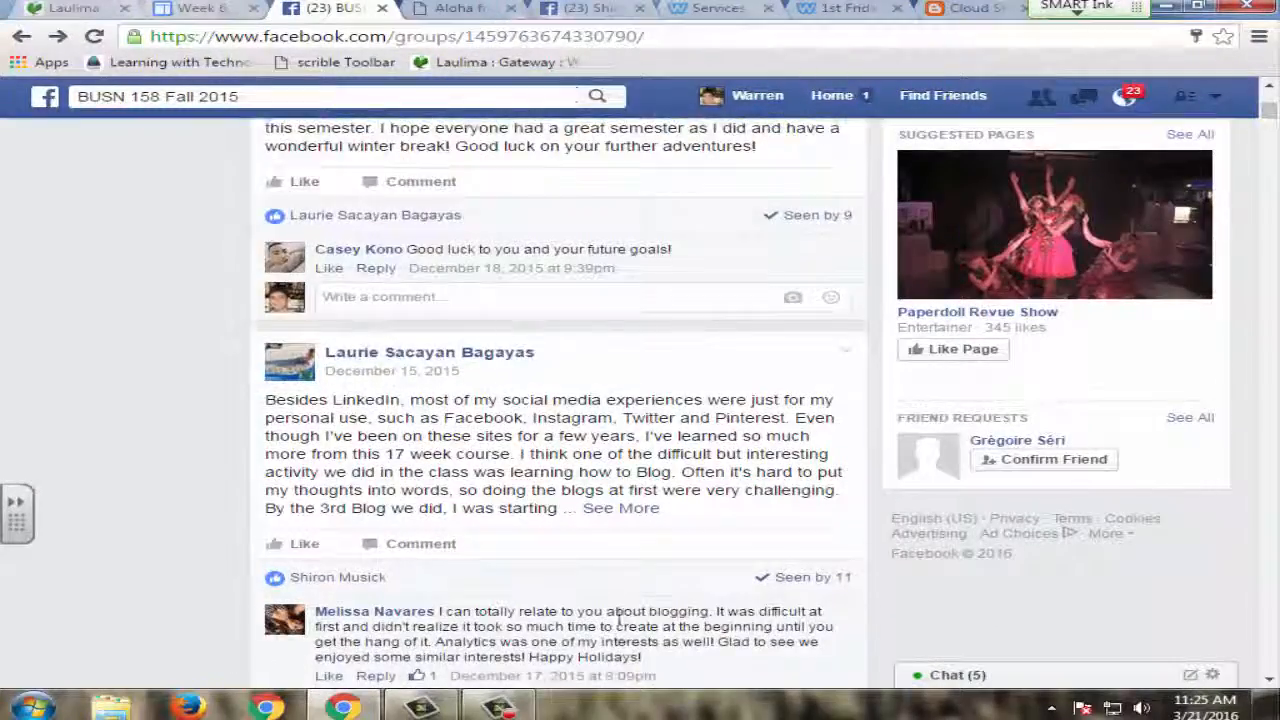
scroll("down", 3)
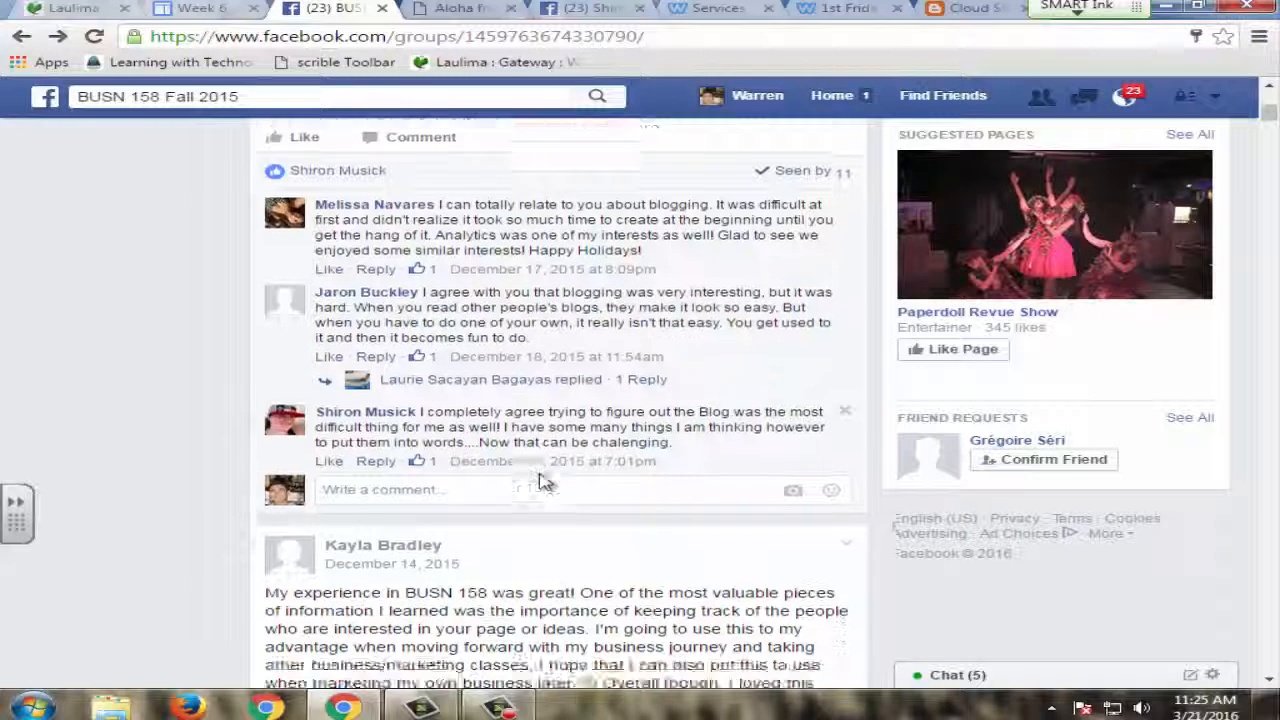
scroll("down", 3)
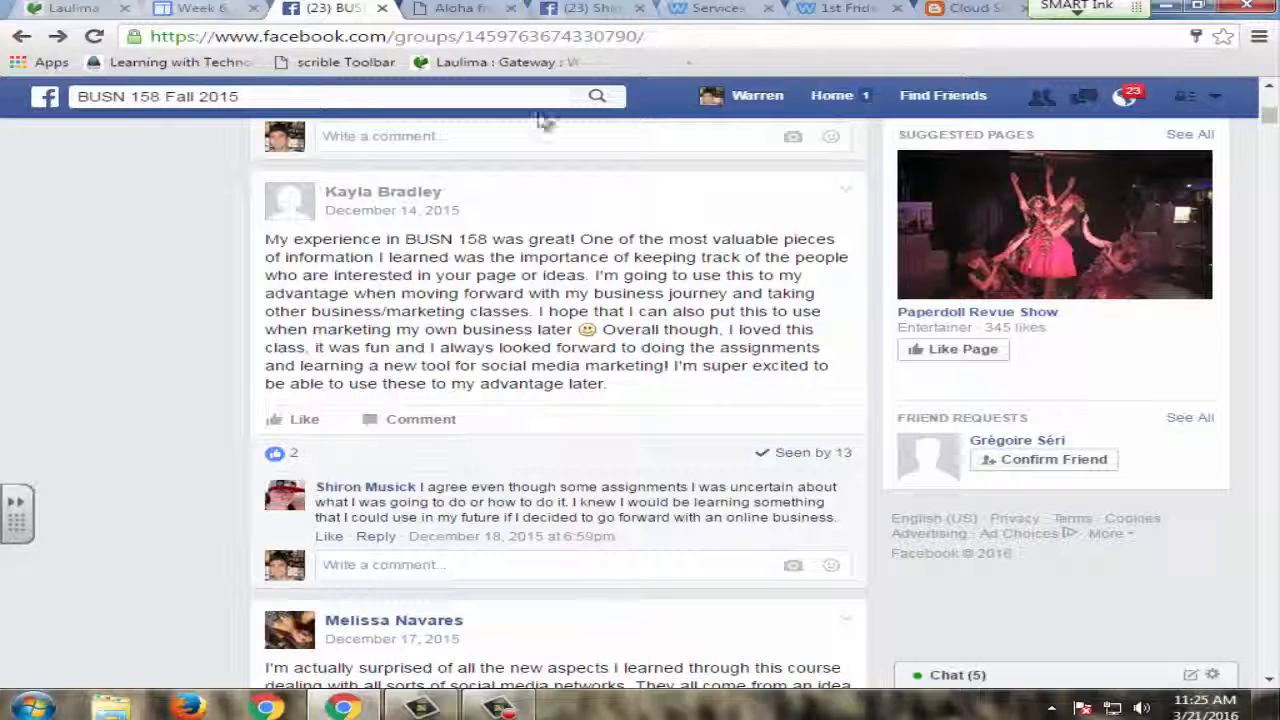
View the DRJ Media holiday email, LinkedIn-vs-Facebook infographic and DRJ pricing examples, returning to the group.
left_click(456, 8)
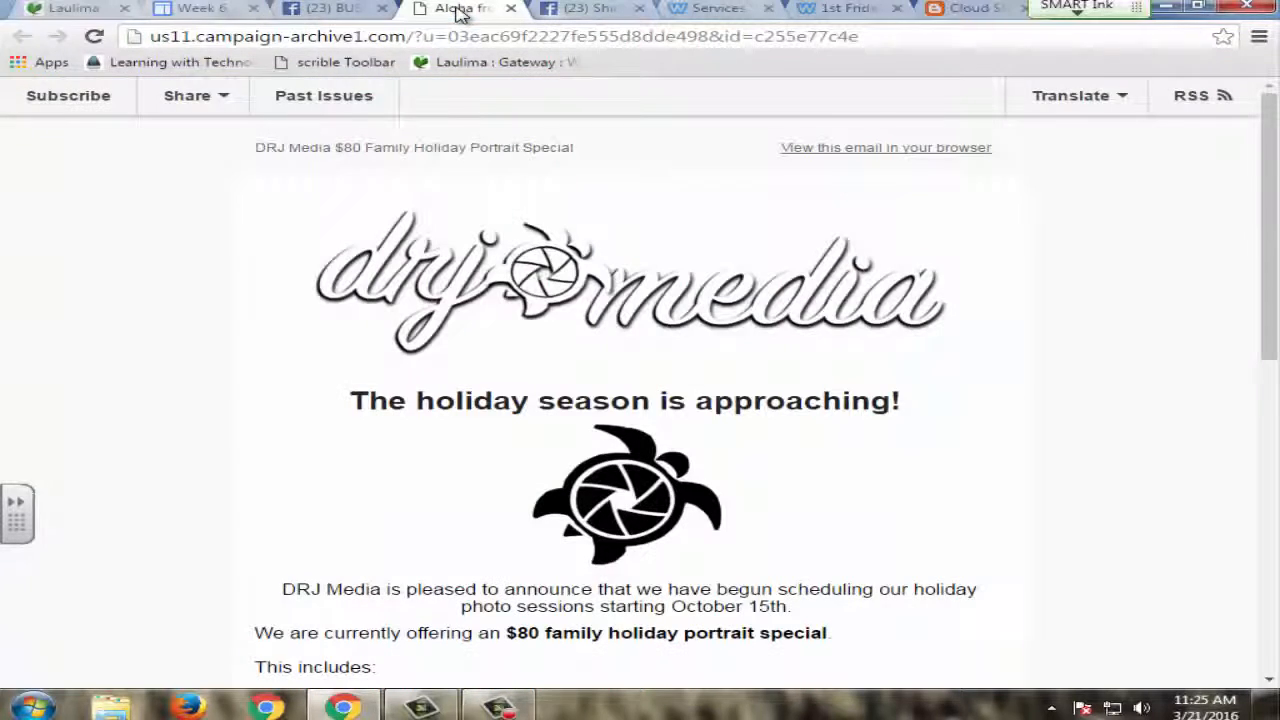
scroll("down", 3)
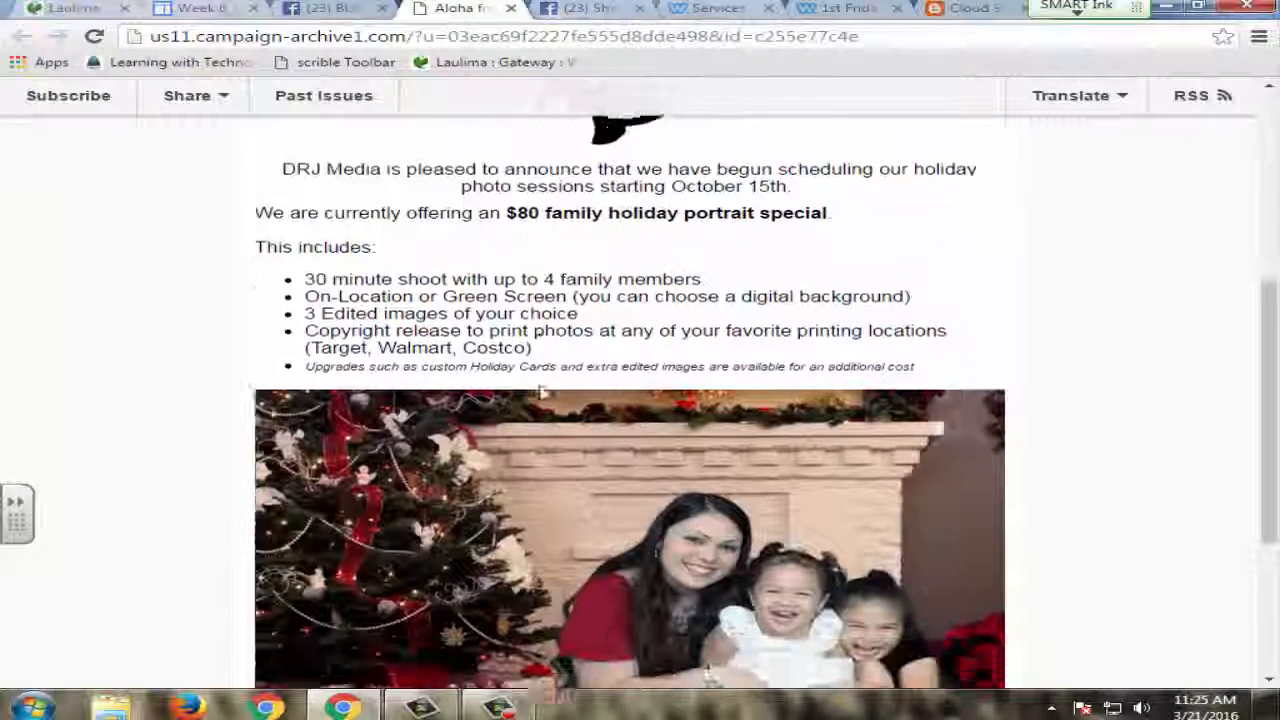
left_click(584, 8)
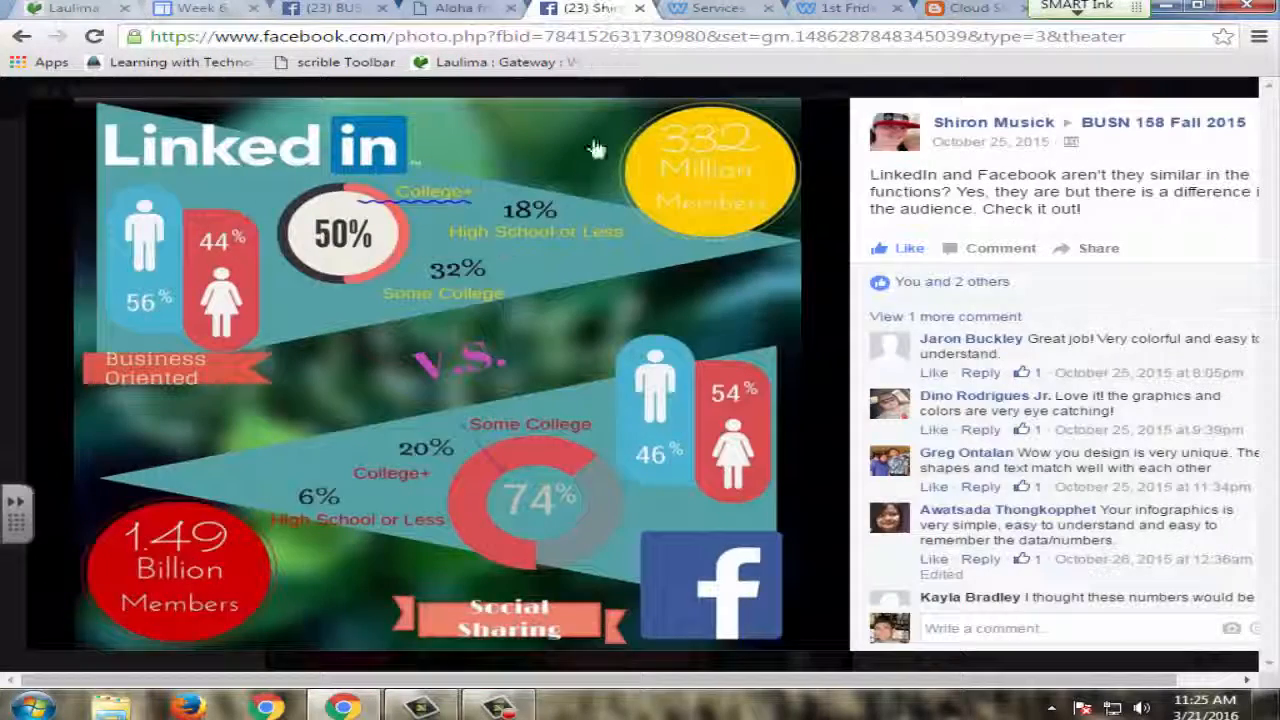
mouse_move(704, 12)
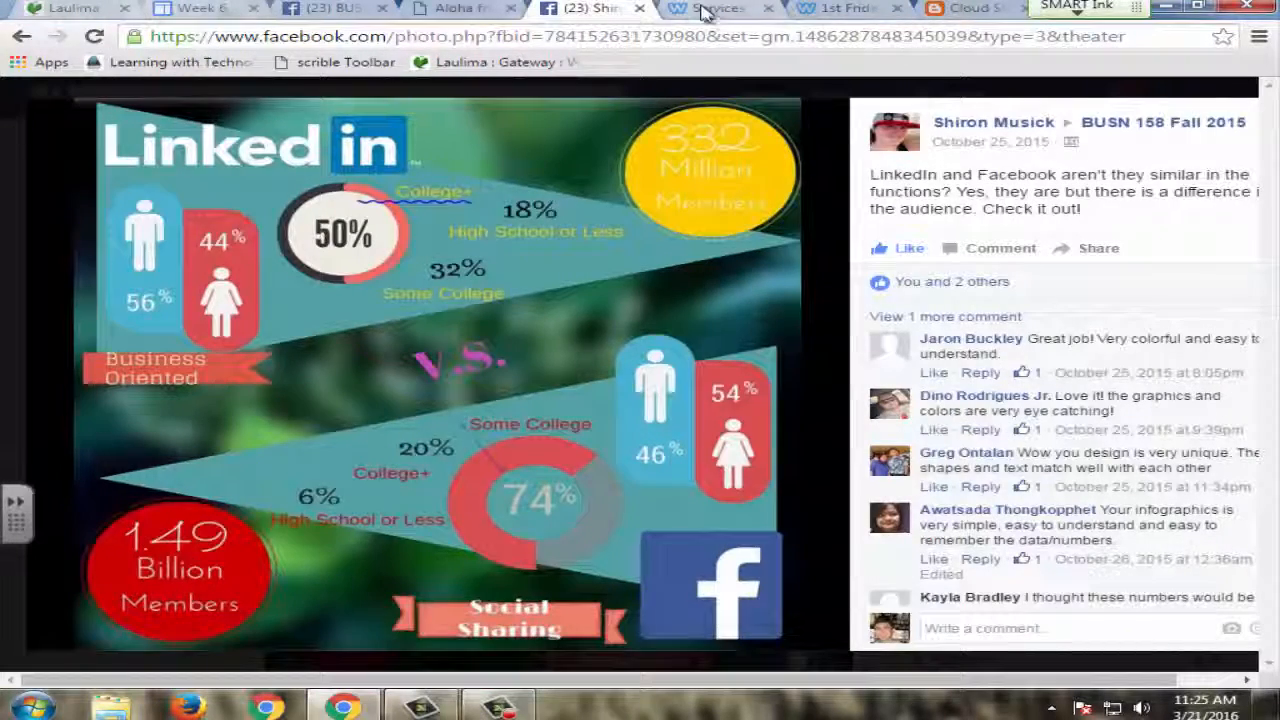
left_click(716, 8)
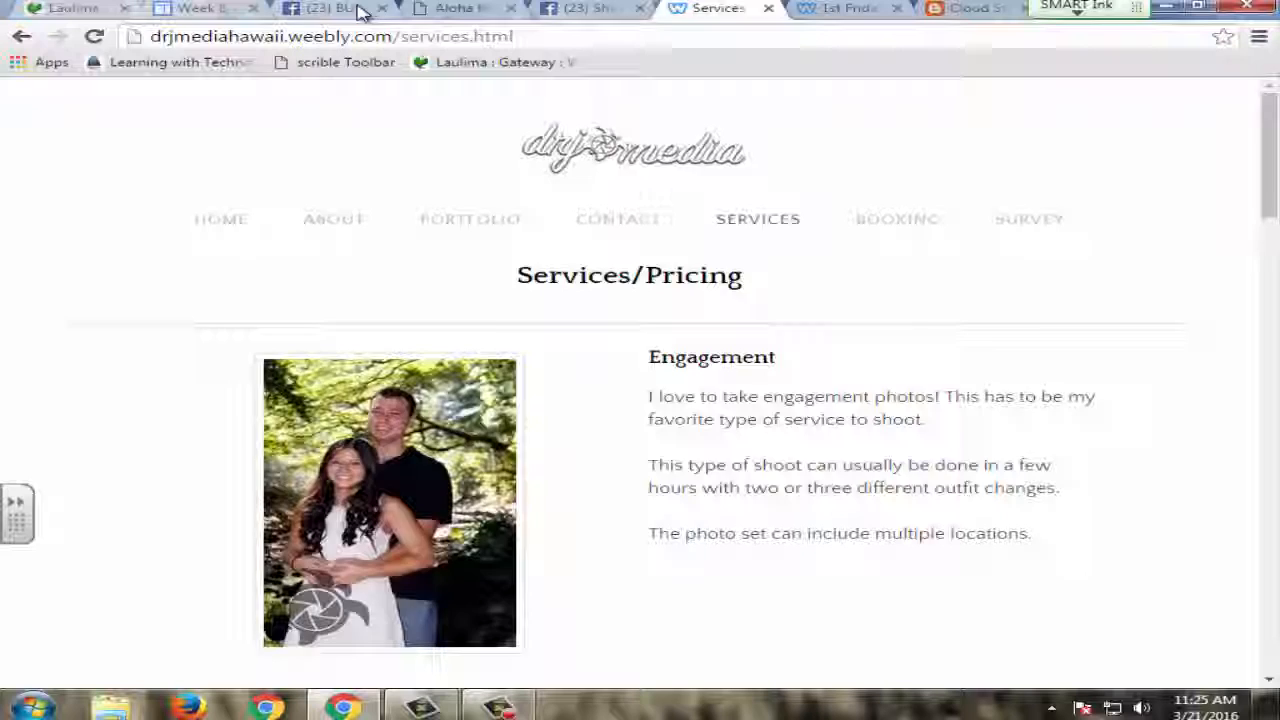
left_click(320, 8)
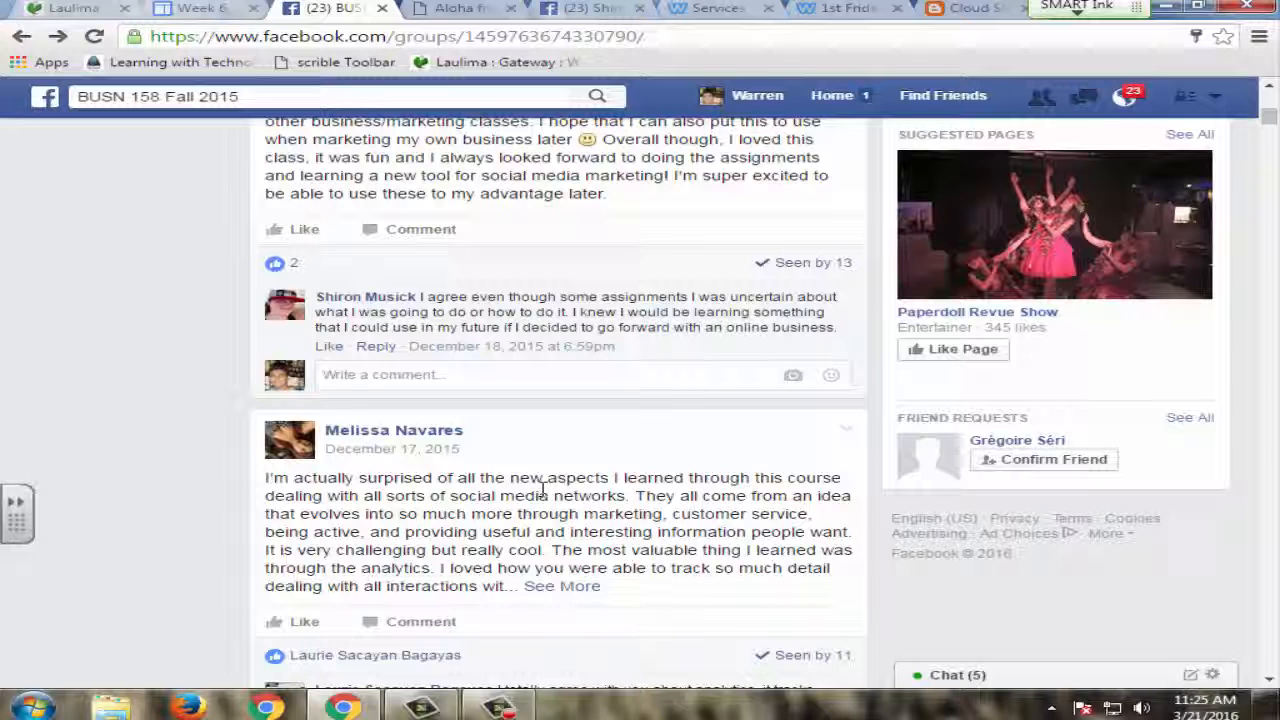
scroll("down", 3)
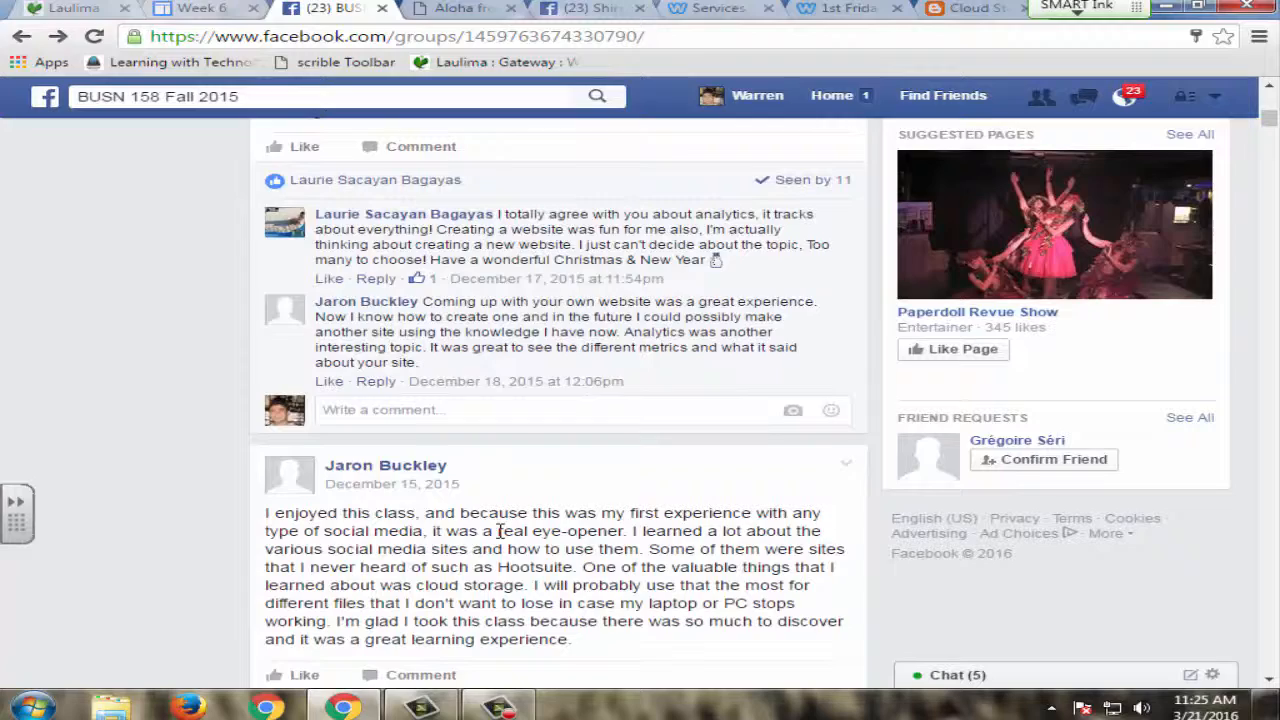
scroll("down", 3)
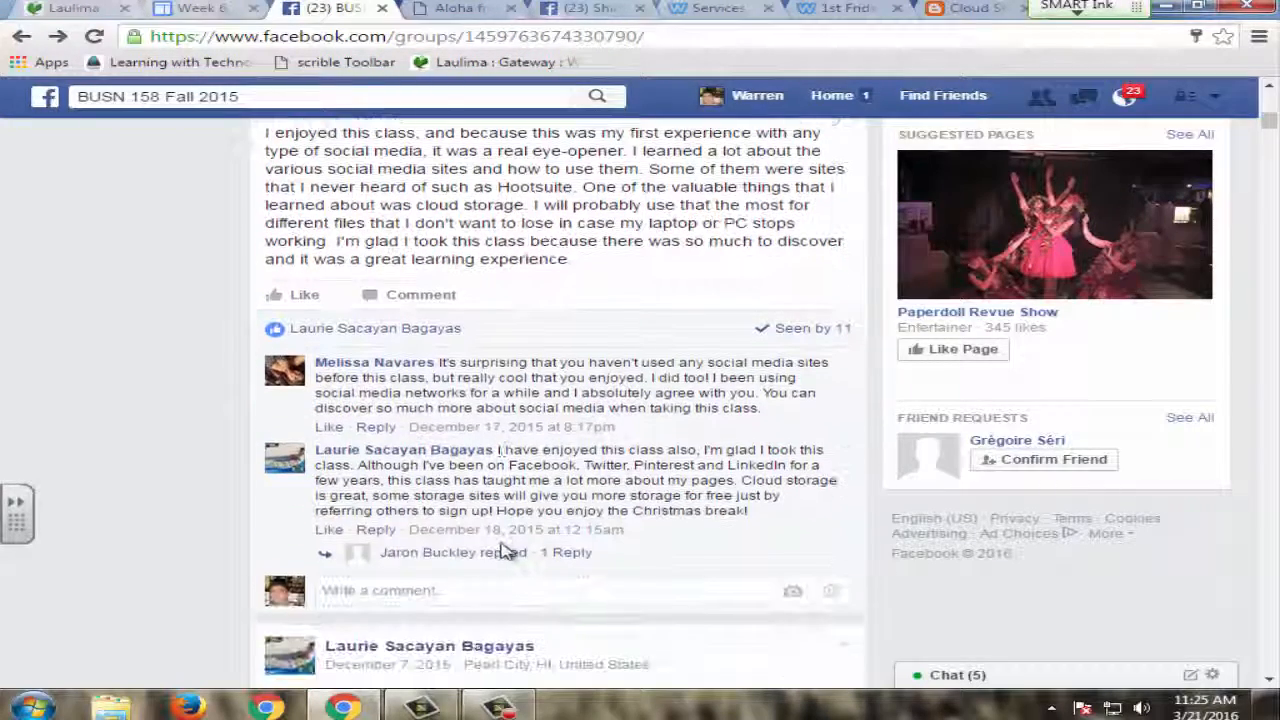
mouse_move(512, 556)
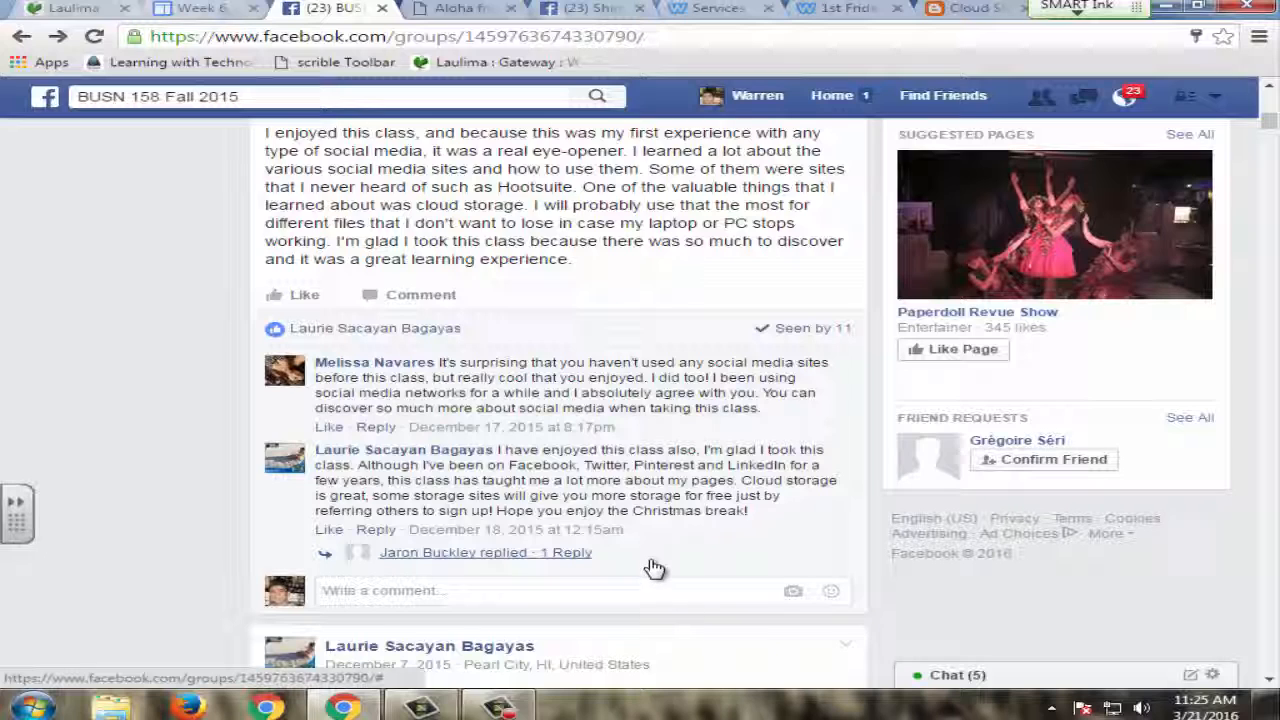
mouse_move(642, 580)
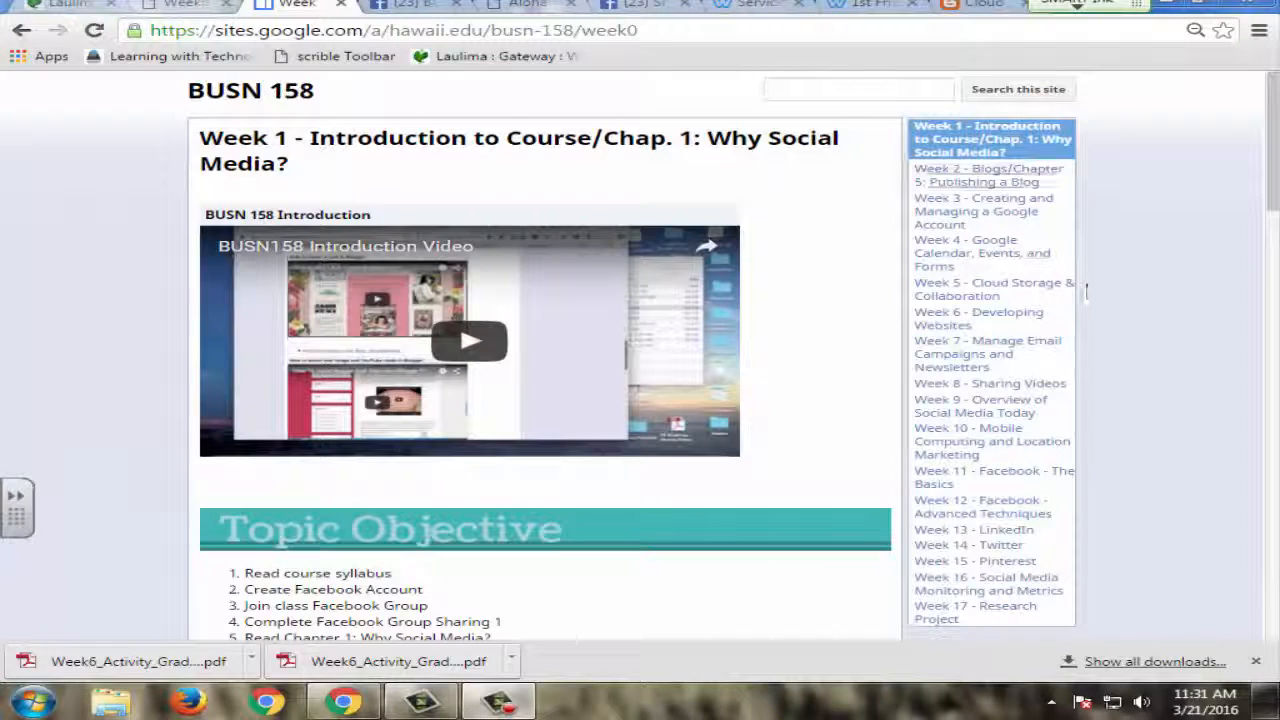
mouse_move(990, 176)
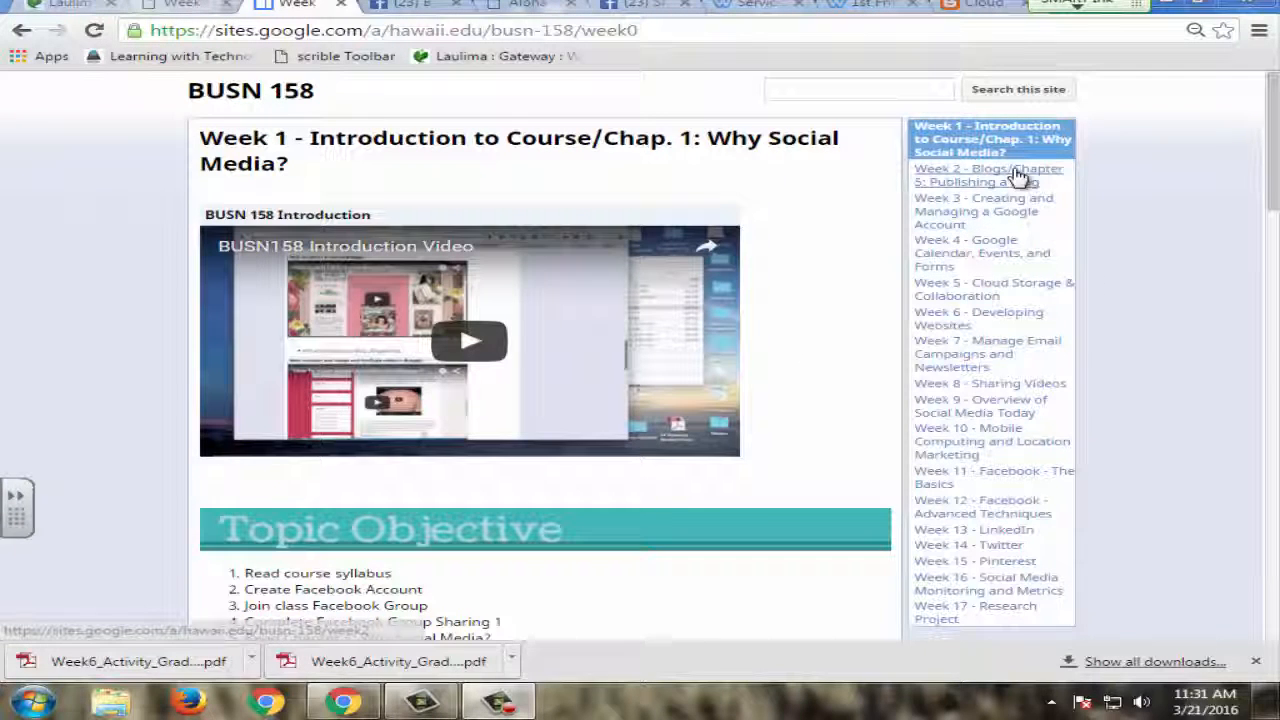
mouse_move(1012, 76)
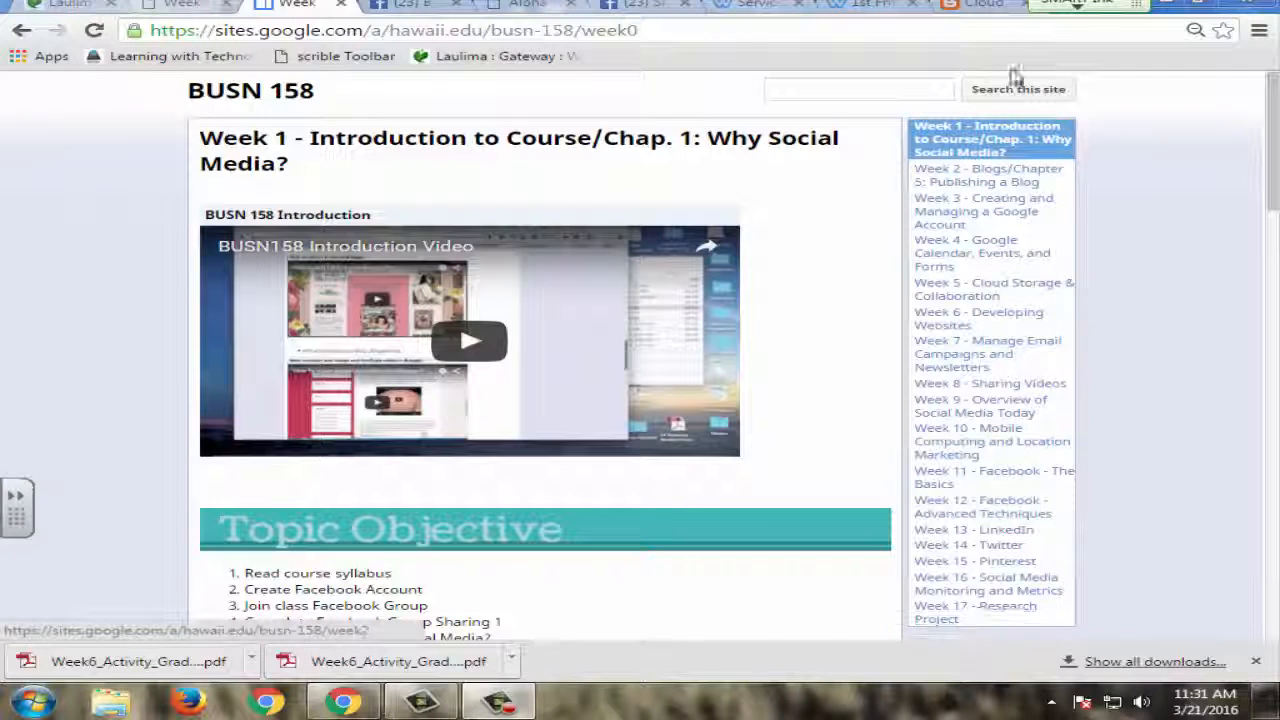
mouse_move(982, 252)
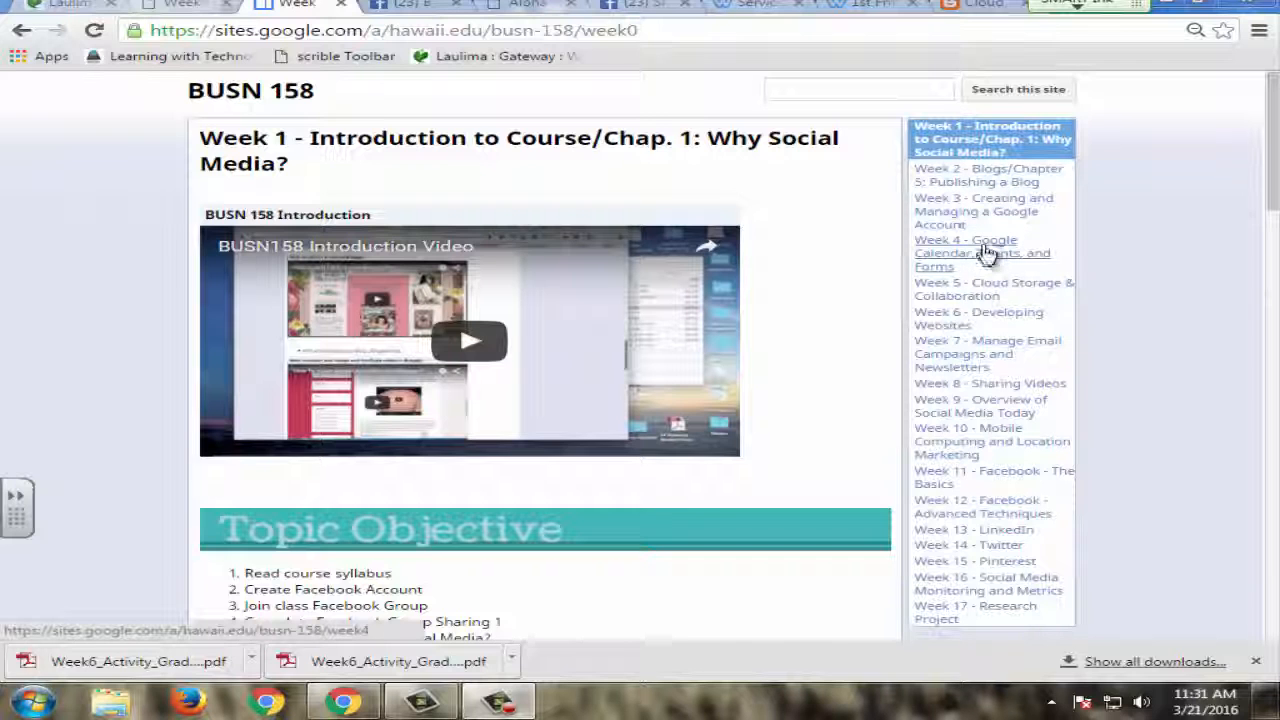
Open the Week 4 Google Calendar, Events and Forms page and read through its activities.
left_click(982, 252)
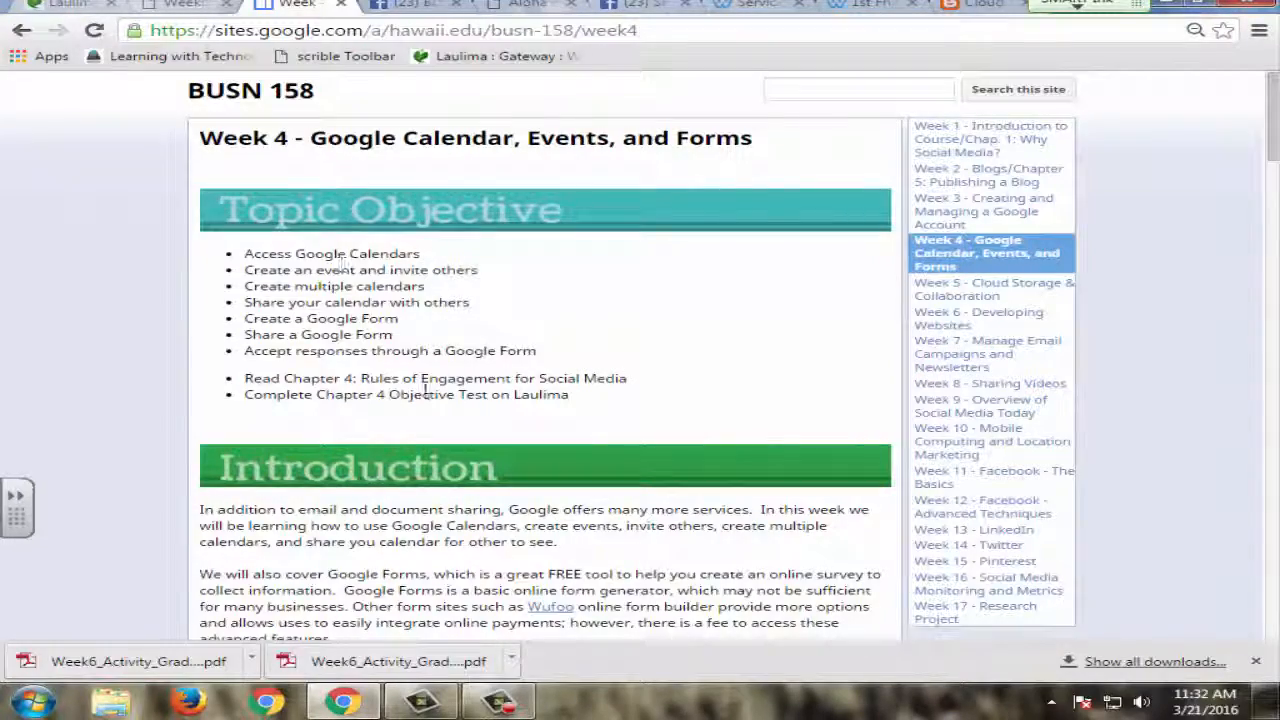
scroll("down", 3)
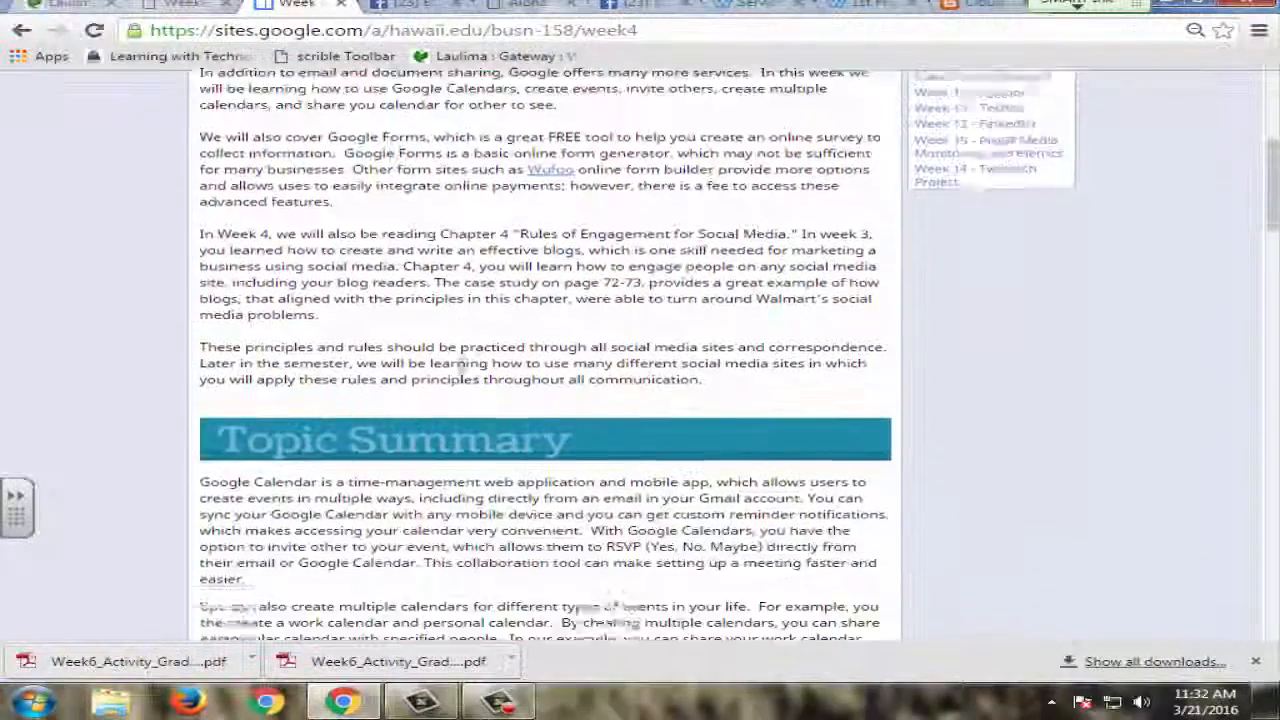
scroll("down", 3)
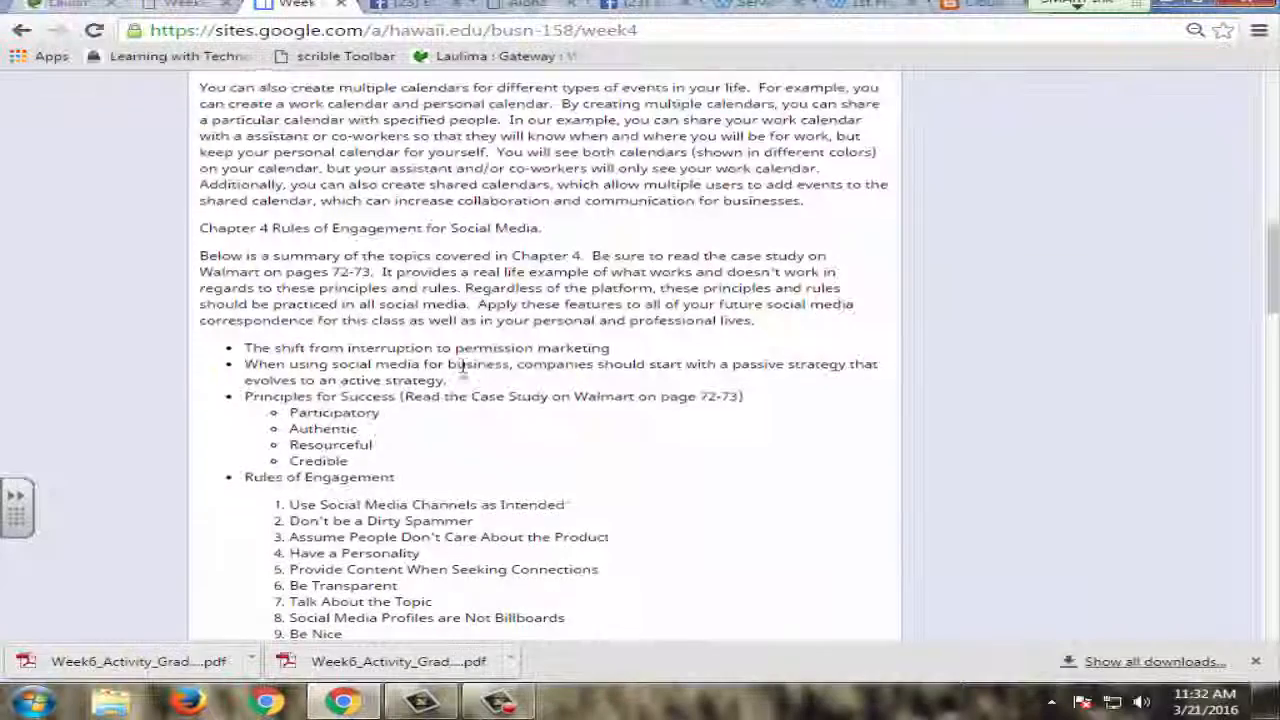
scroll("down", 3)
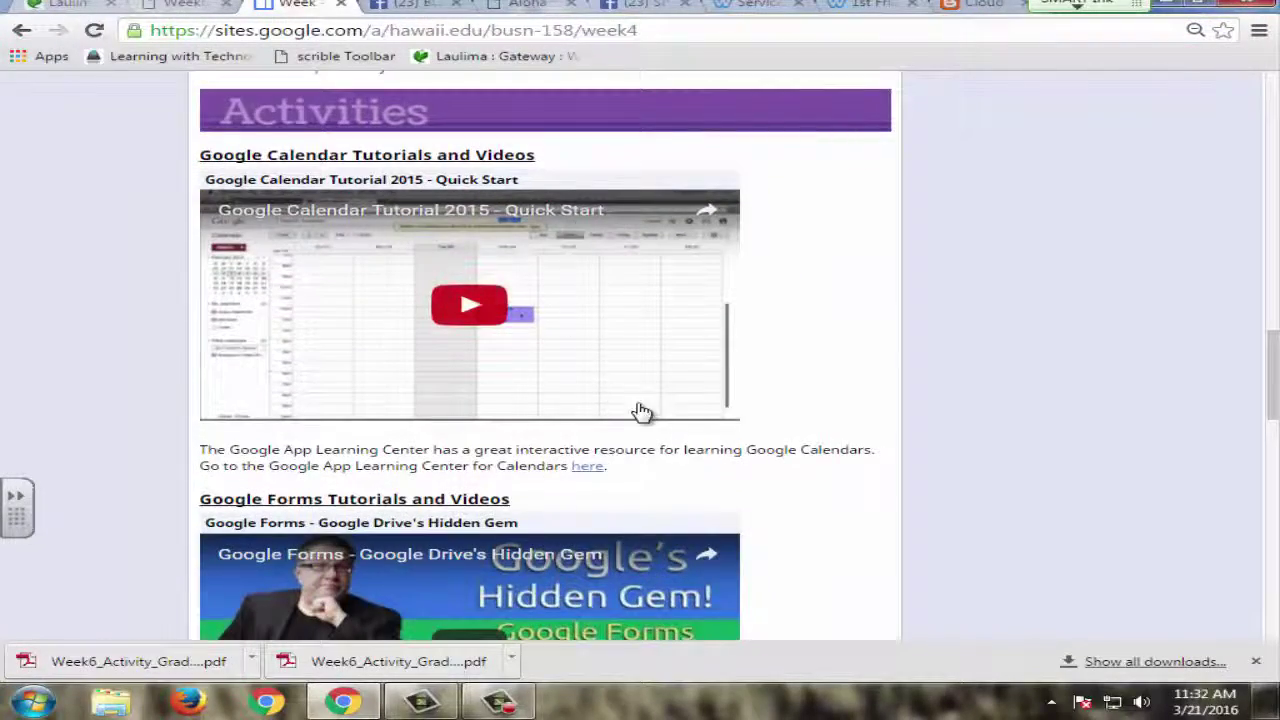
scroll("down", 3)
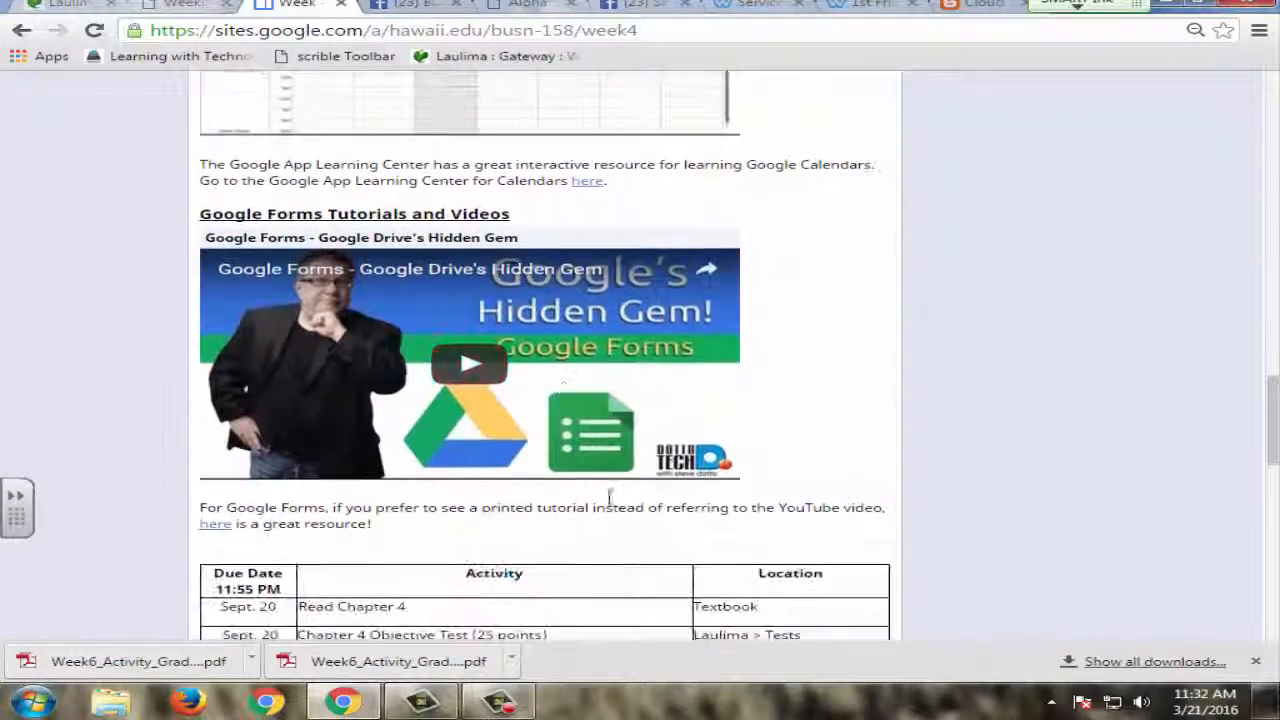
scroll("down", 3)
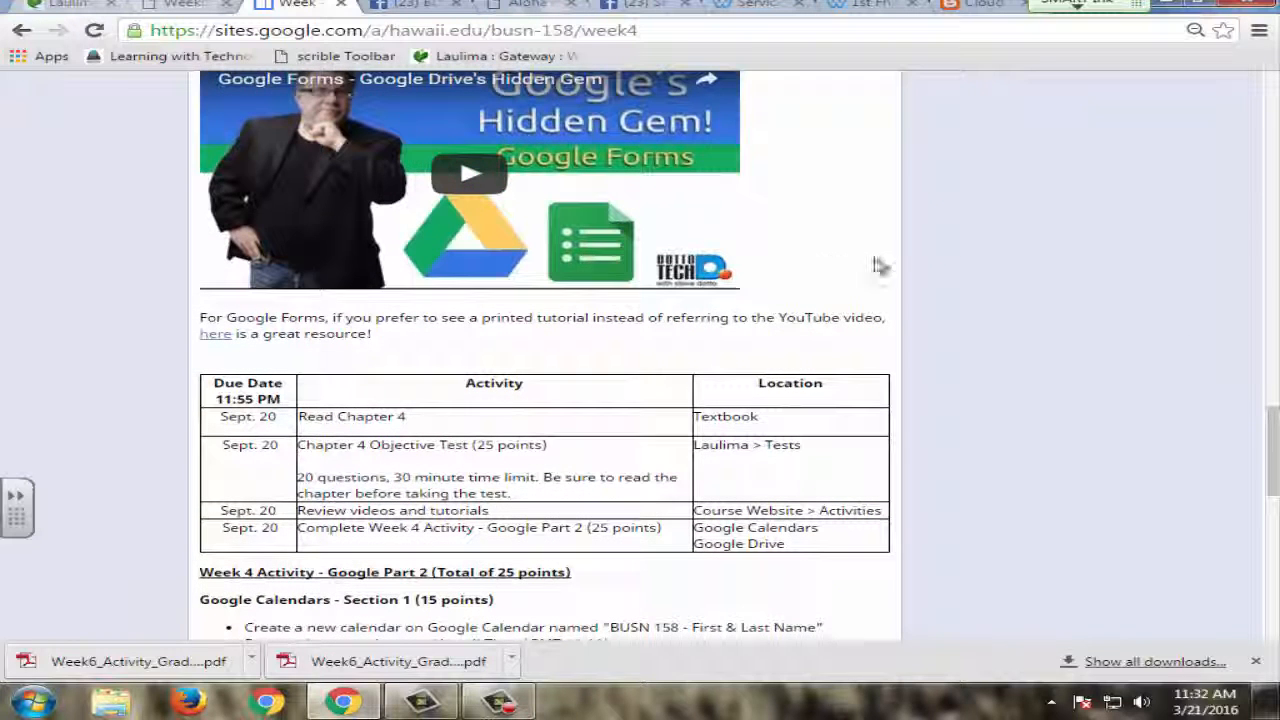
scroll("down", 3)
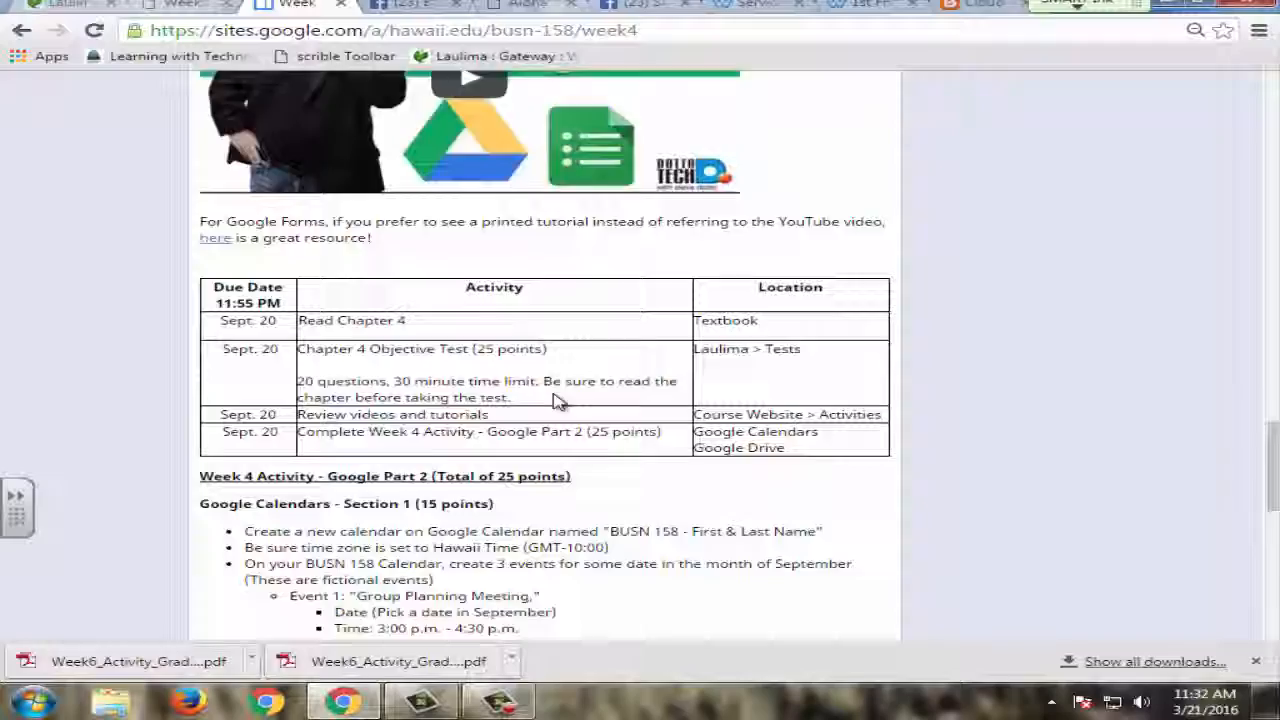
scroll("down", 3)
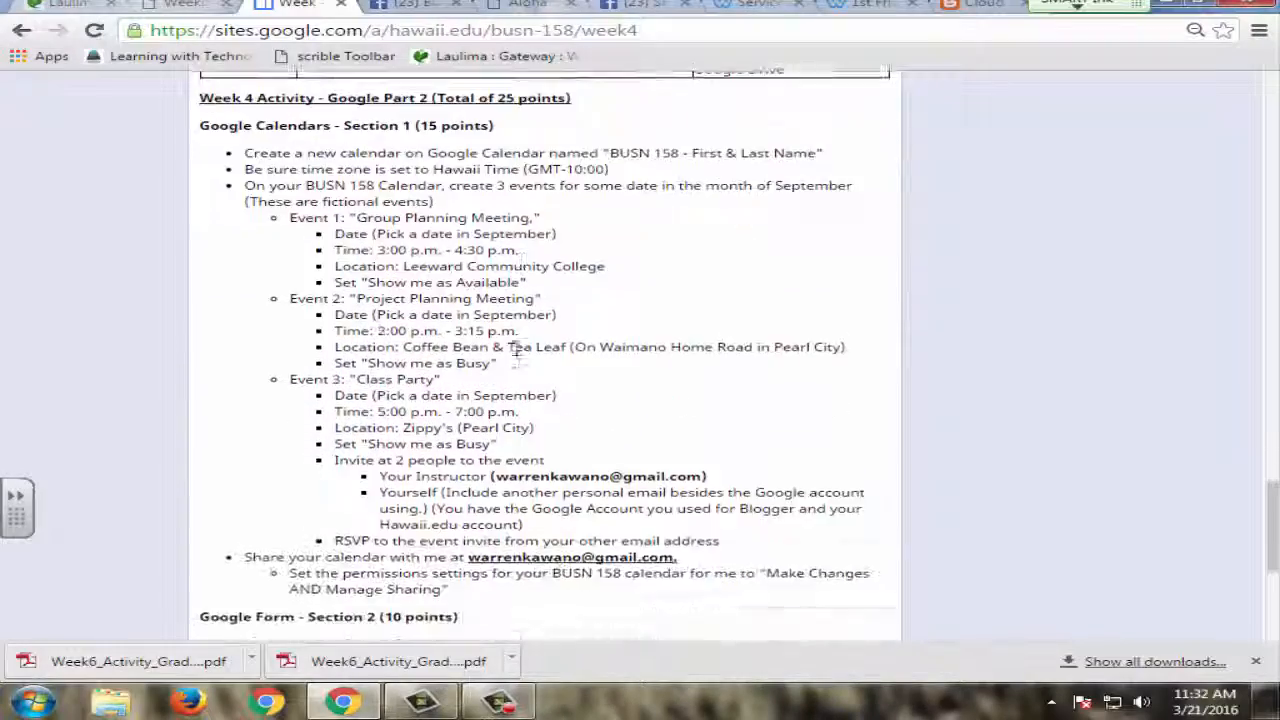
scroll("up", 3)
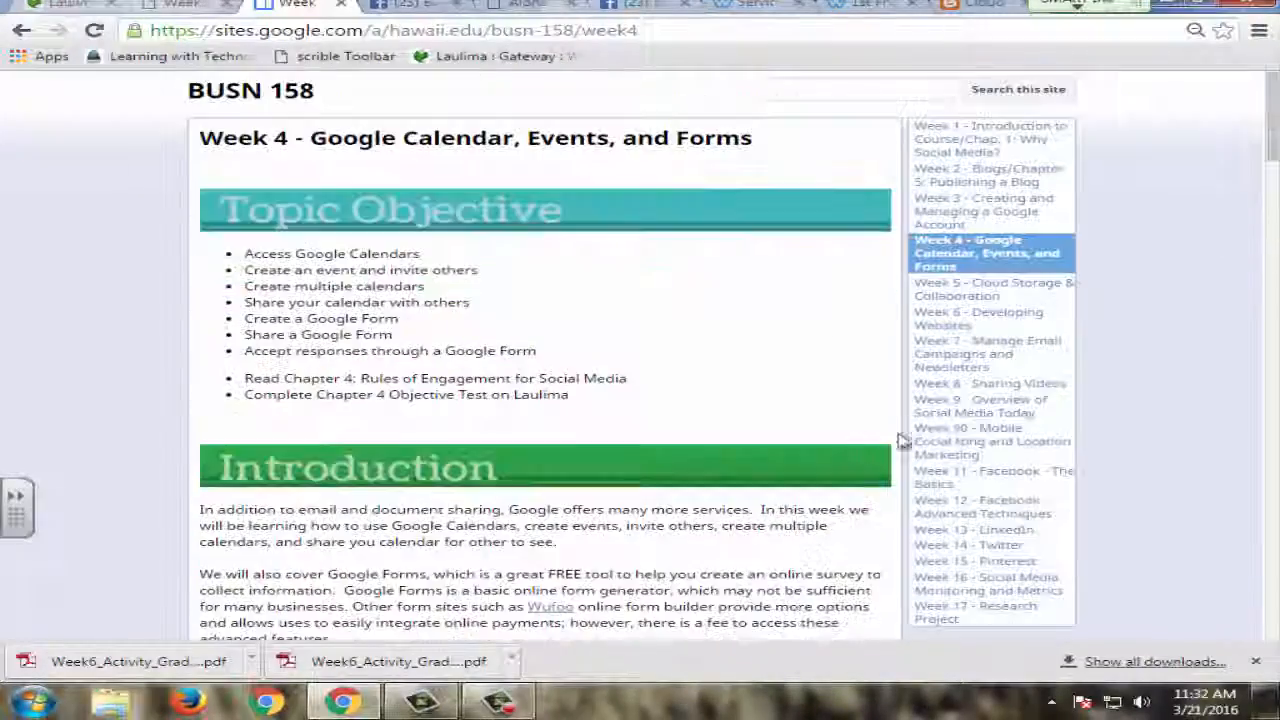
scroll("down", 3)
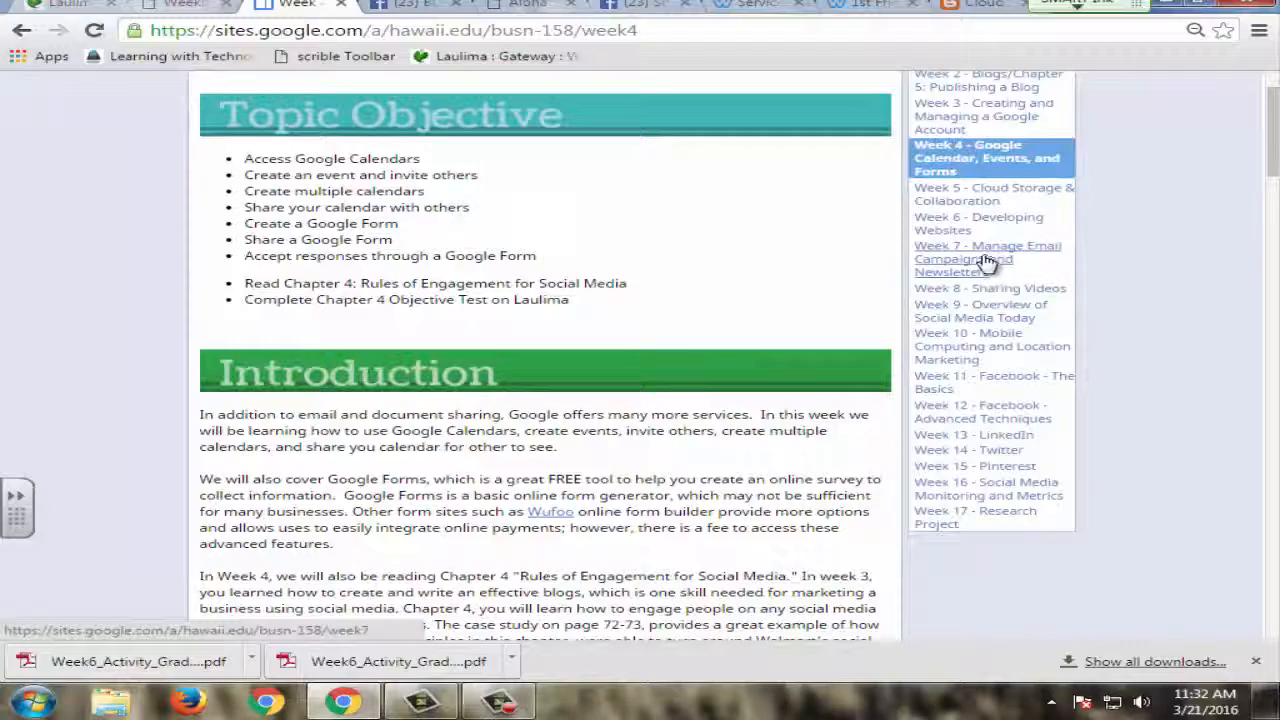
Read the Week 7 MailChimp page from Activities through Assignment Instructions to Facebook Share.
left_click(988, 252)
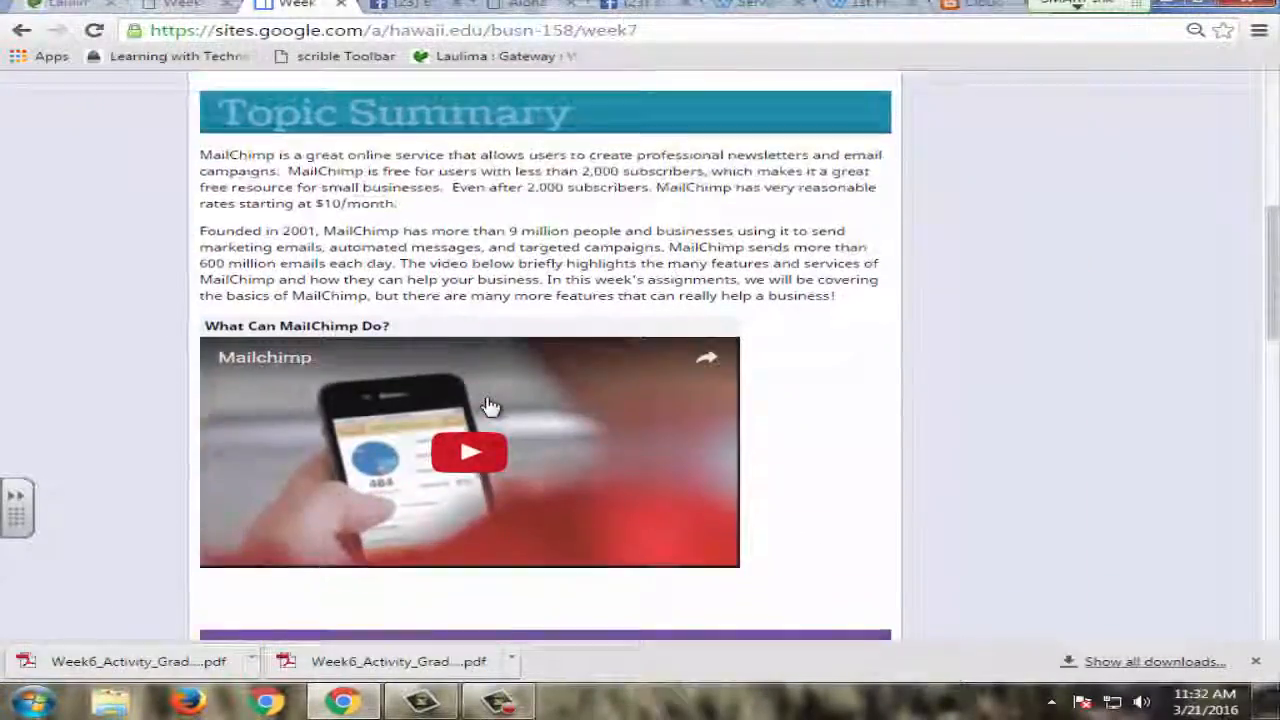
scroll("down", 3)
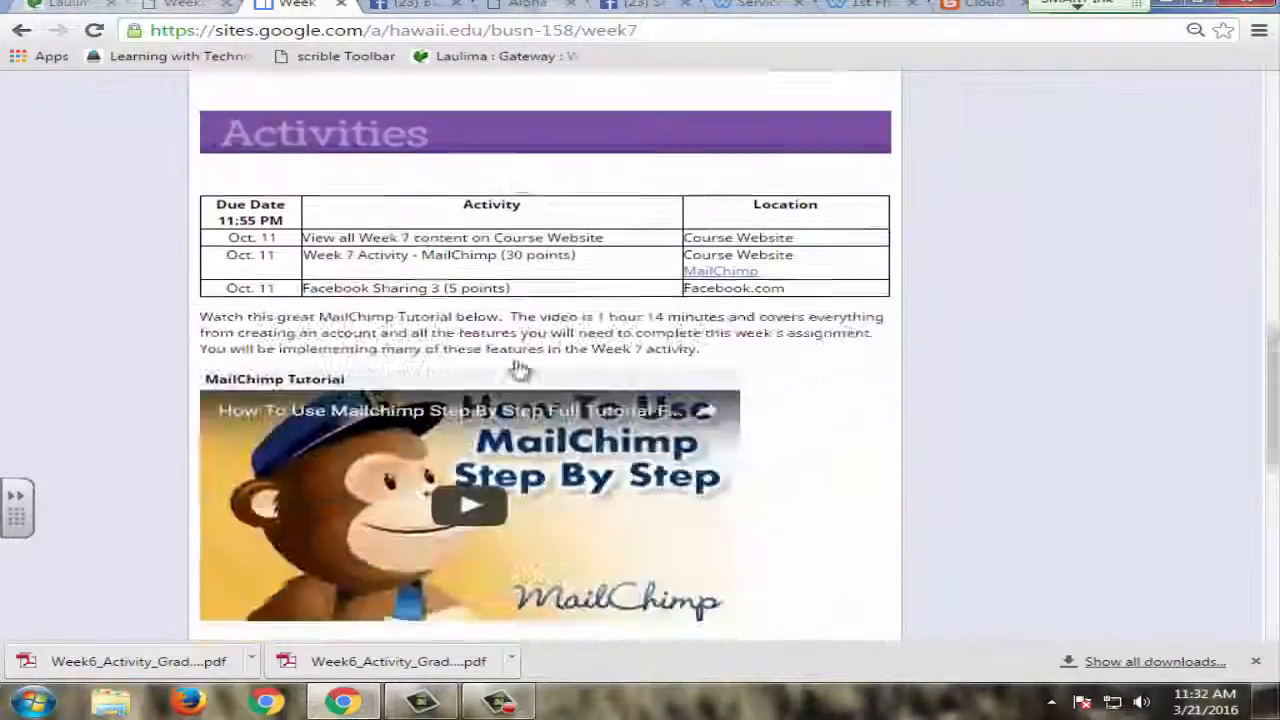
scroll("down", 3)
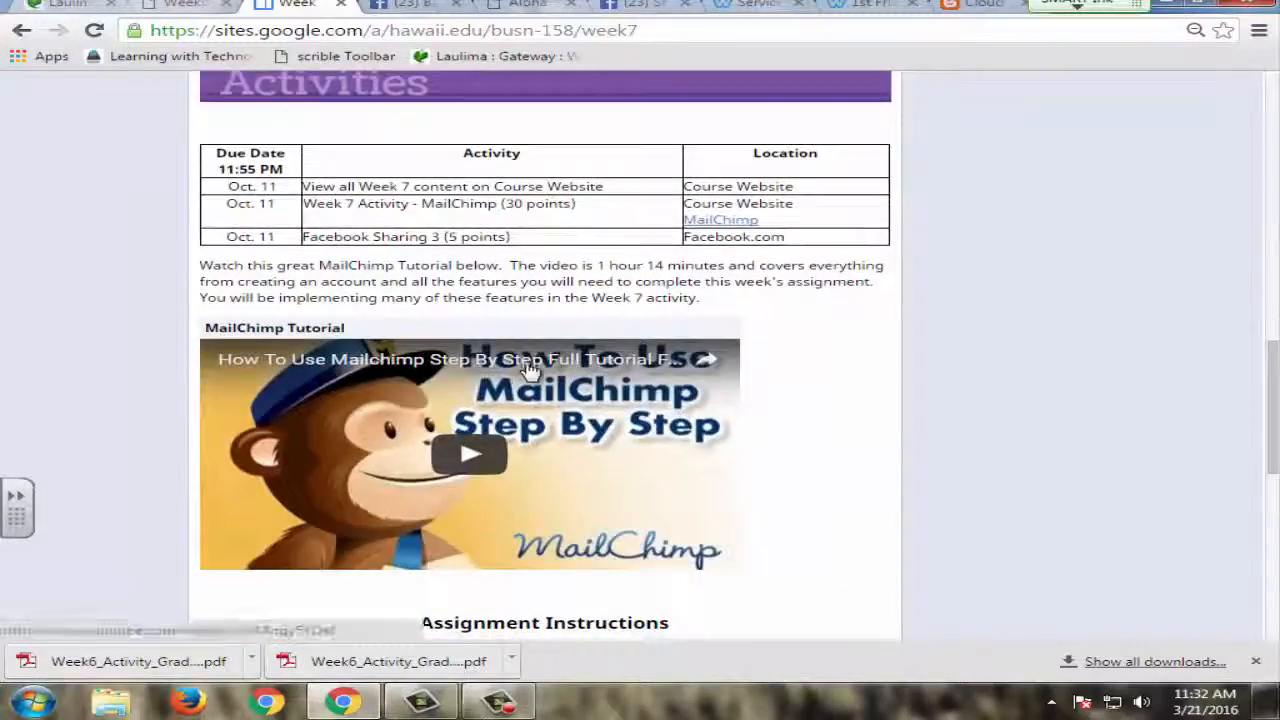
scroll("down", 3)
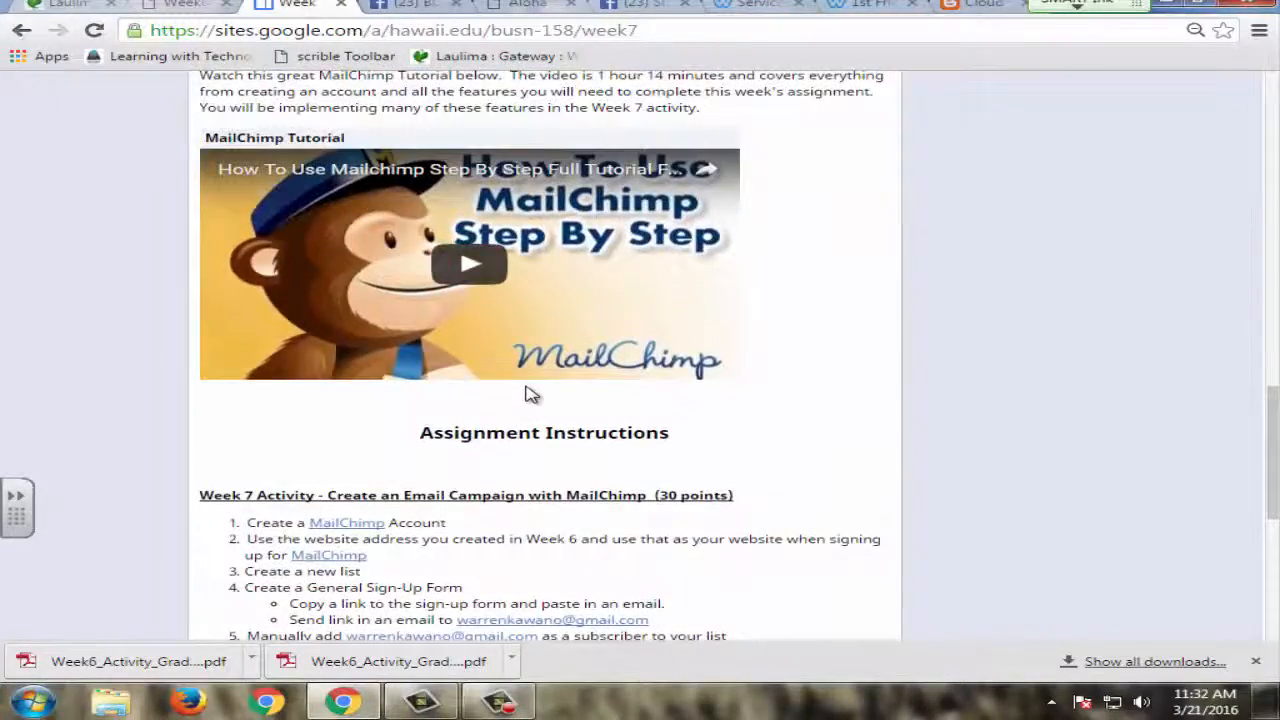
scroll("down", 3)
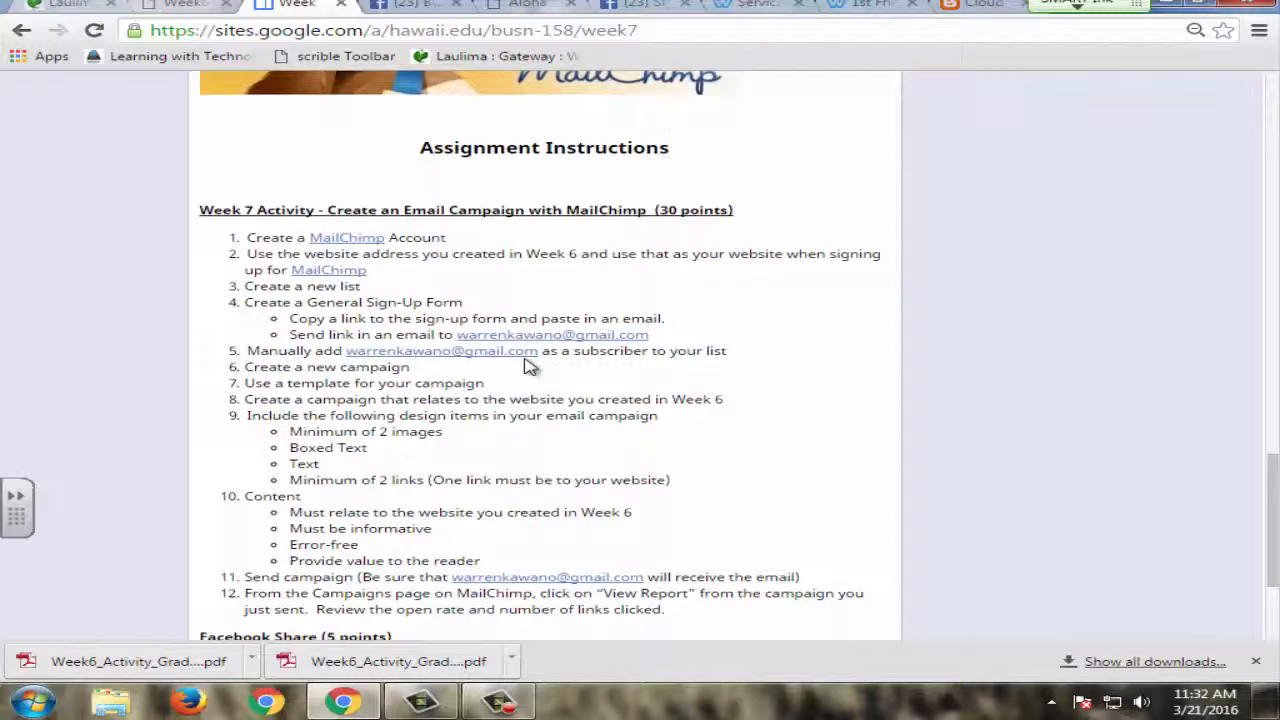
scroll("down", 3)
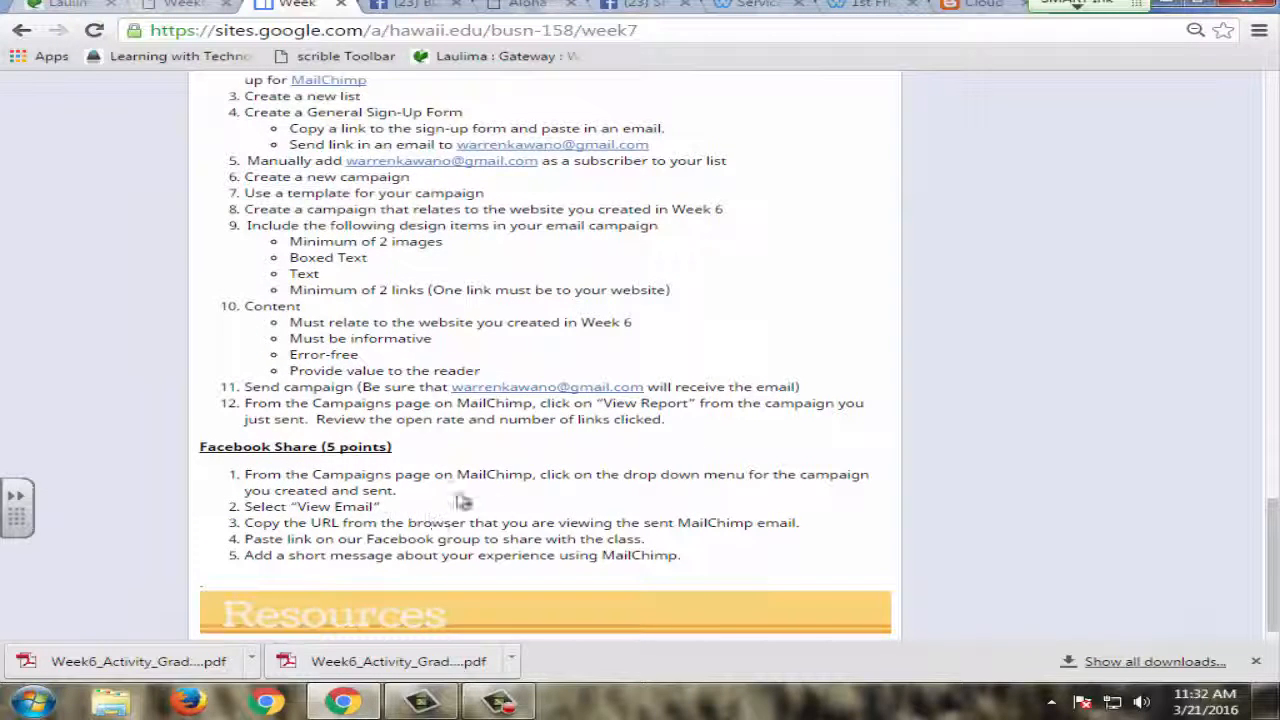
scroll("down", 3)
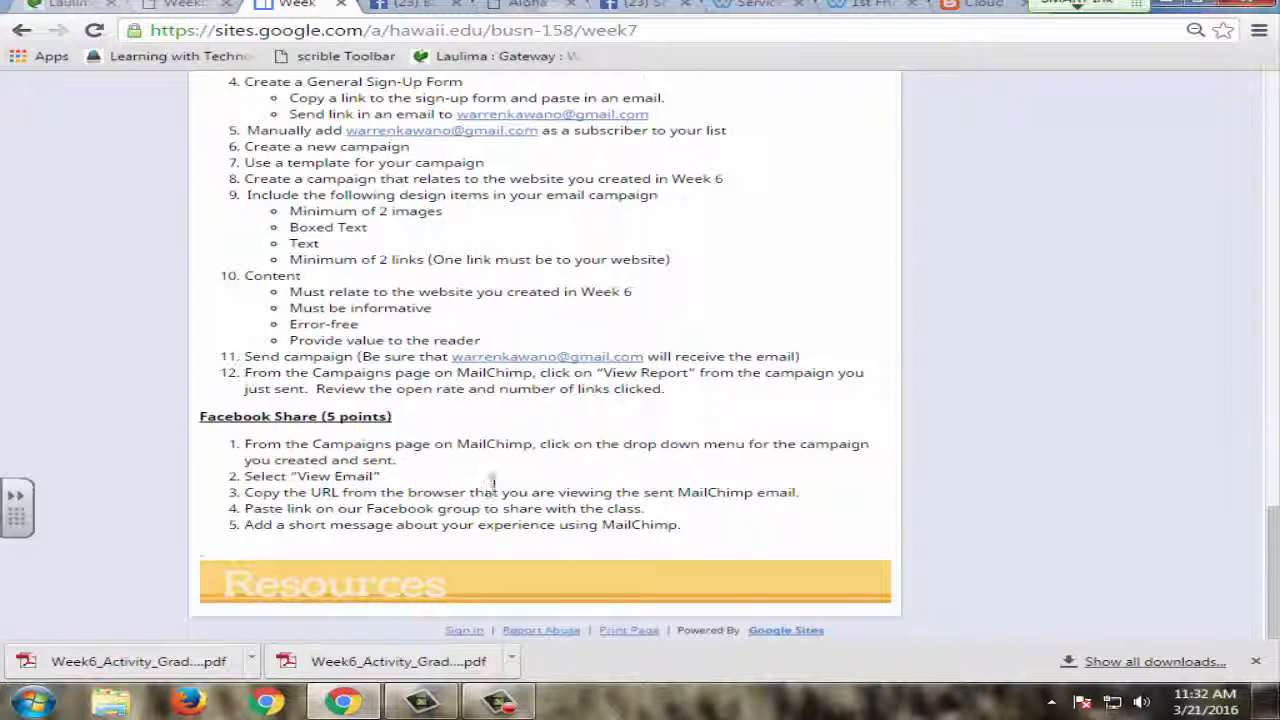
mouse_move(400, 430)
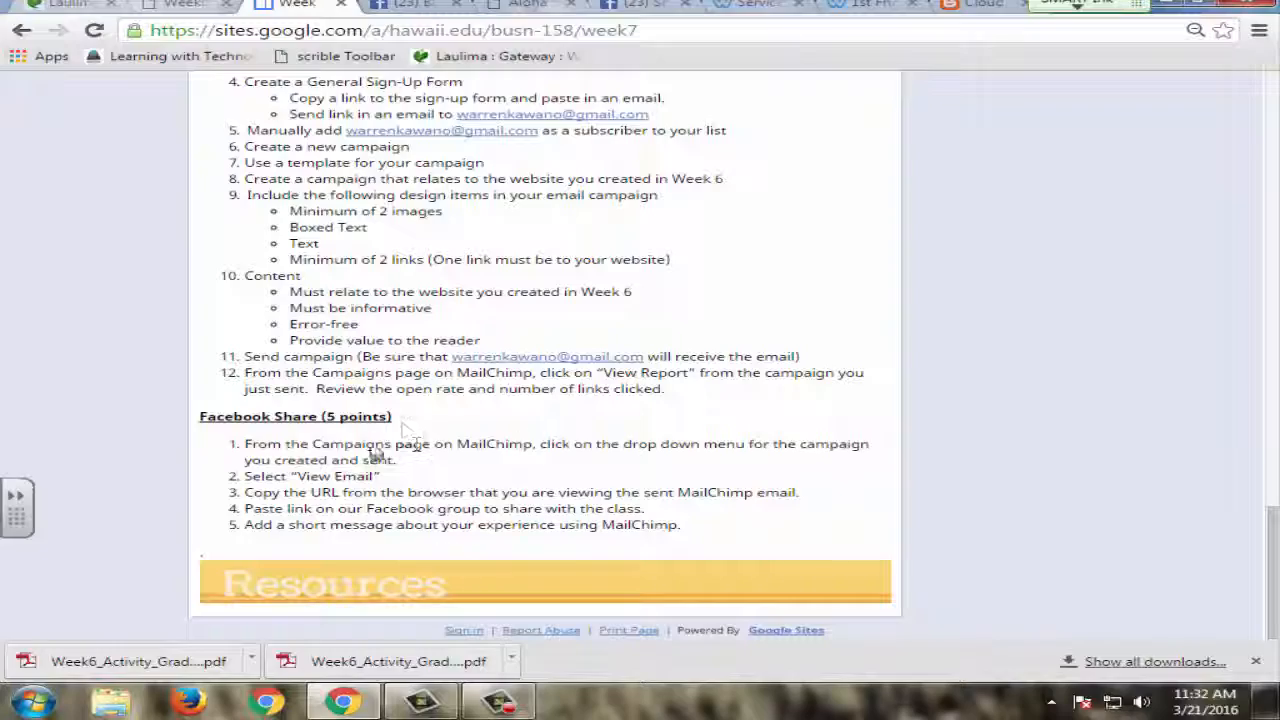
scroll("up", 3)
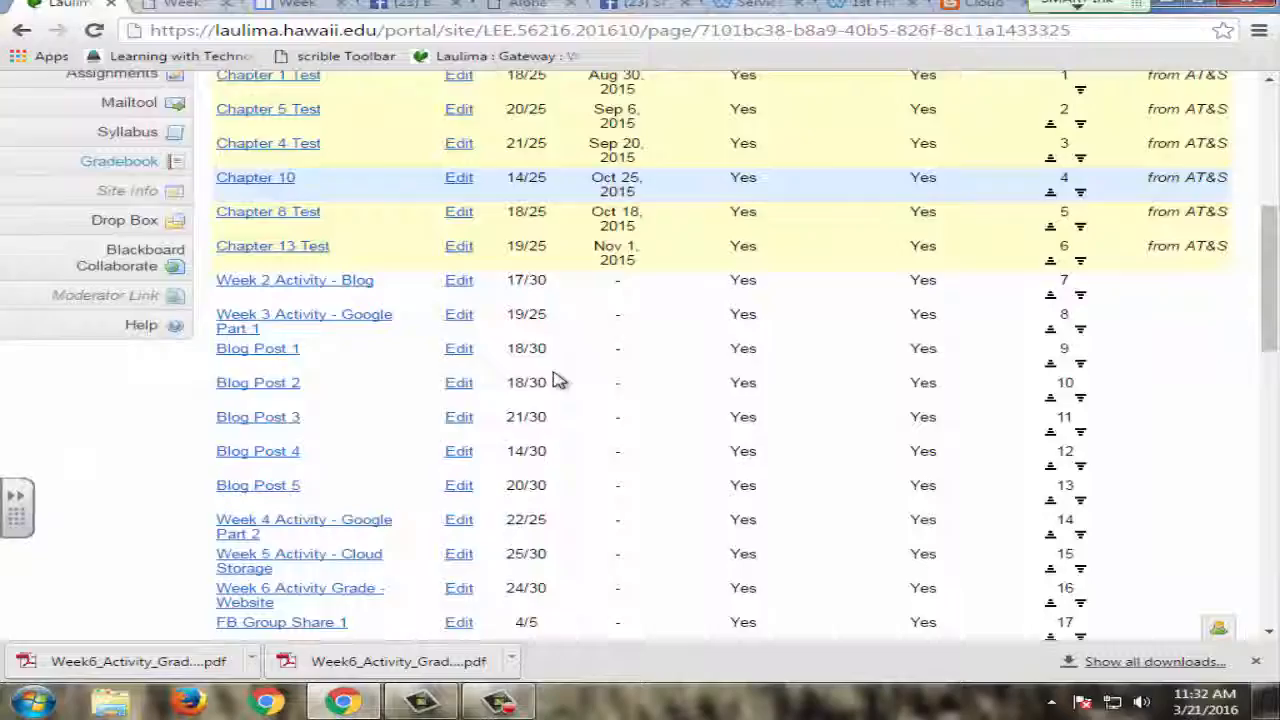
Review the Laulima course announcements, return to the BUSN-158 gradebook, and open the student's Drop Box.
scroll("up", 3)
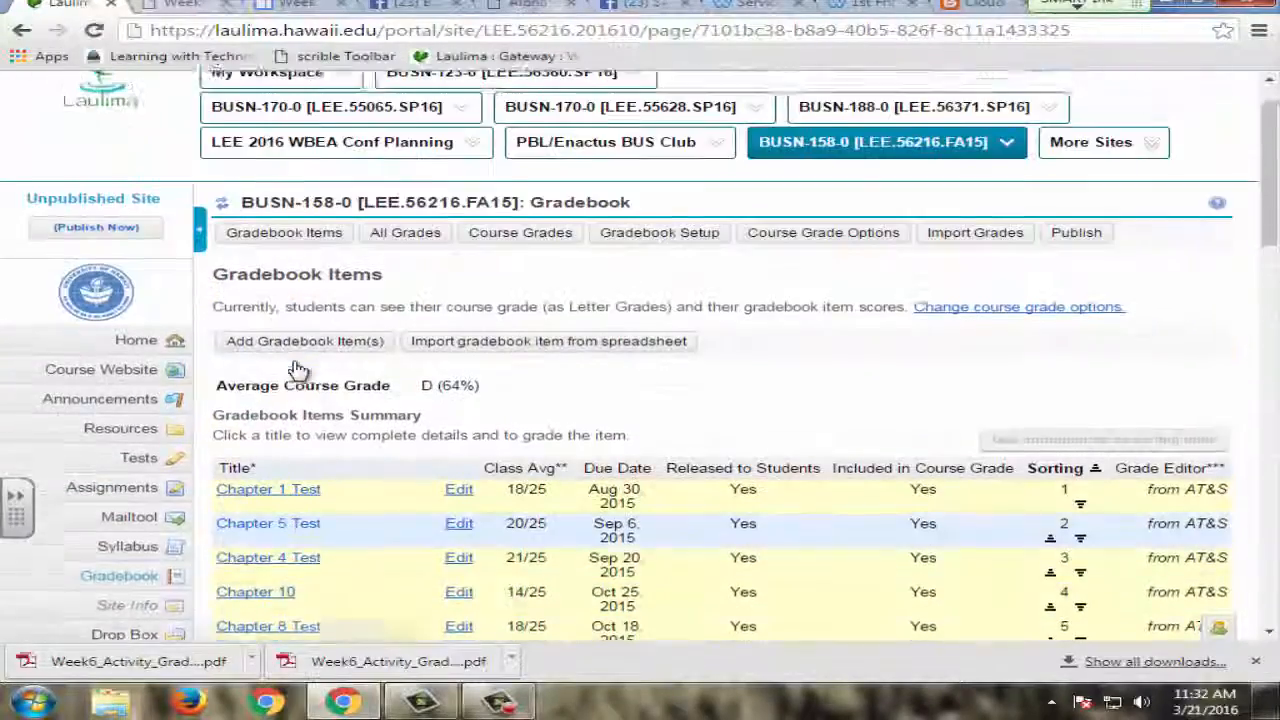
left_click(100, 398)
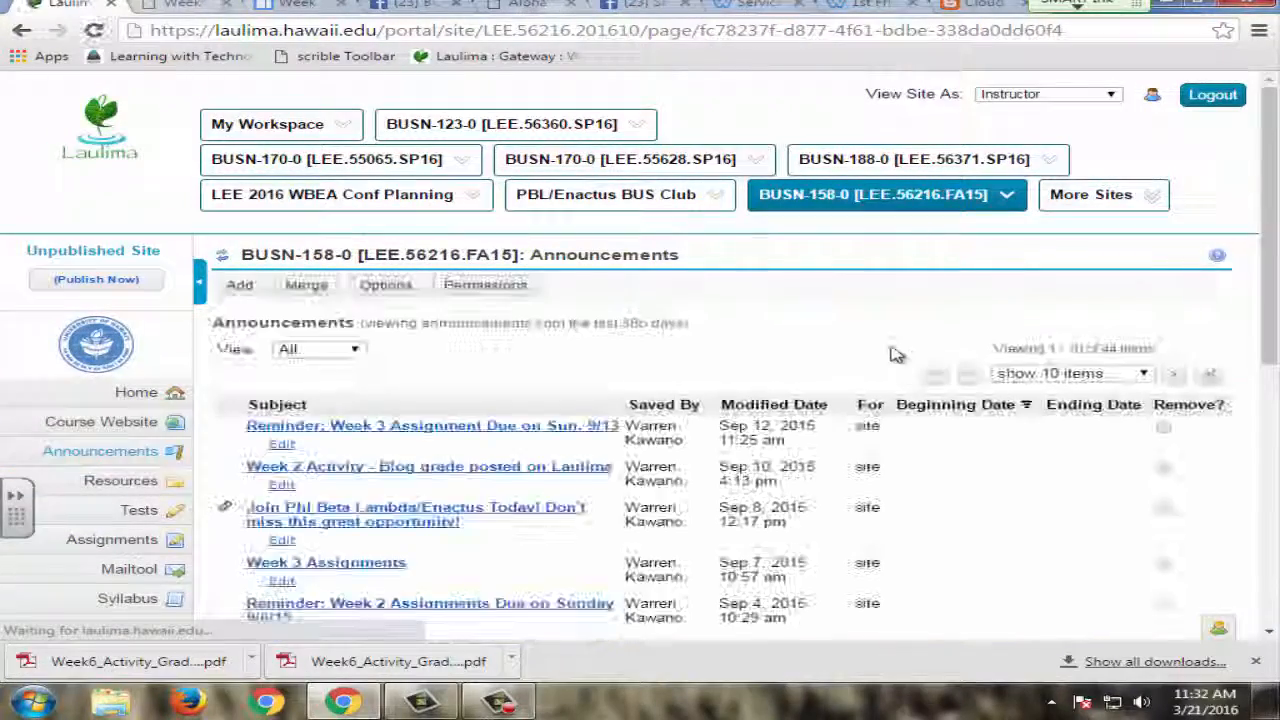
scroll("down", 3)
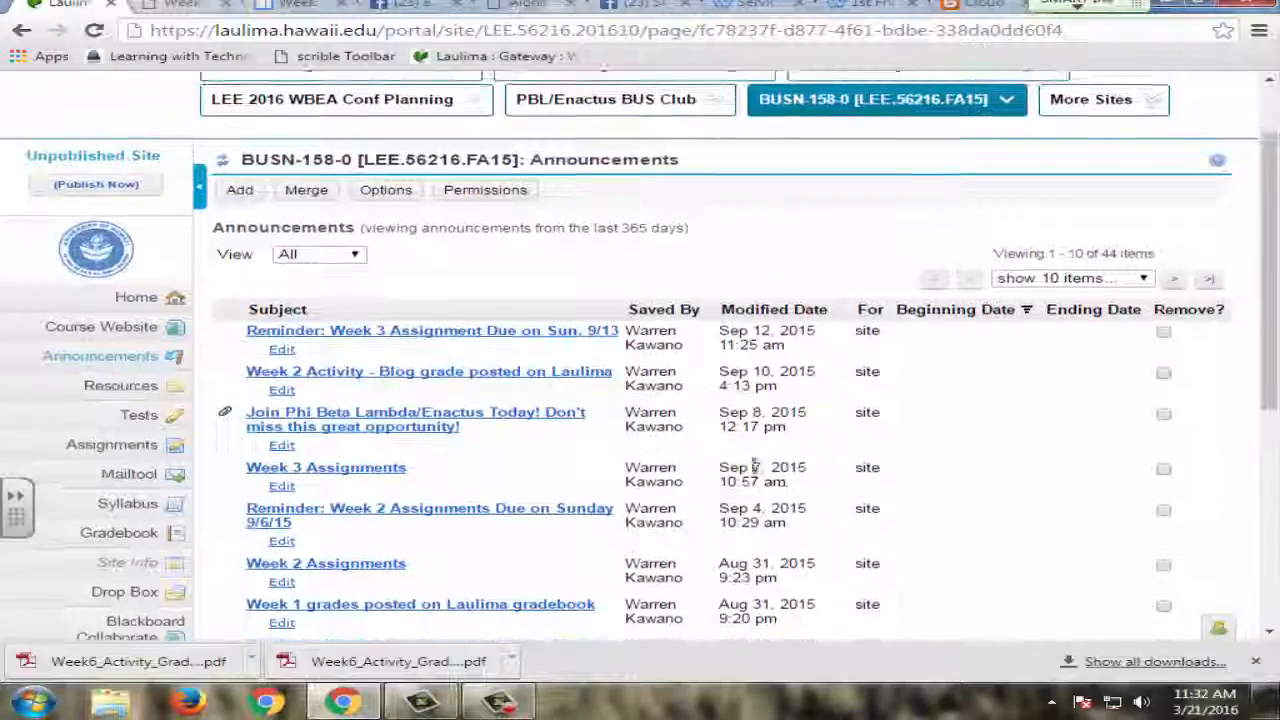
scroll("up", 3)
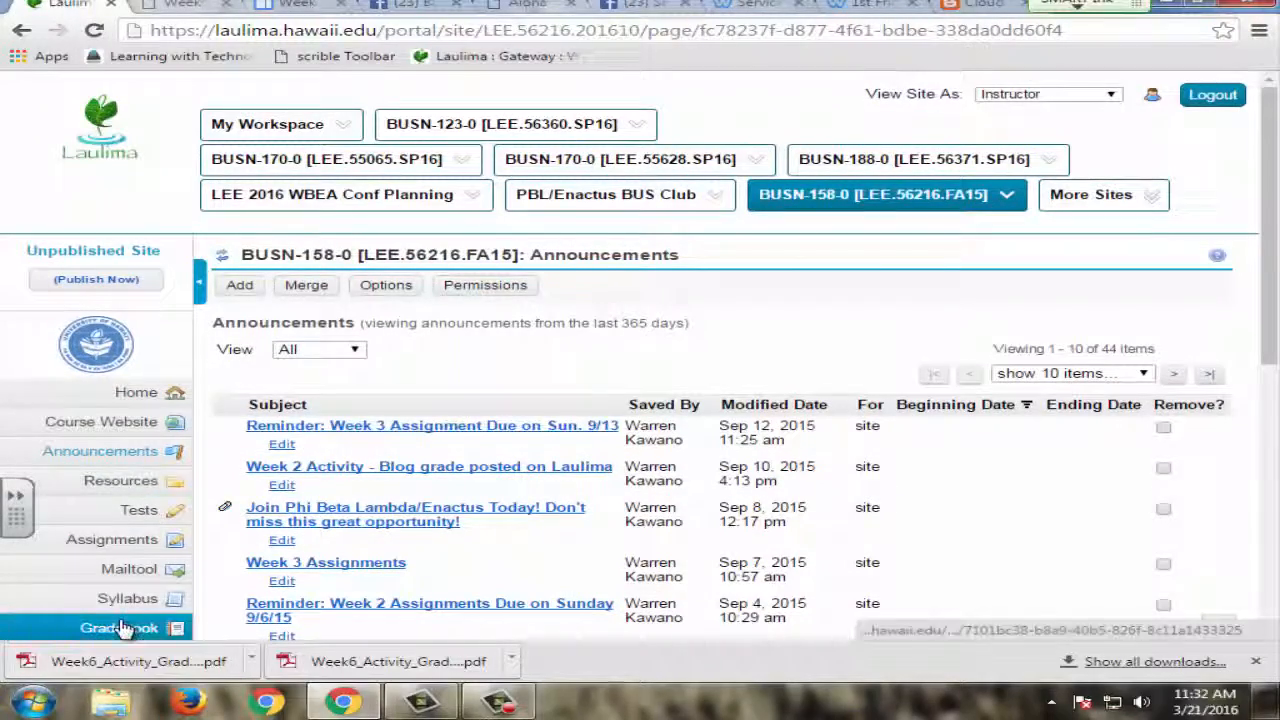
left_click(120, 628)
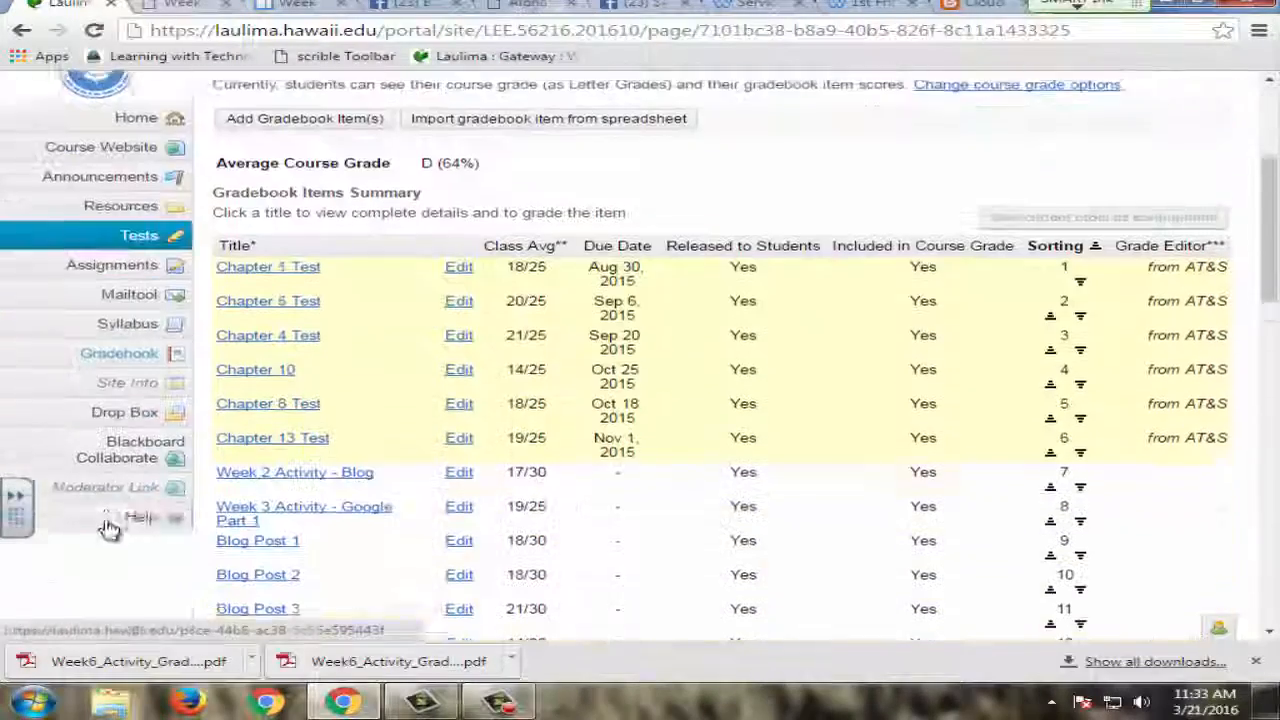
left_click(124, 412)
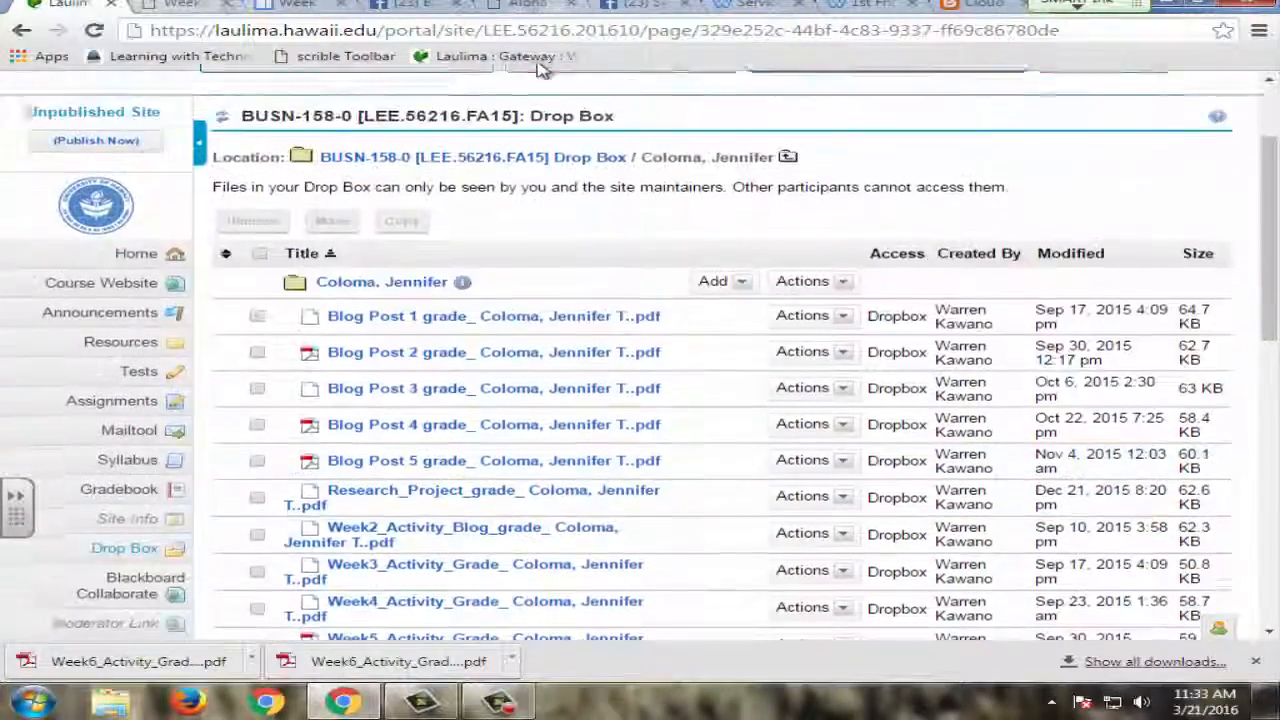
Scroll through the student's Drop Box list of graded blog and weekly activity PDFs.
scroll("down", 3)
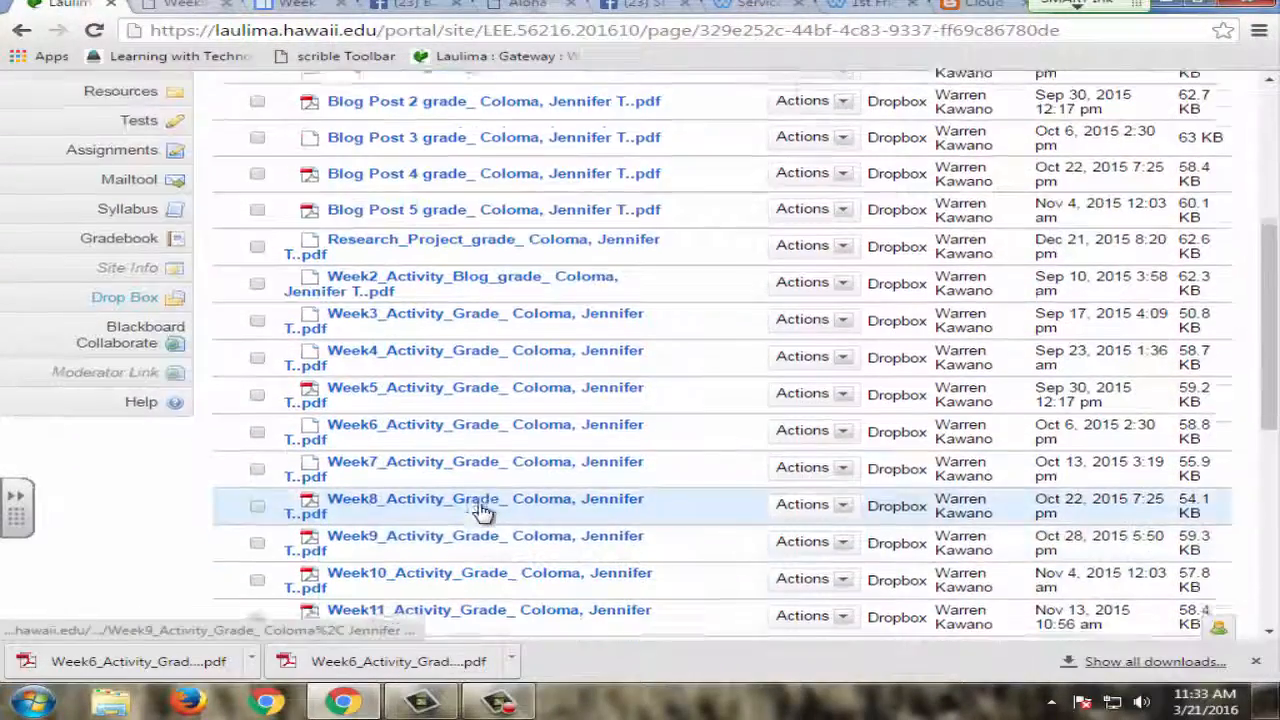
scroll("down", 3)
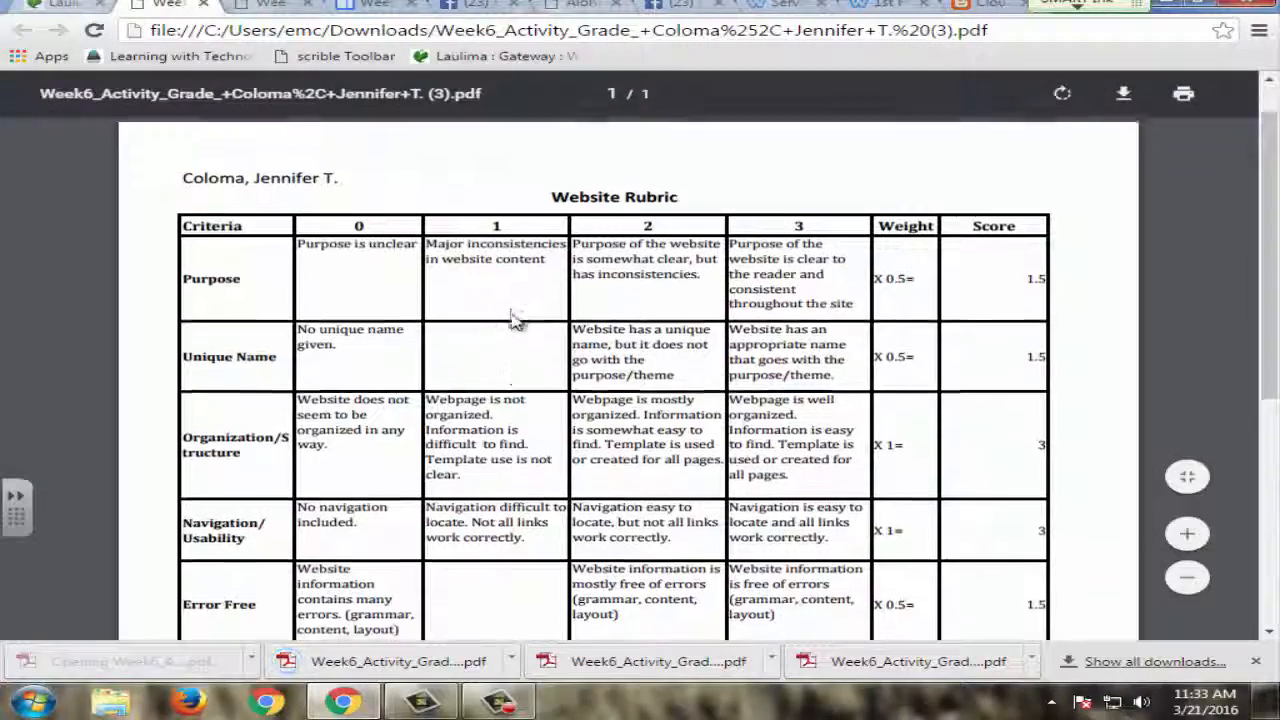
scroll("down", 3)
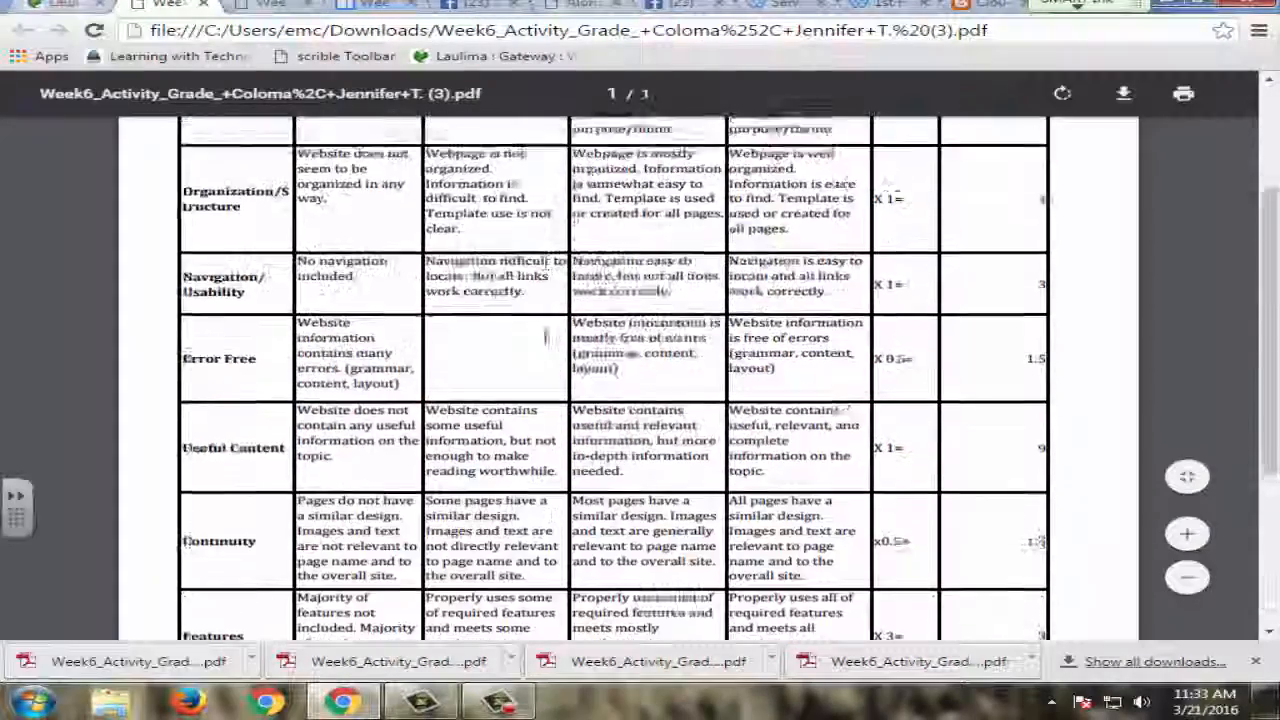
scroll("up", 3)
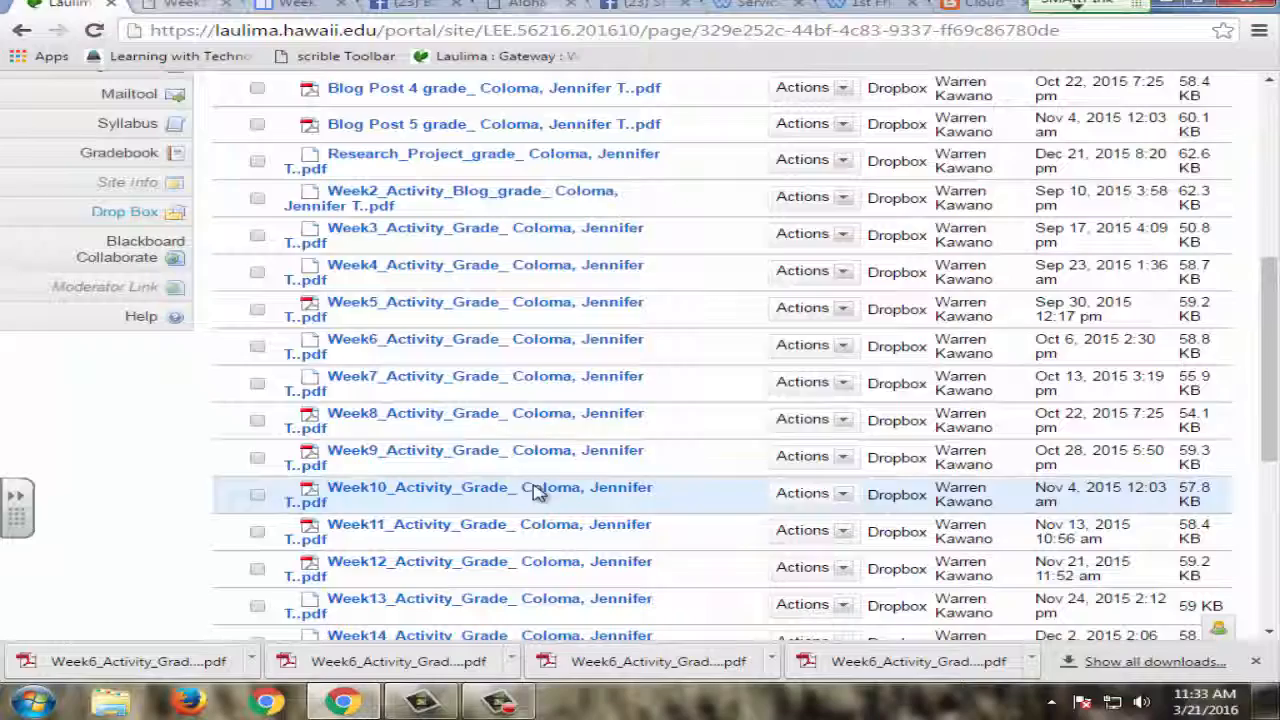
scroll("up", 3)
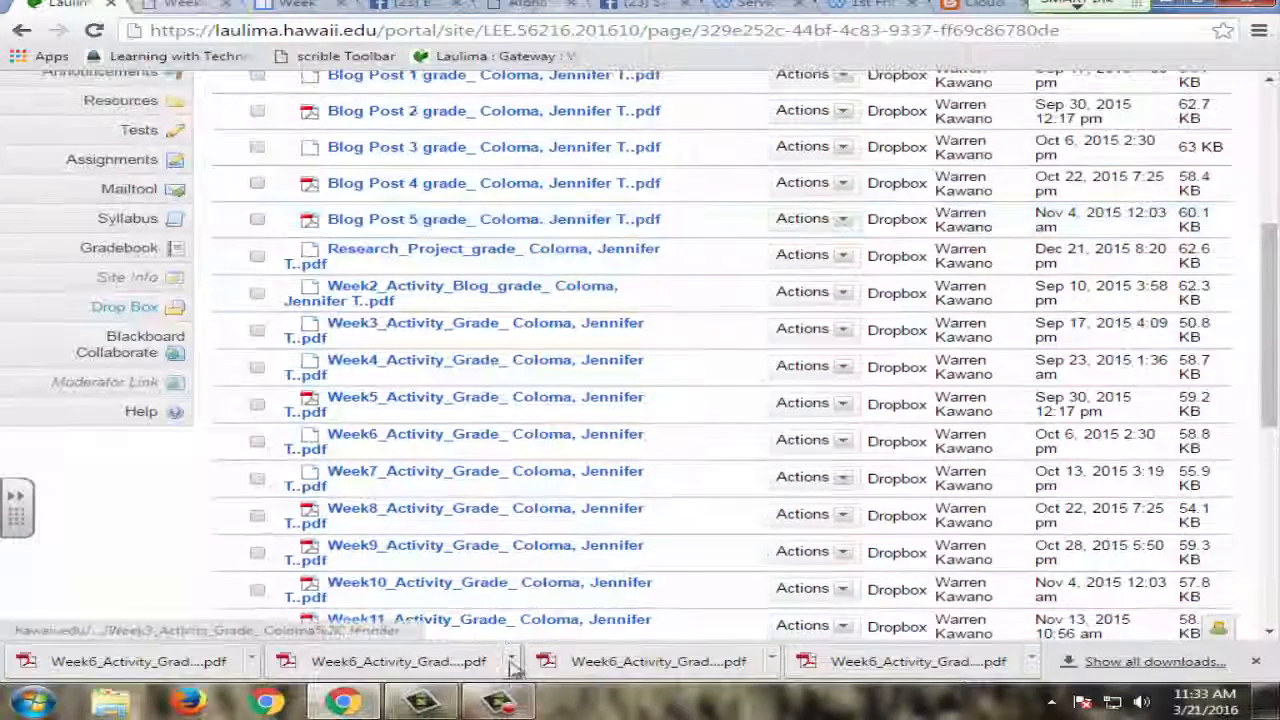
Open the Week6 Activity Grade PDF and read the website rubric.
left_click(484, 442)
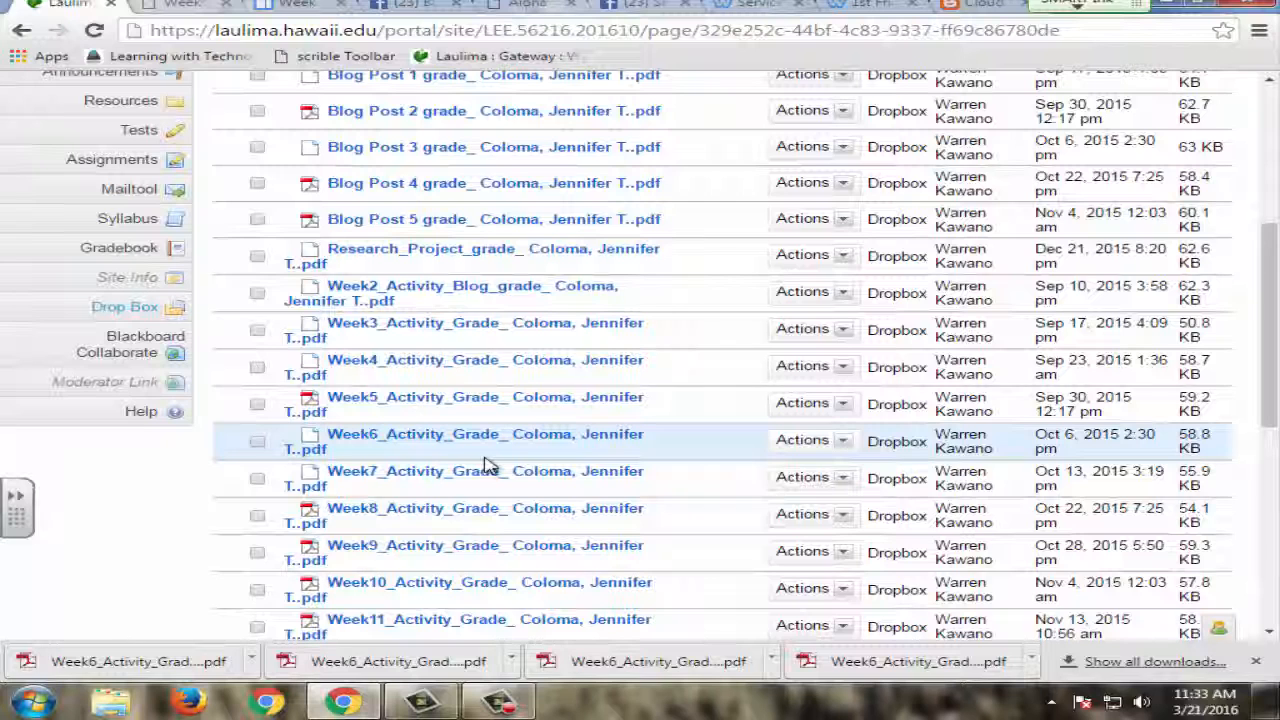
mouse_move(444, 448)
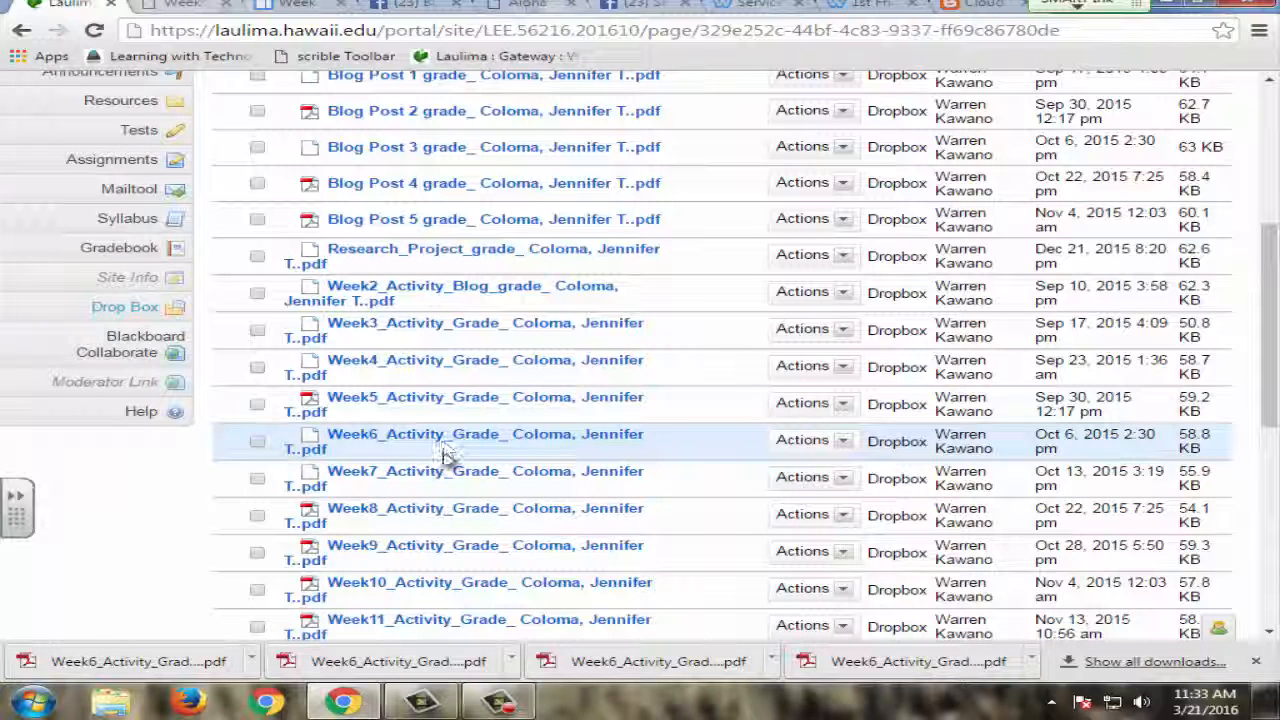
scroll("down", 3)
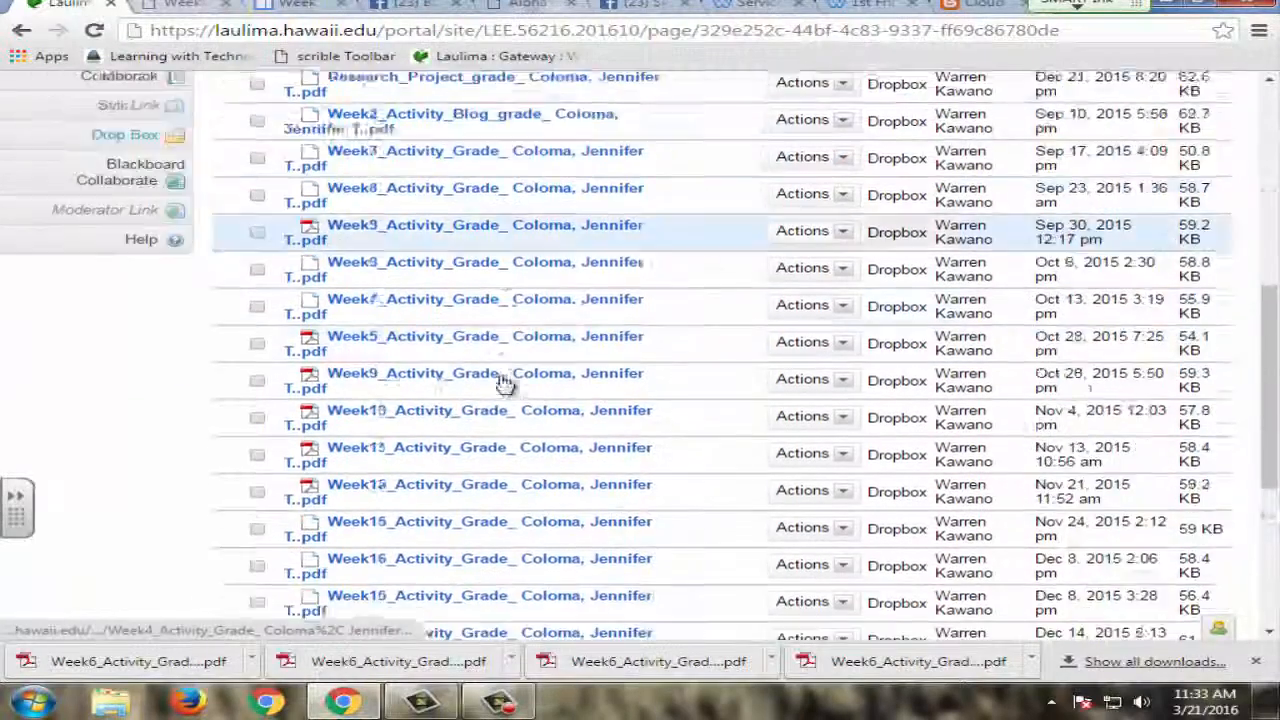
scroll("down", 3)
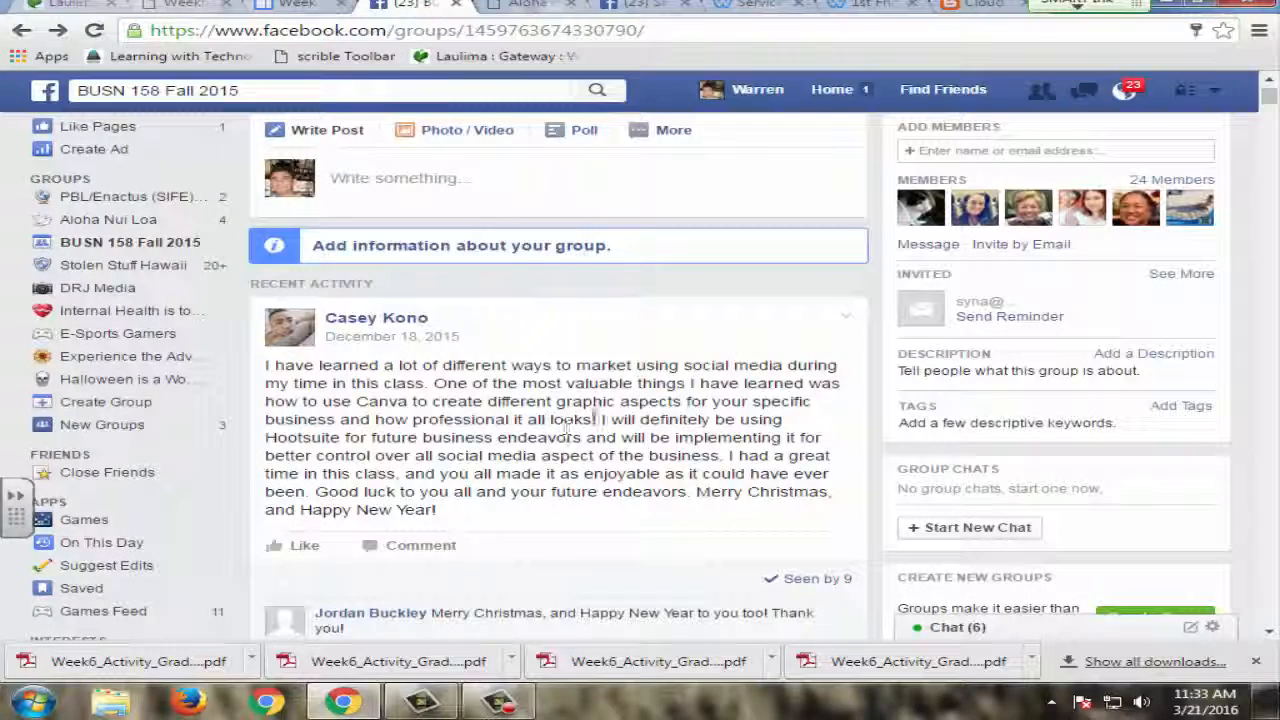
Scroll the BUSN 158 Fall 2015 Facebook group's recent activity.
scroll("down", 3)
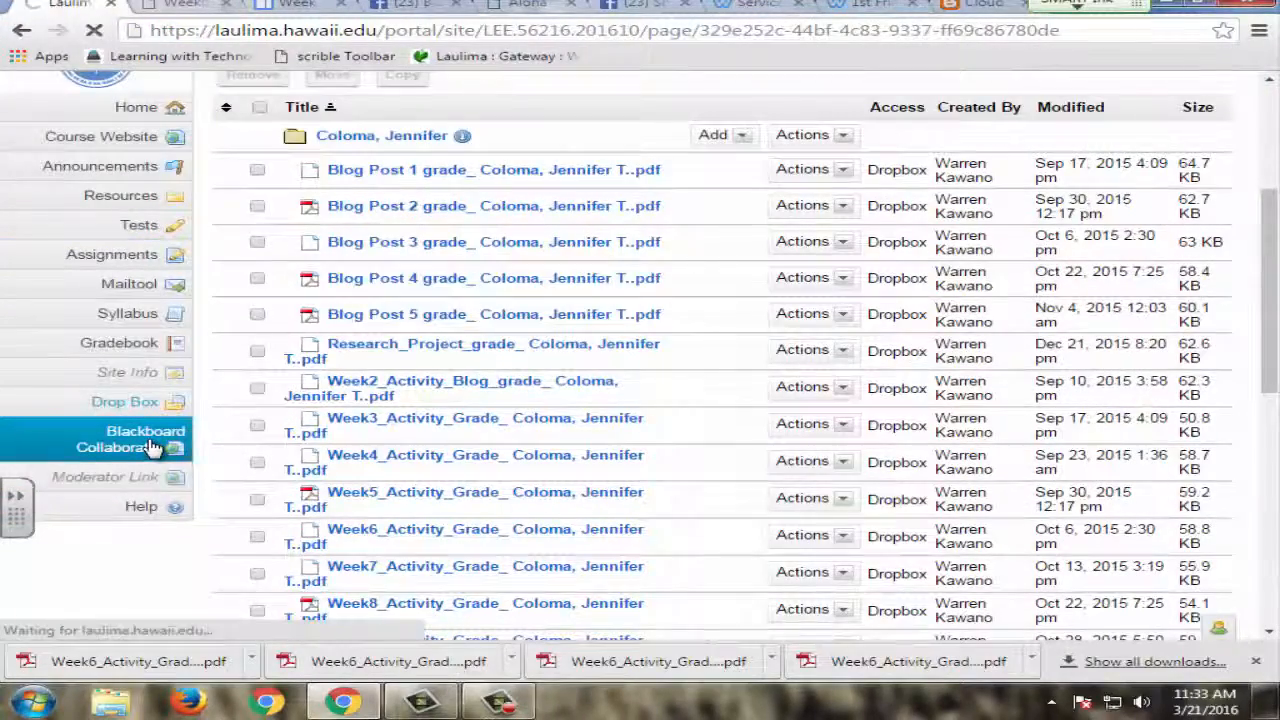
Open Laulima's Blackboard Collaborate page for the course and look it over.
left_click(144, 440)
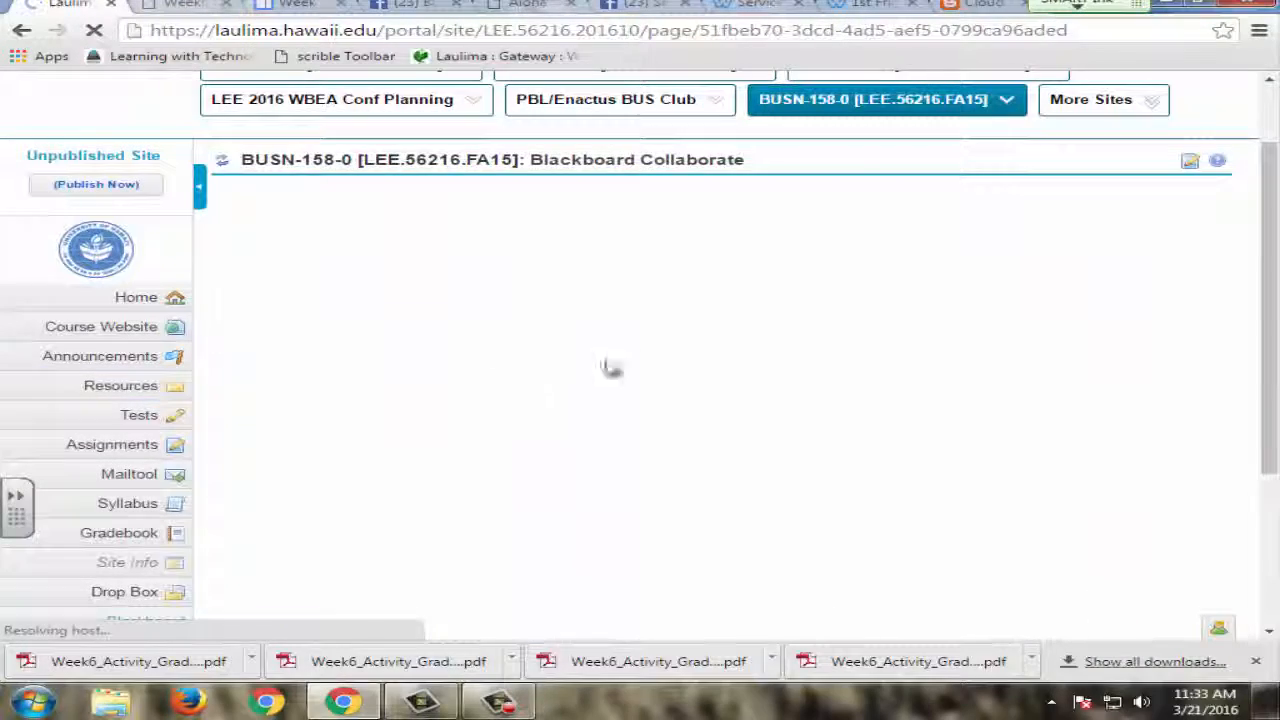
scroll("down", 3)
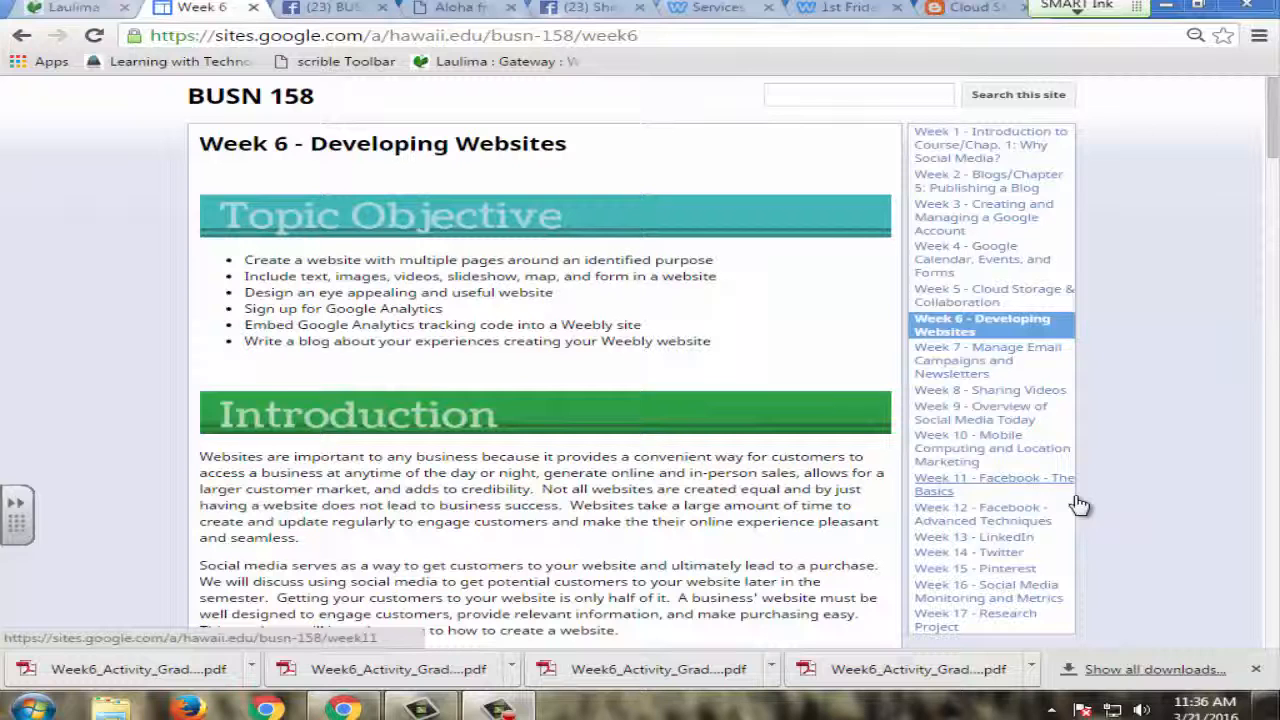
mouse_move(510, 310)
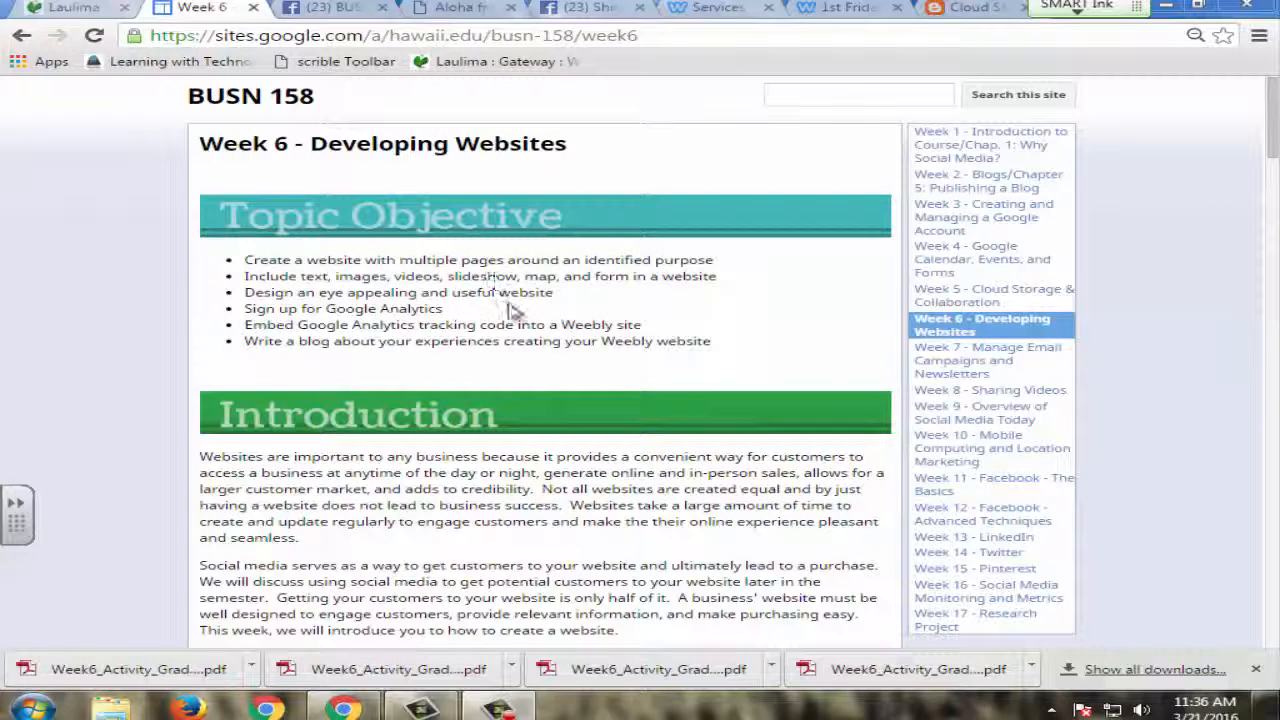
mouse_move(620, 440)
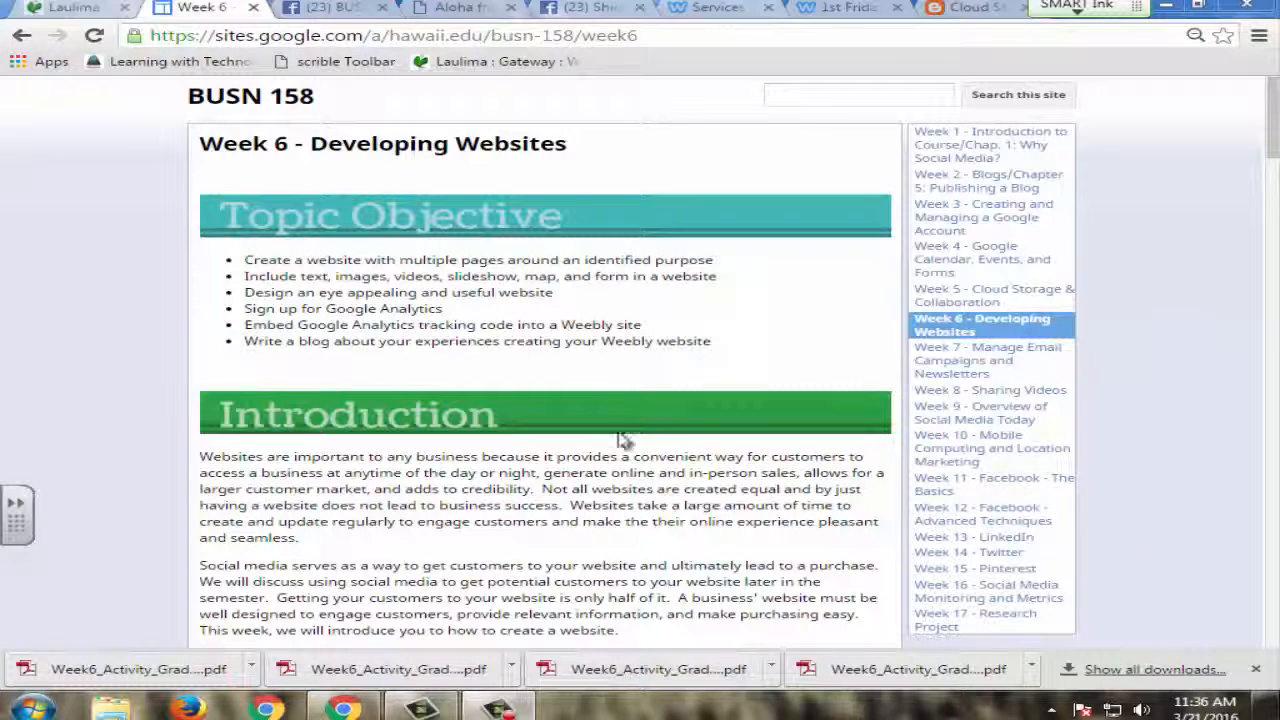
mouse_move(668, 388)
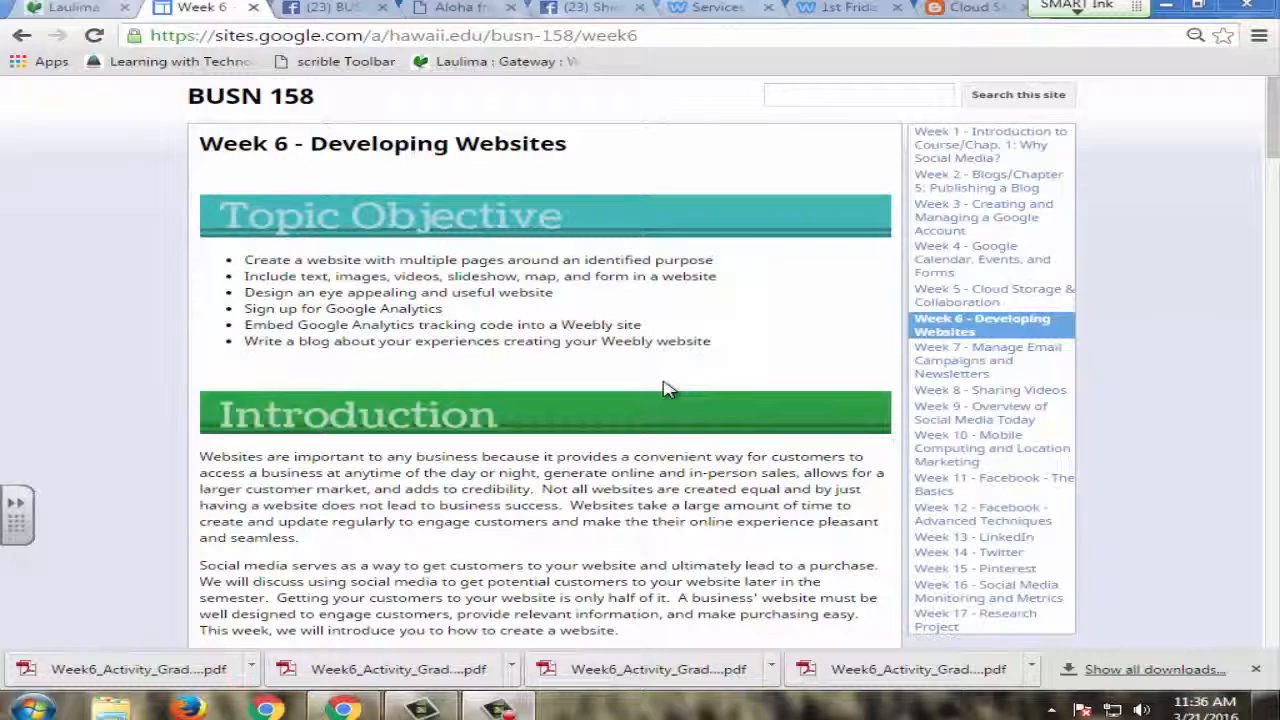
Read the Week 6 Activities and Create a Weebly Site sections, then bring up the 1st Fridays example site.
scroll("down", 3)
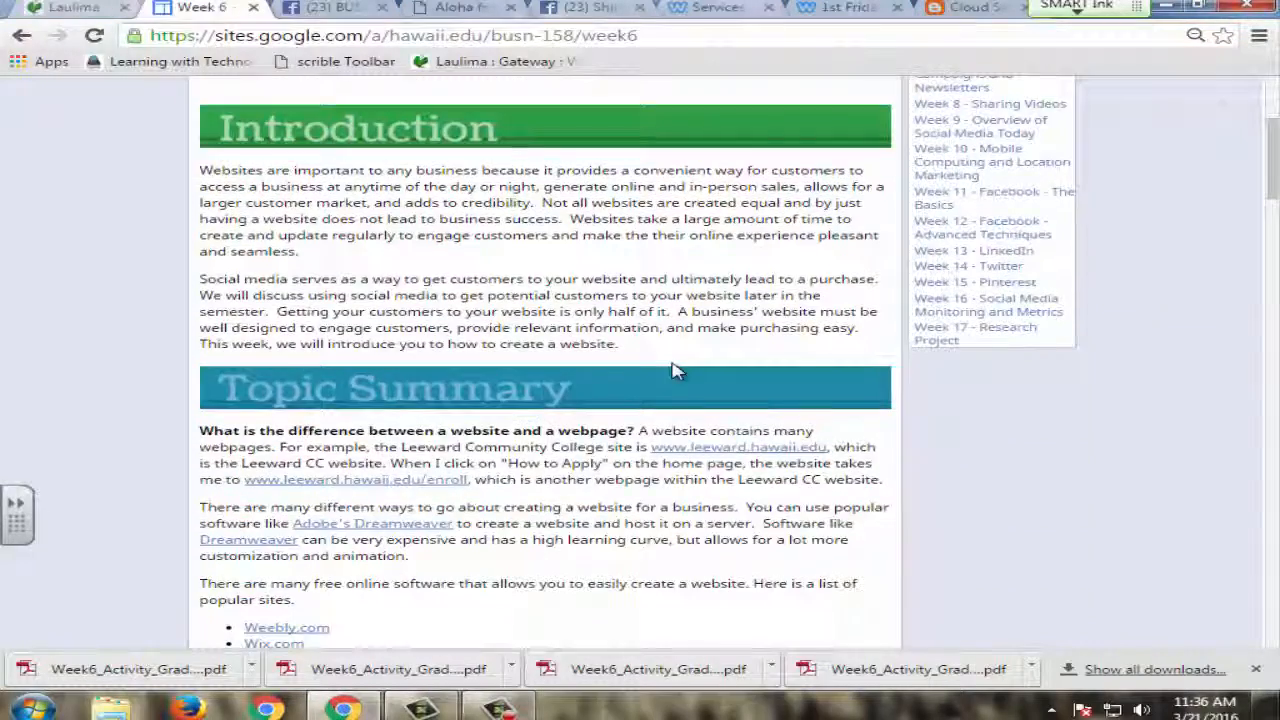
scroll("down", 3)
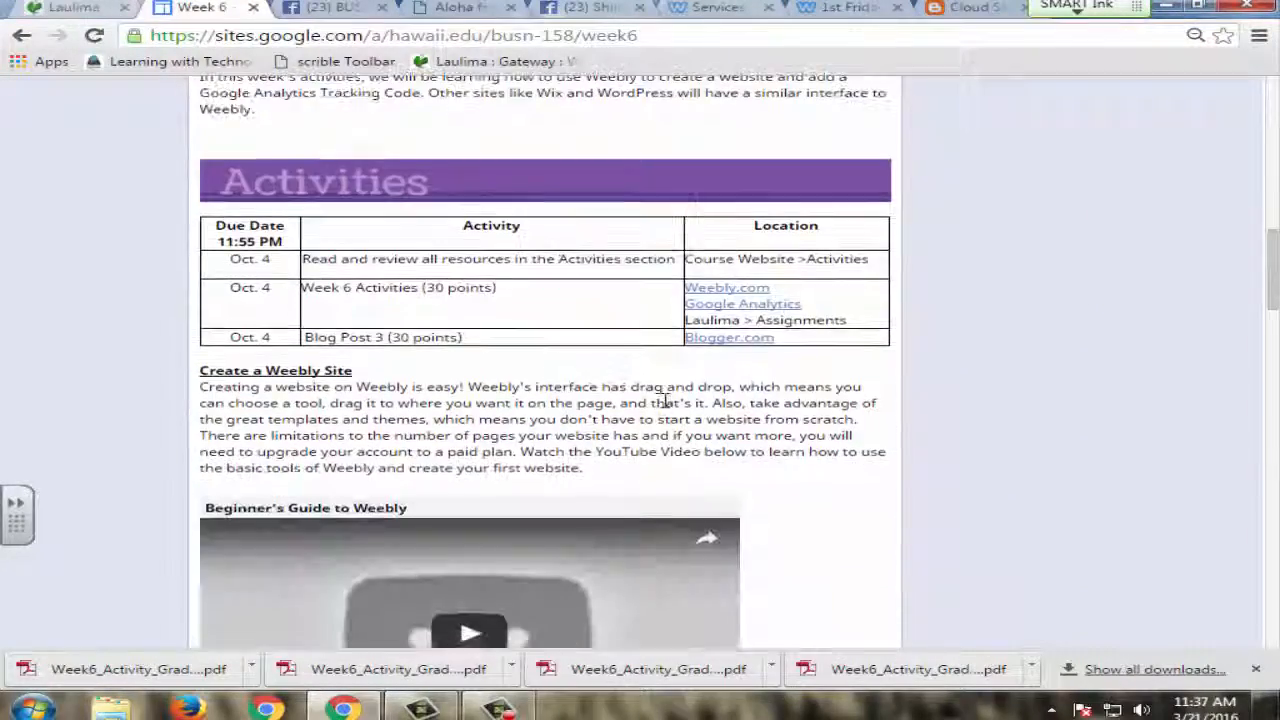
scroll("down", 3)
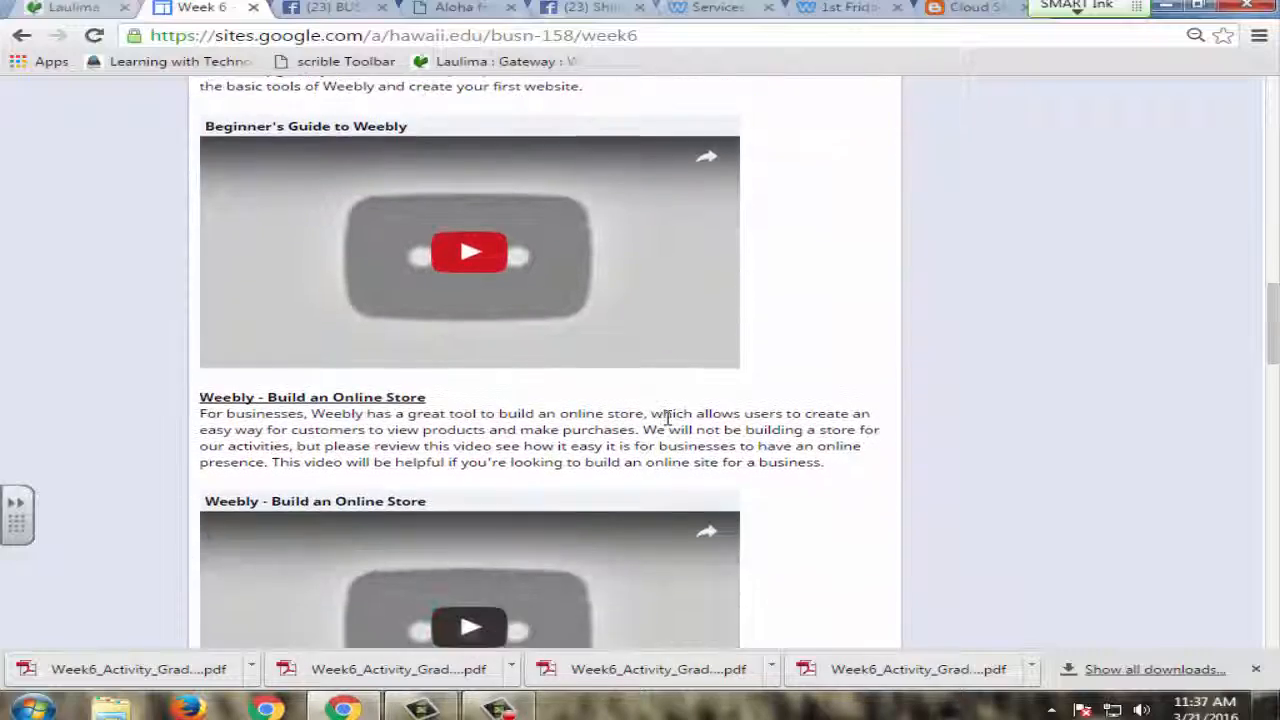
scroll("up", 3)
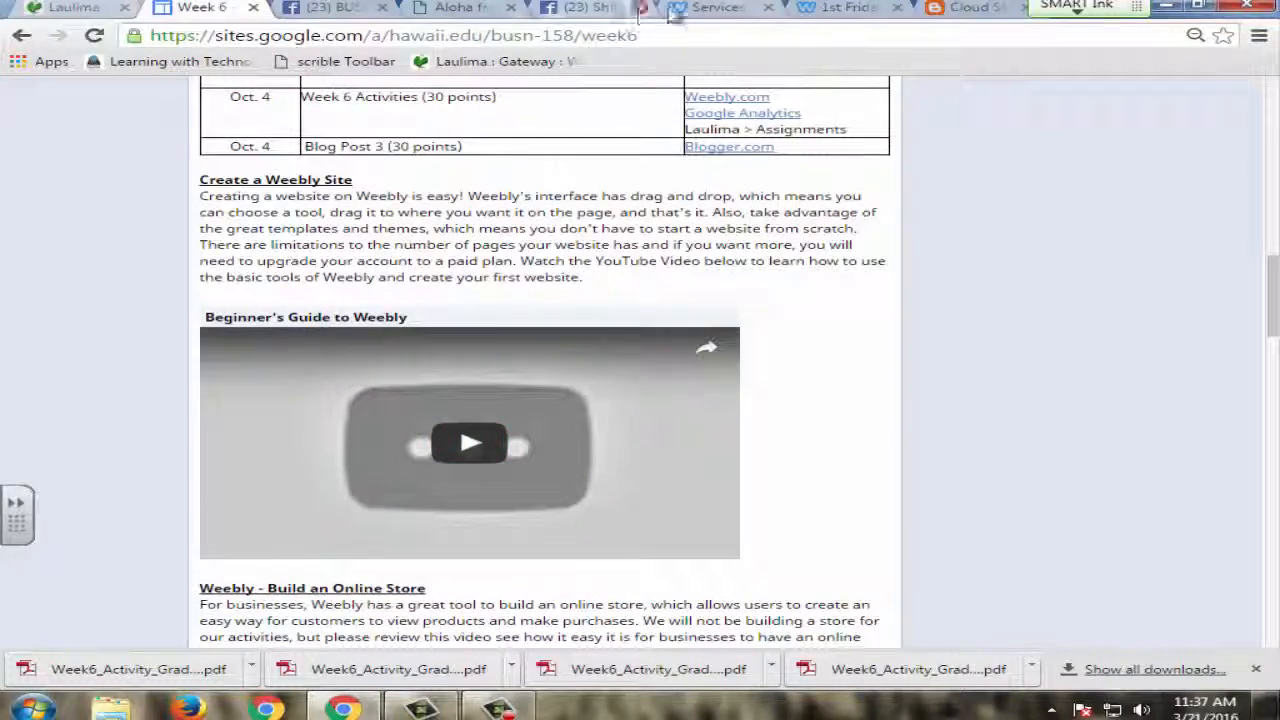
left_click(844, 8)
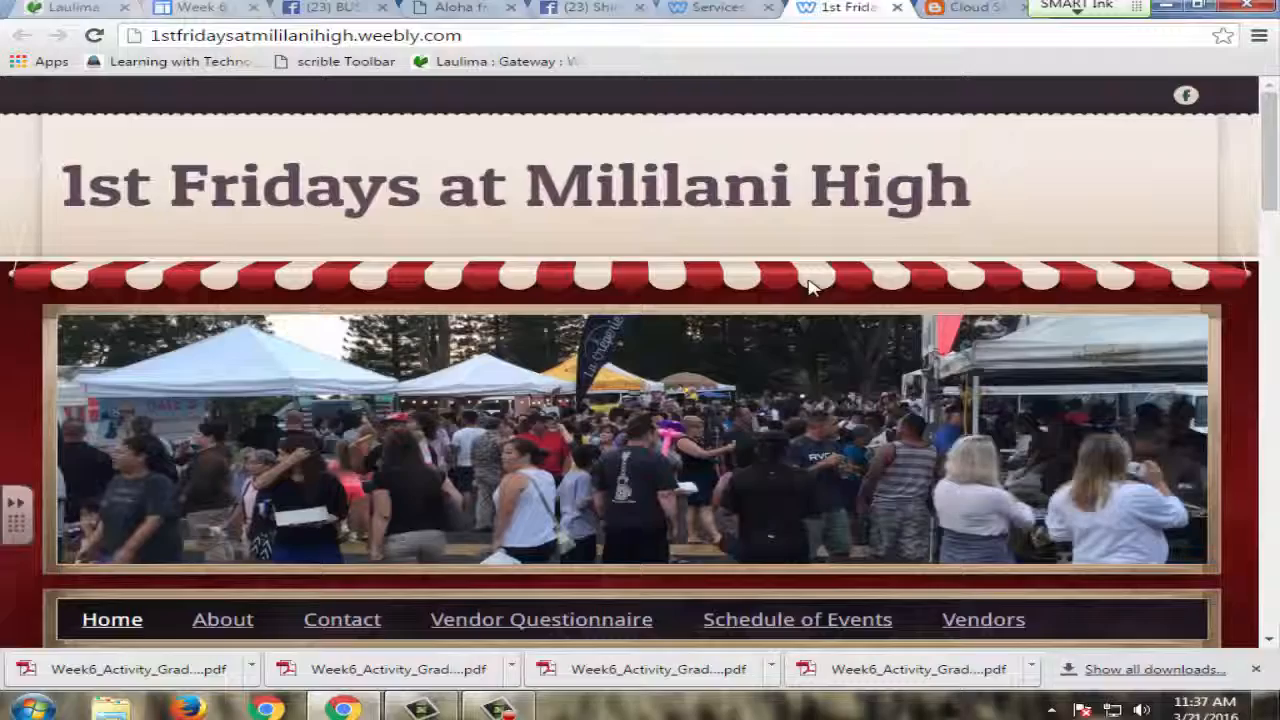
Look over the 1st Fridays at Mililani High Weebly example site.
scroll("down", 3)
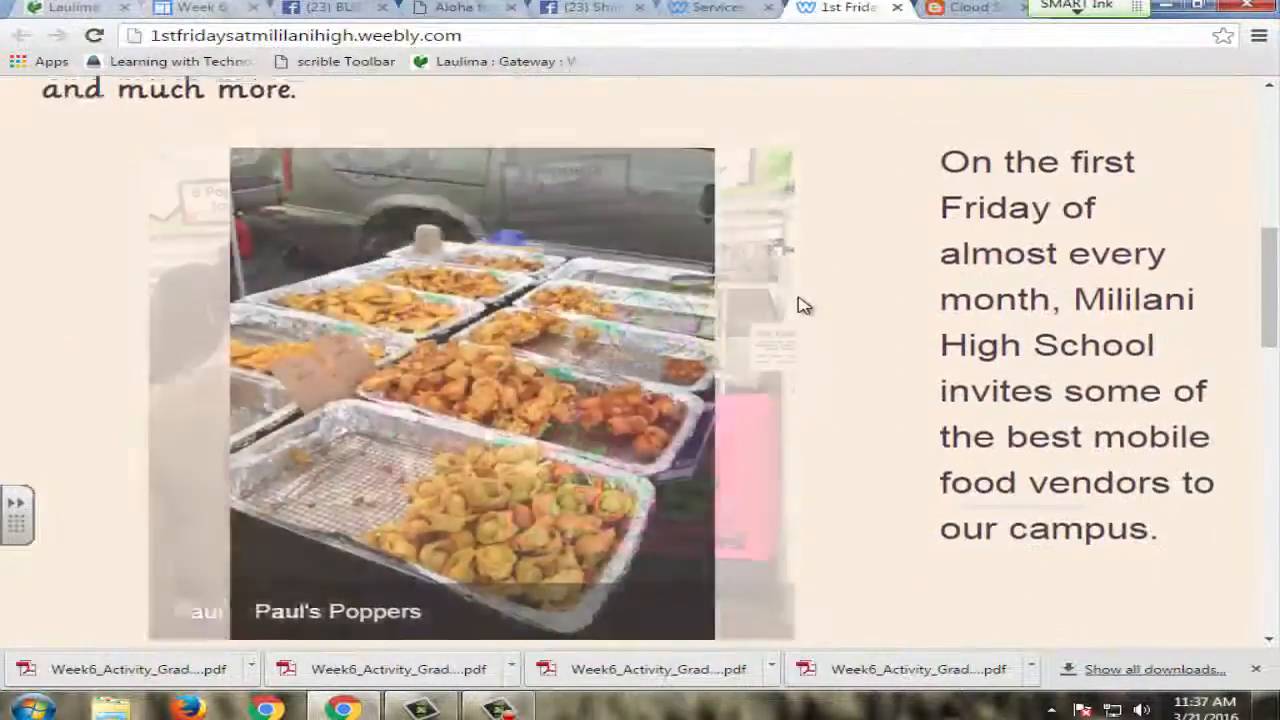
scroll("down", 3)
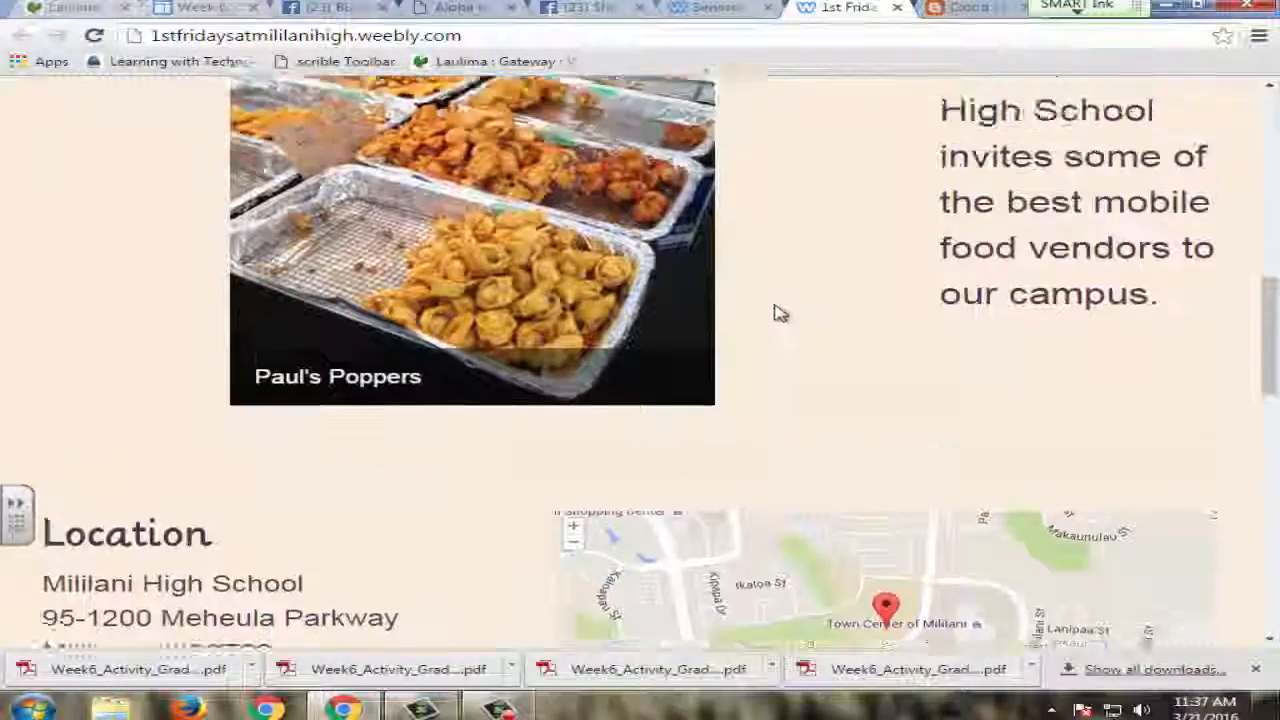
scroll("up", 3)
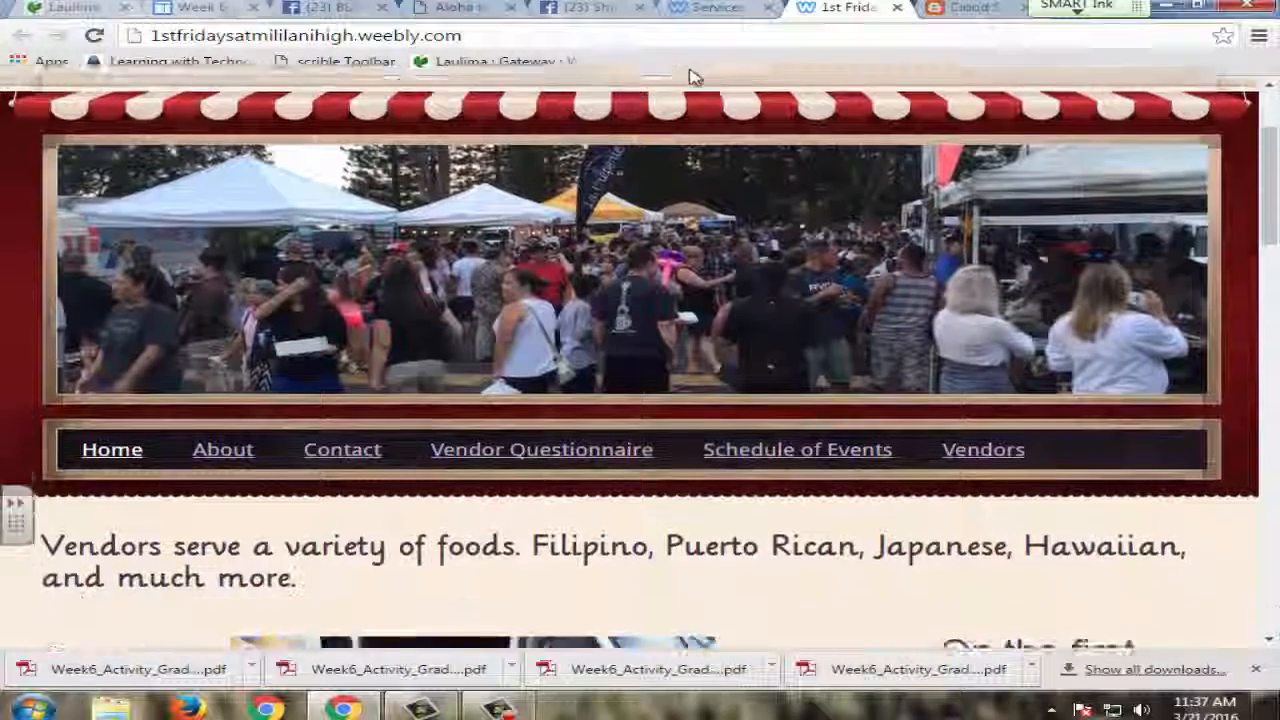
Revisit the DRJ Media email and LinkedIn-vs-Facebook infographic examples and Laulima, ending on the Week 6 page.
left_click(710, 8)
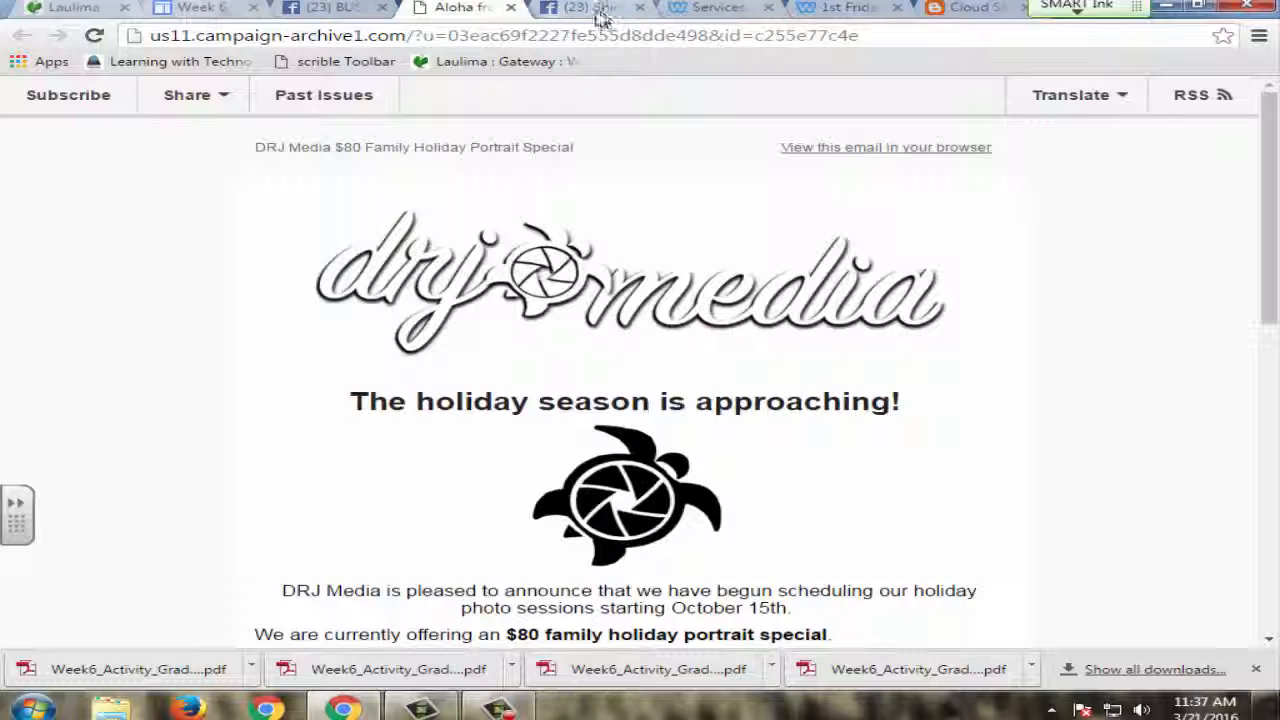
left_click(584, 8)
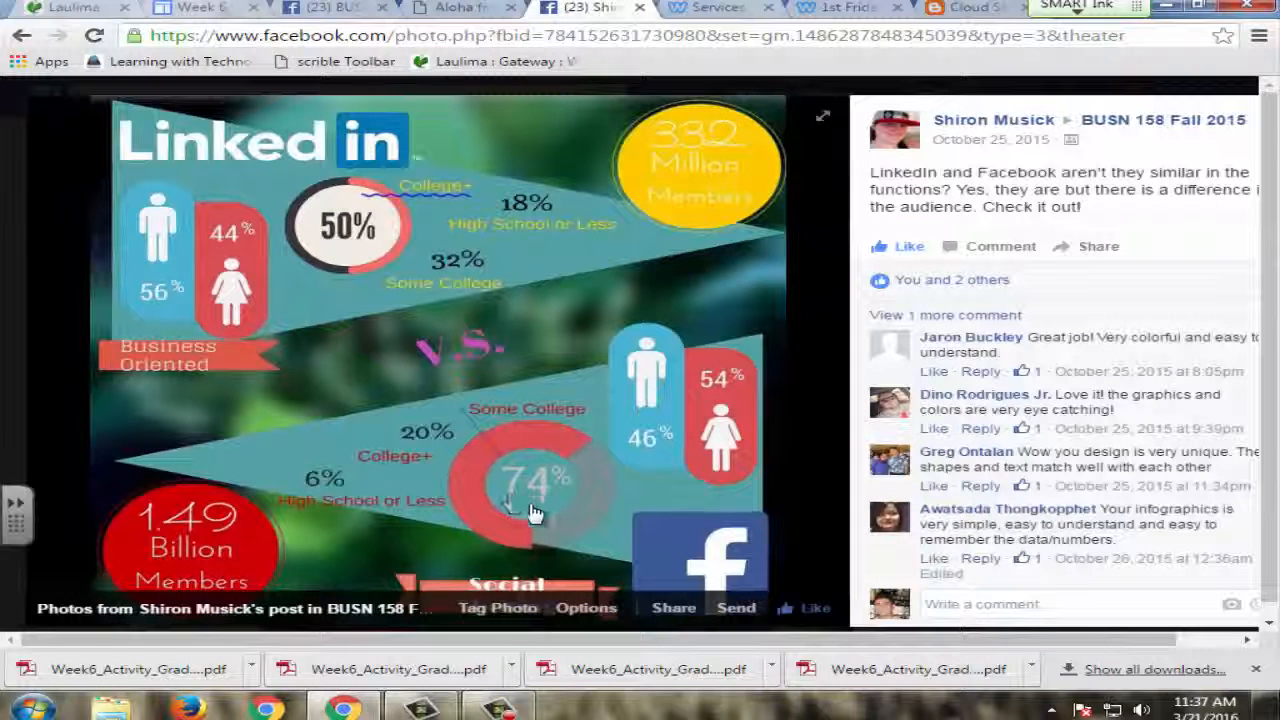
mouse_move(560, 584)
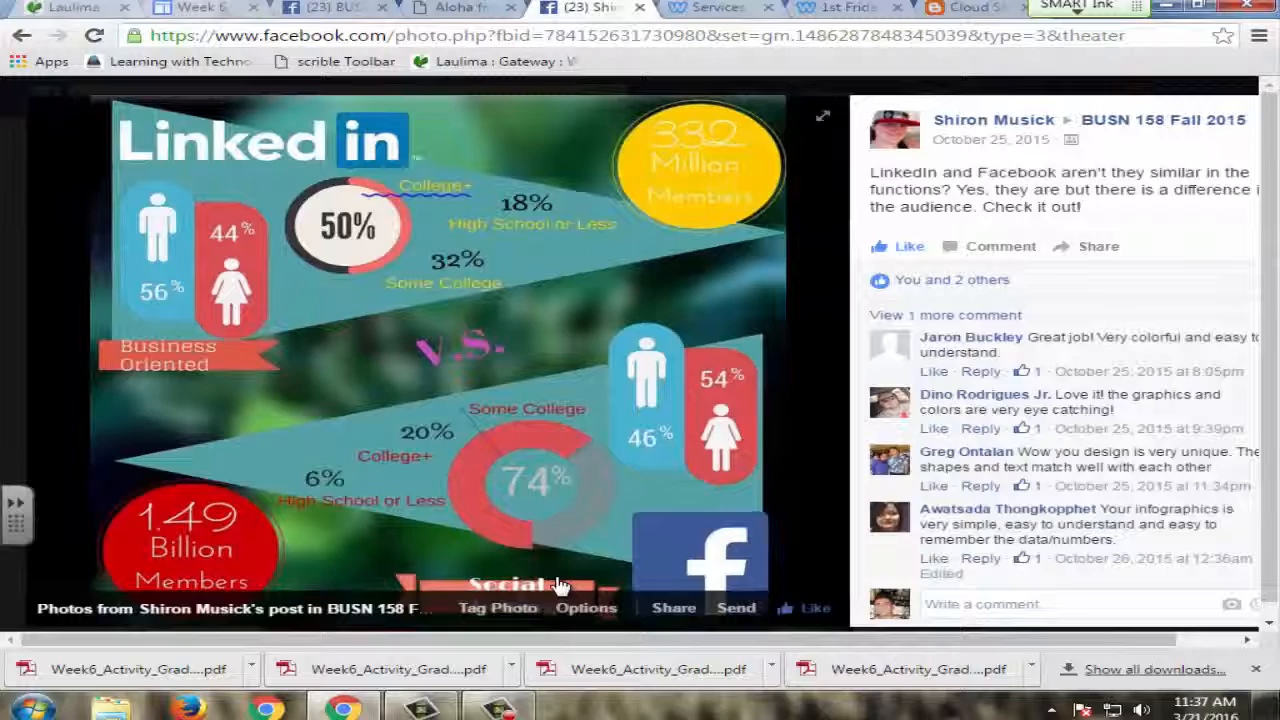
mouse_move(296, 70)
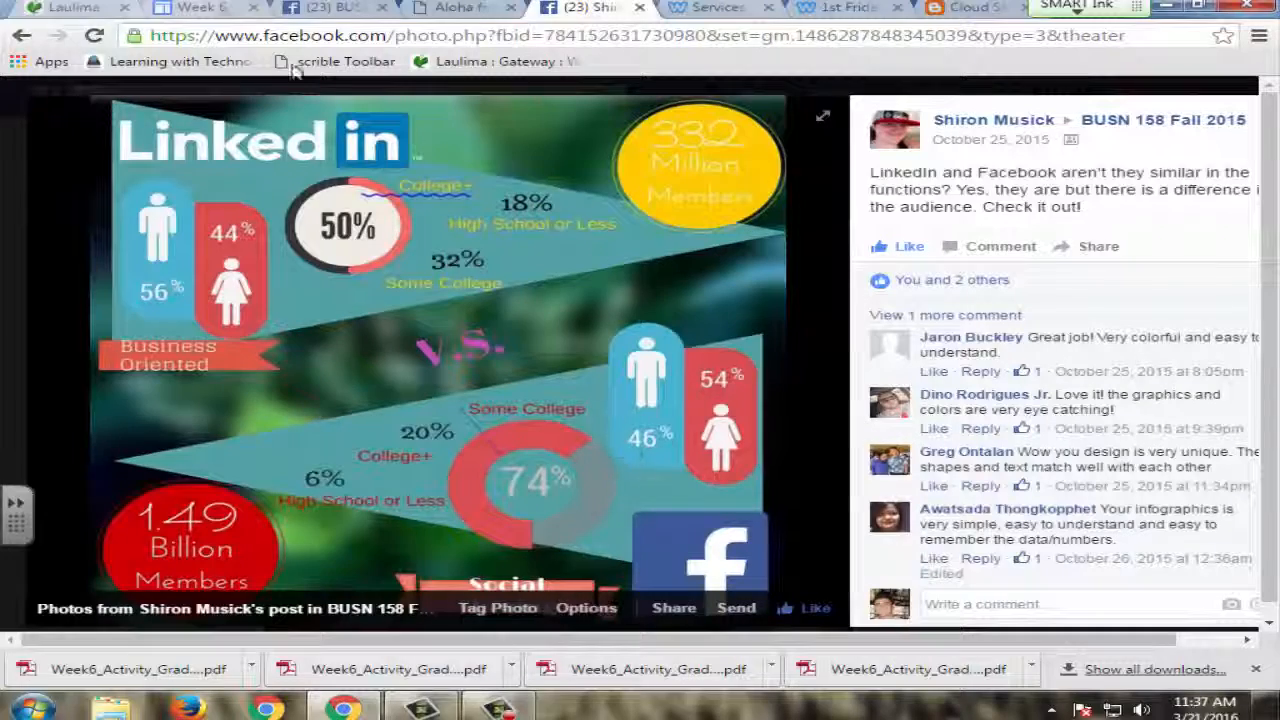
left_click(200, 8)
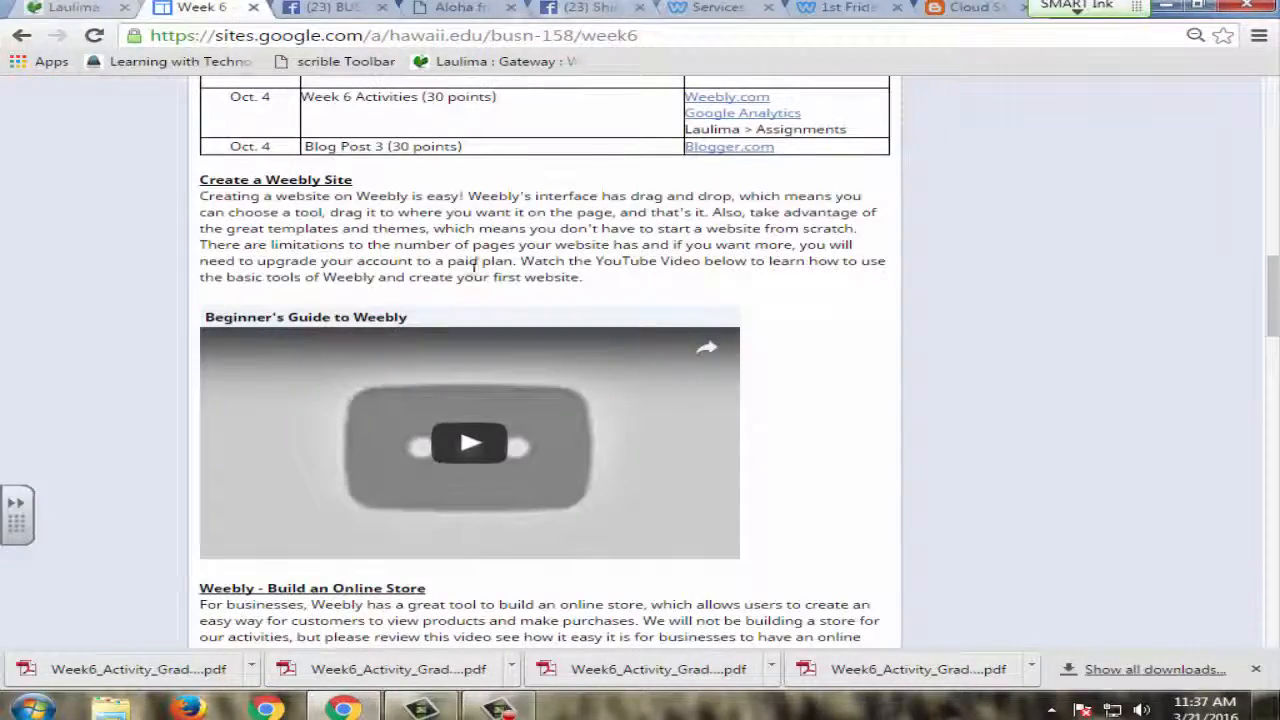
scroll("up", 3)
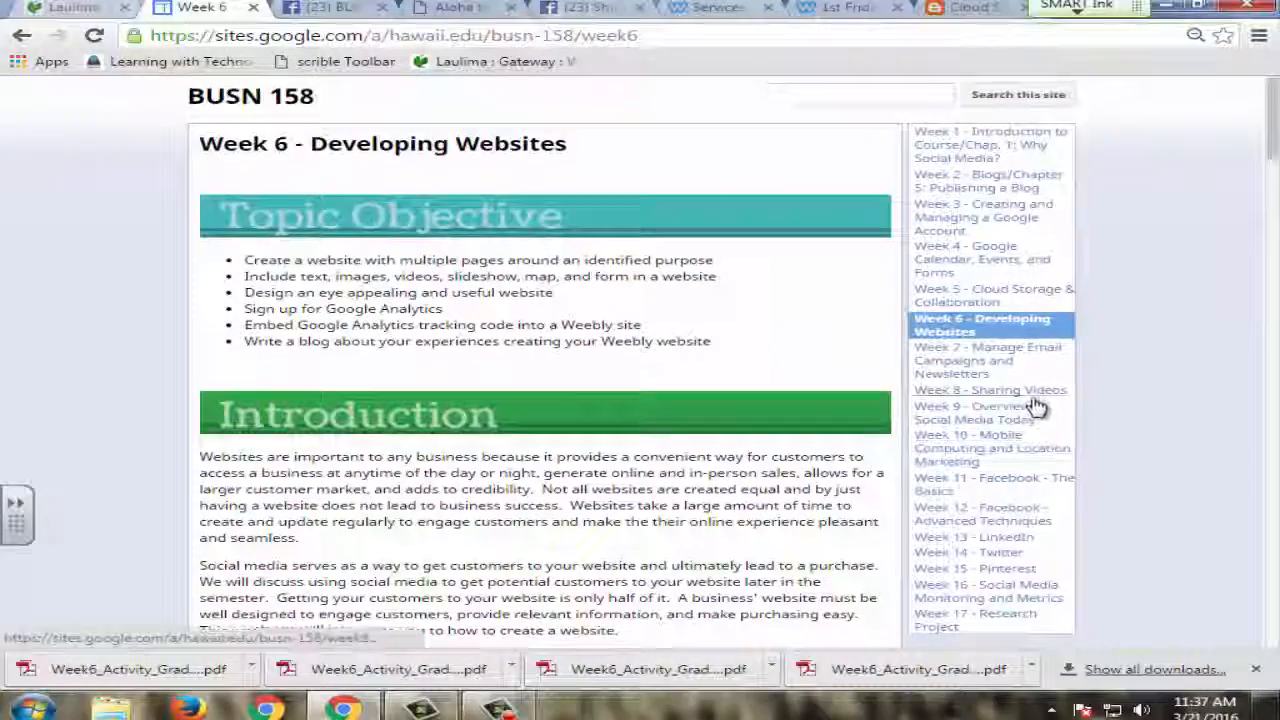
scroll("down", 3)
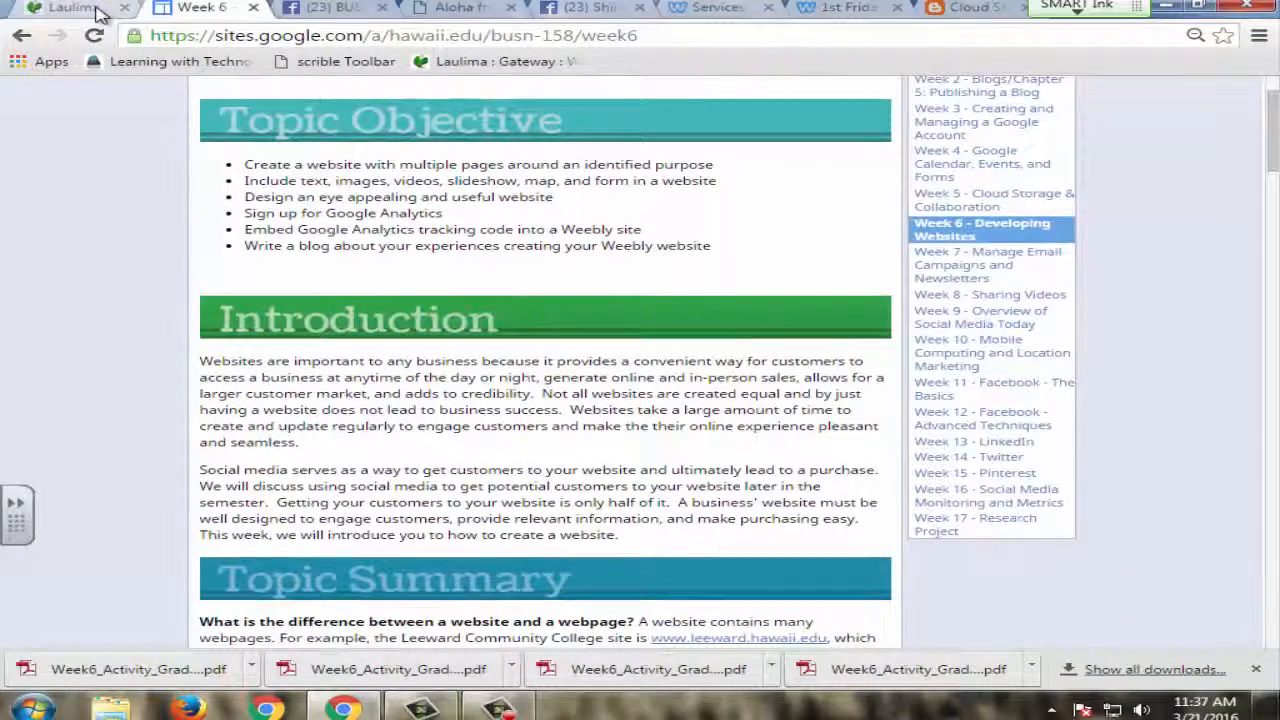
left_click(64, 8)
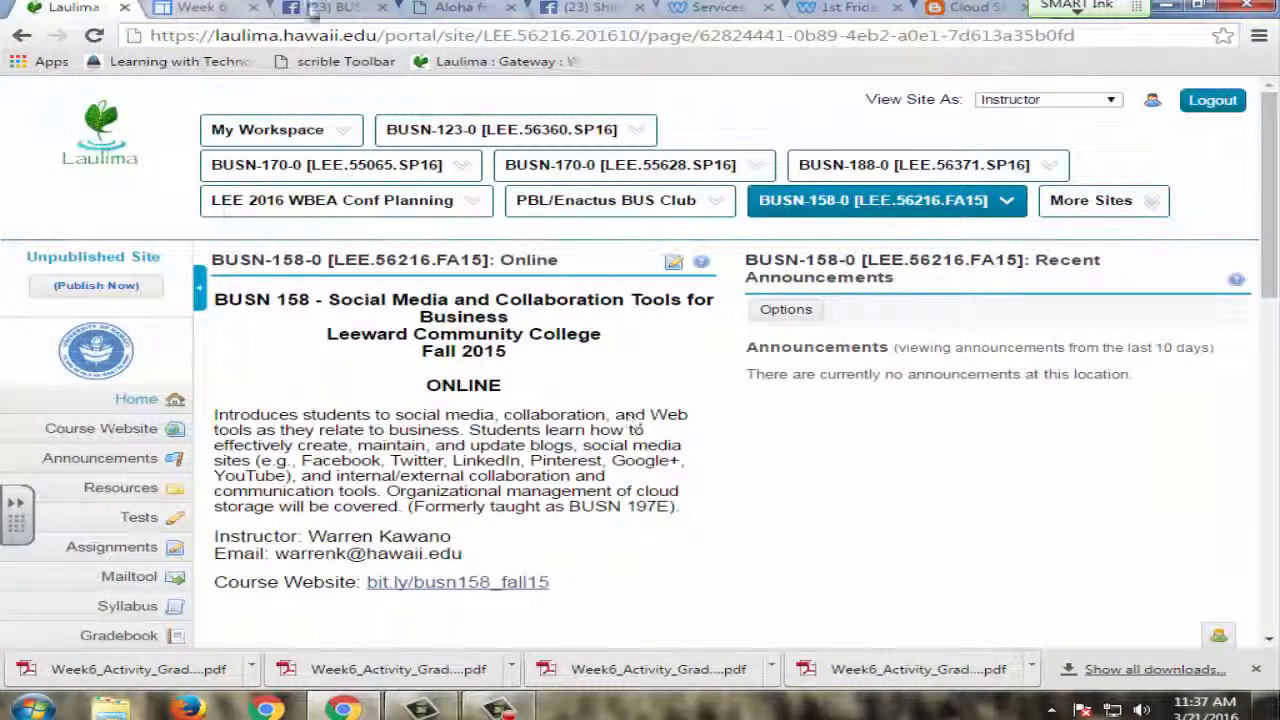
left_click(196, 8)
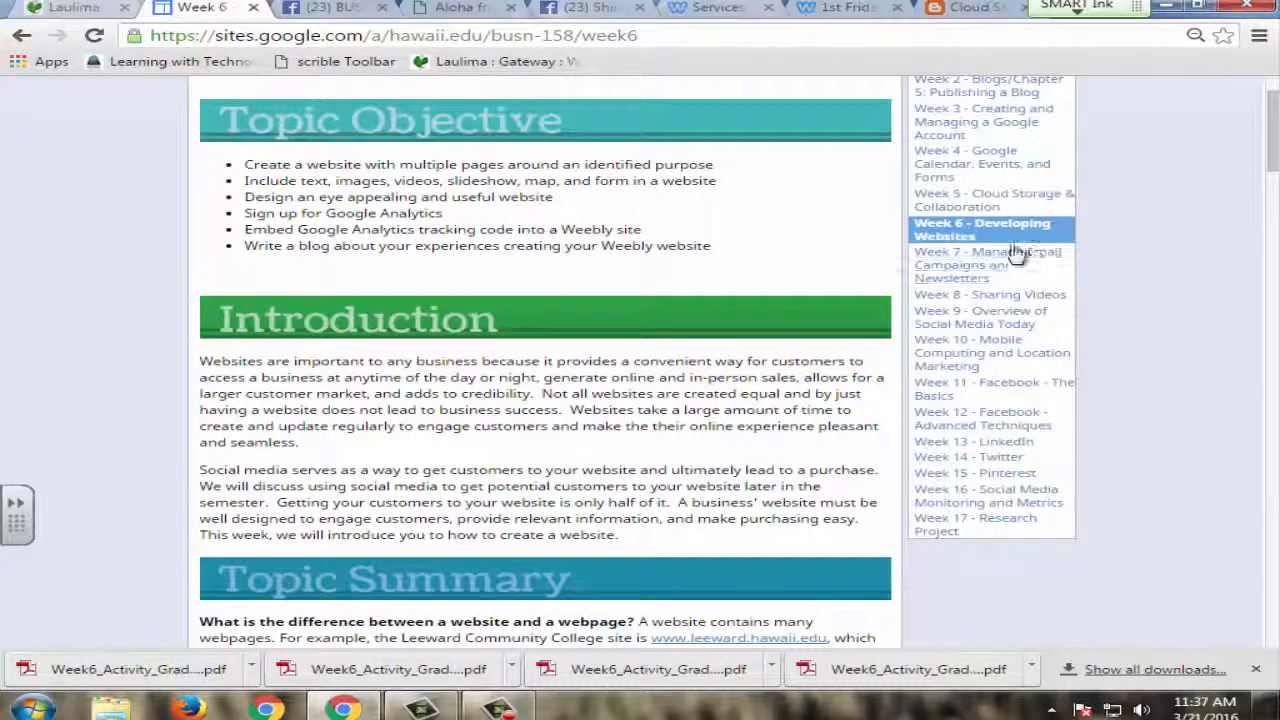
Open the Week 5 Cloud Storage page and read its assignment and Blog Post 2 instructions.
left_click(988, 264)
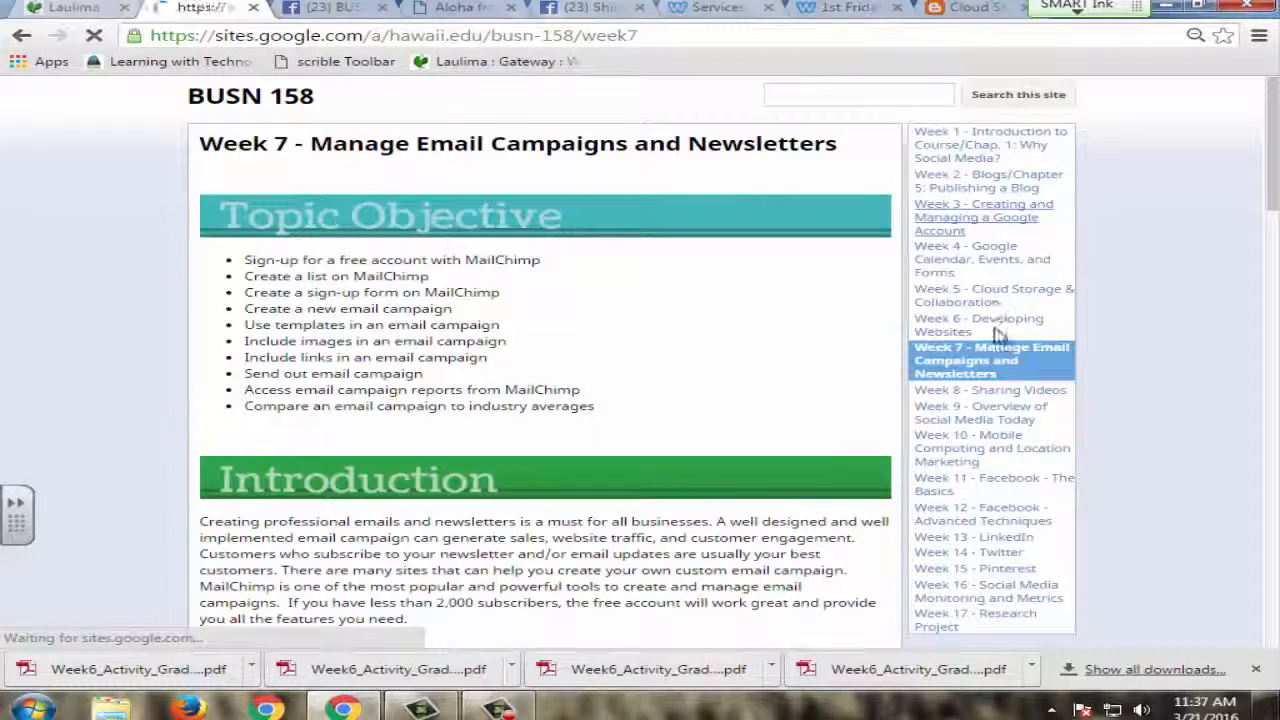
left_click(992, 296)
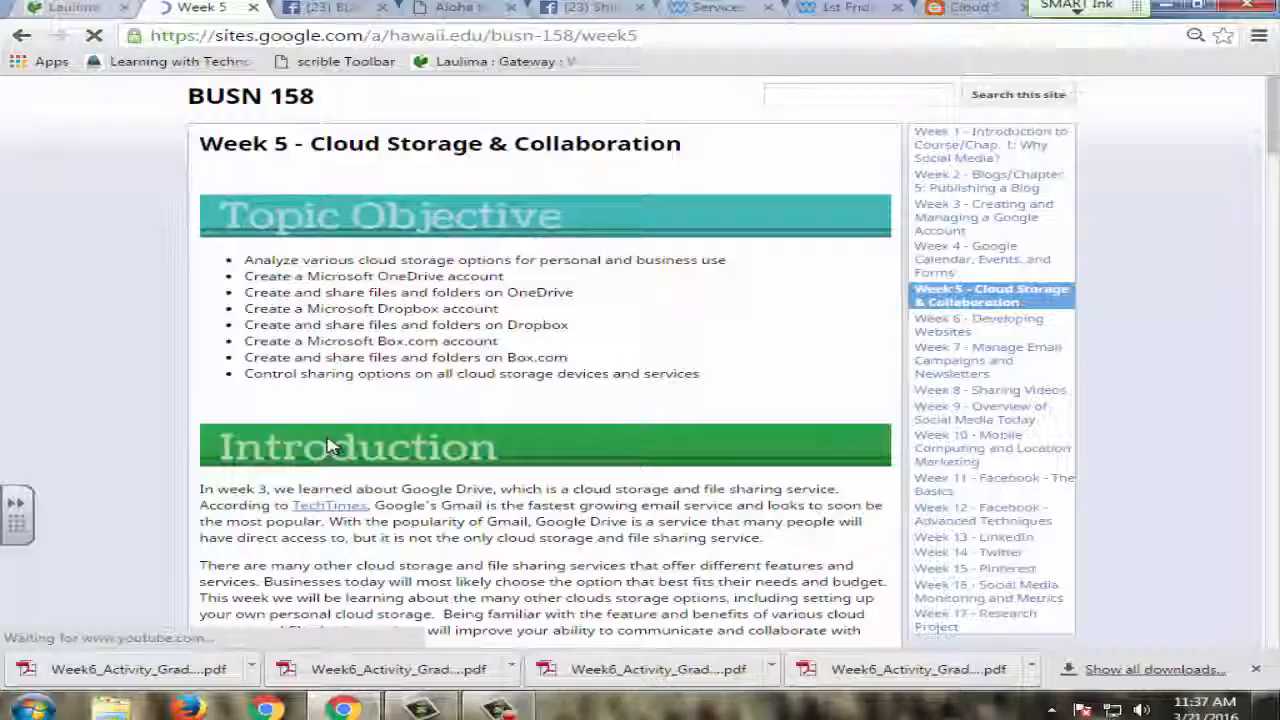
scroll("down", 3)
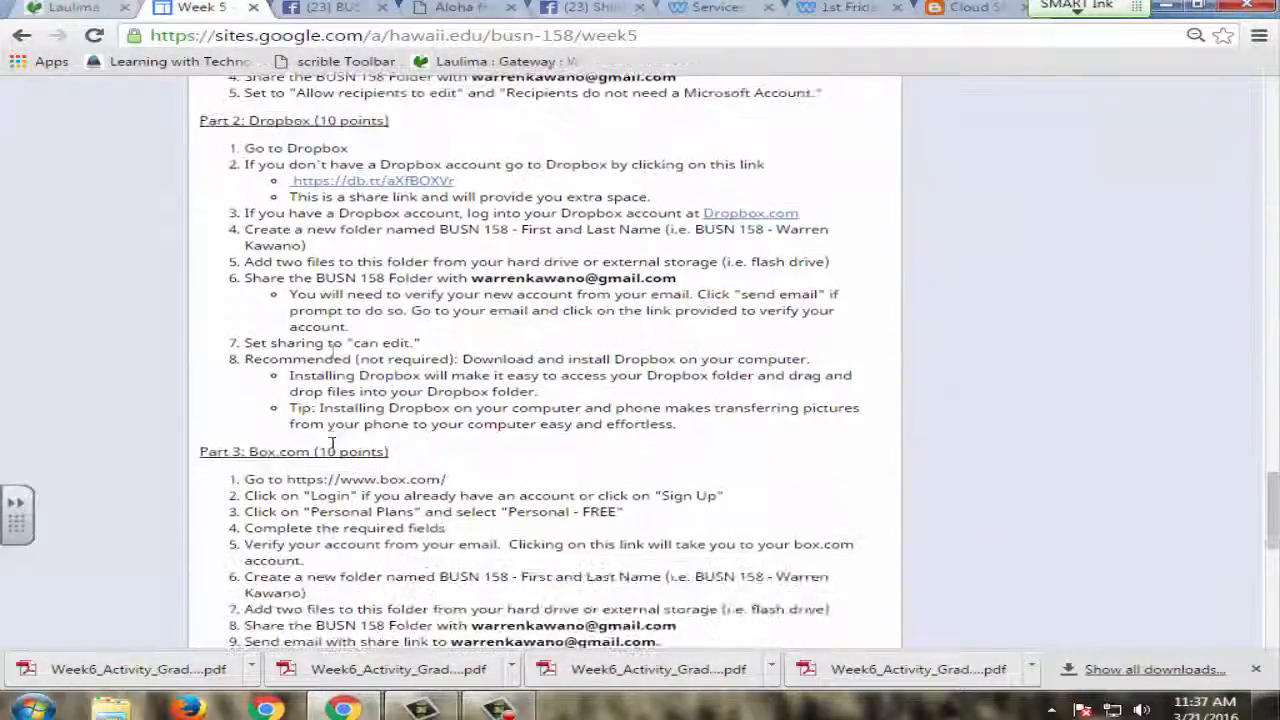
scroll("down", 3)
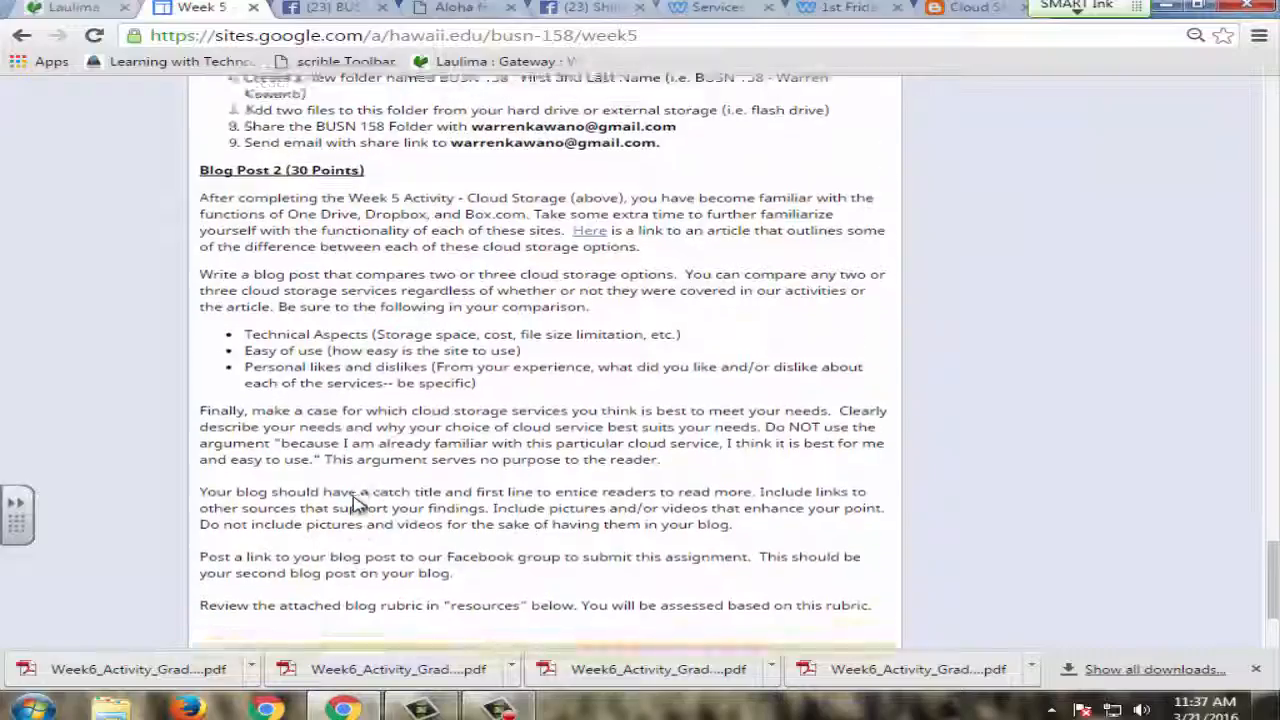
scroll("down", 3)
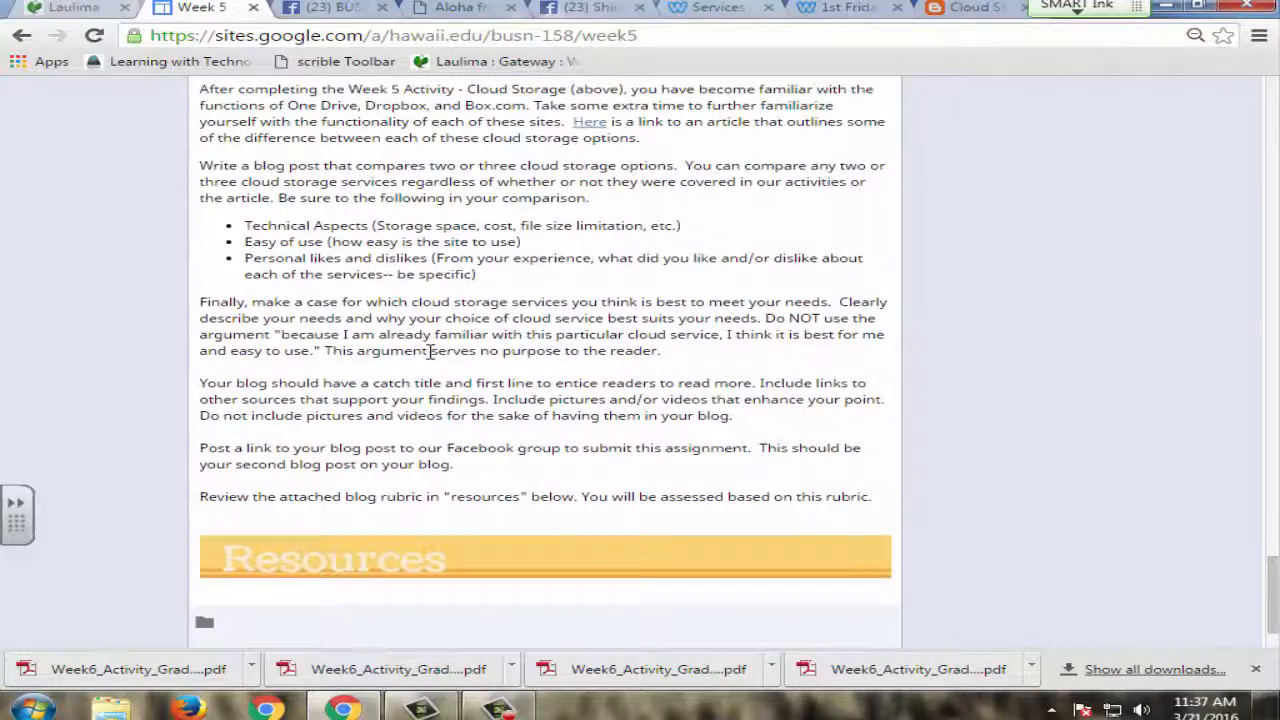
scroll("up", 3)
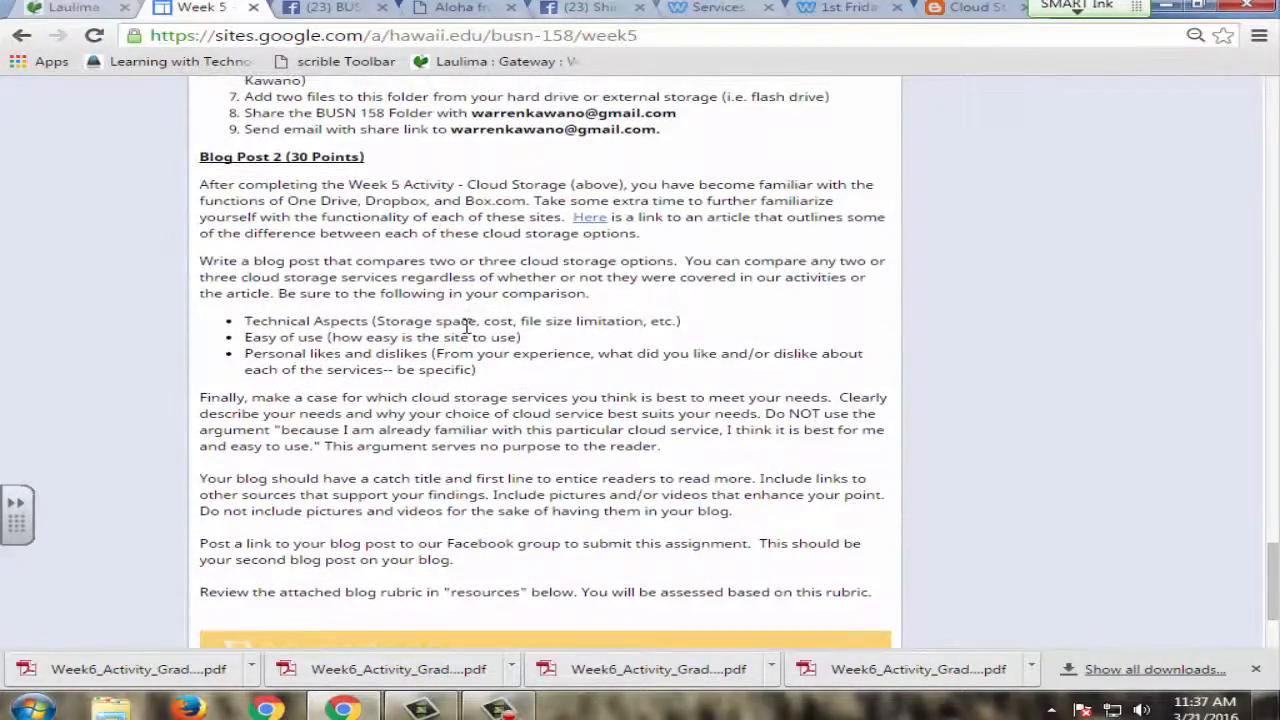
scroll("down", 3)
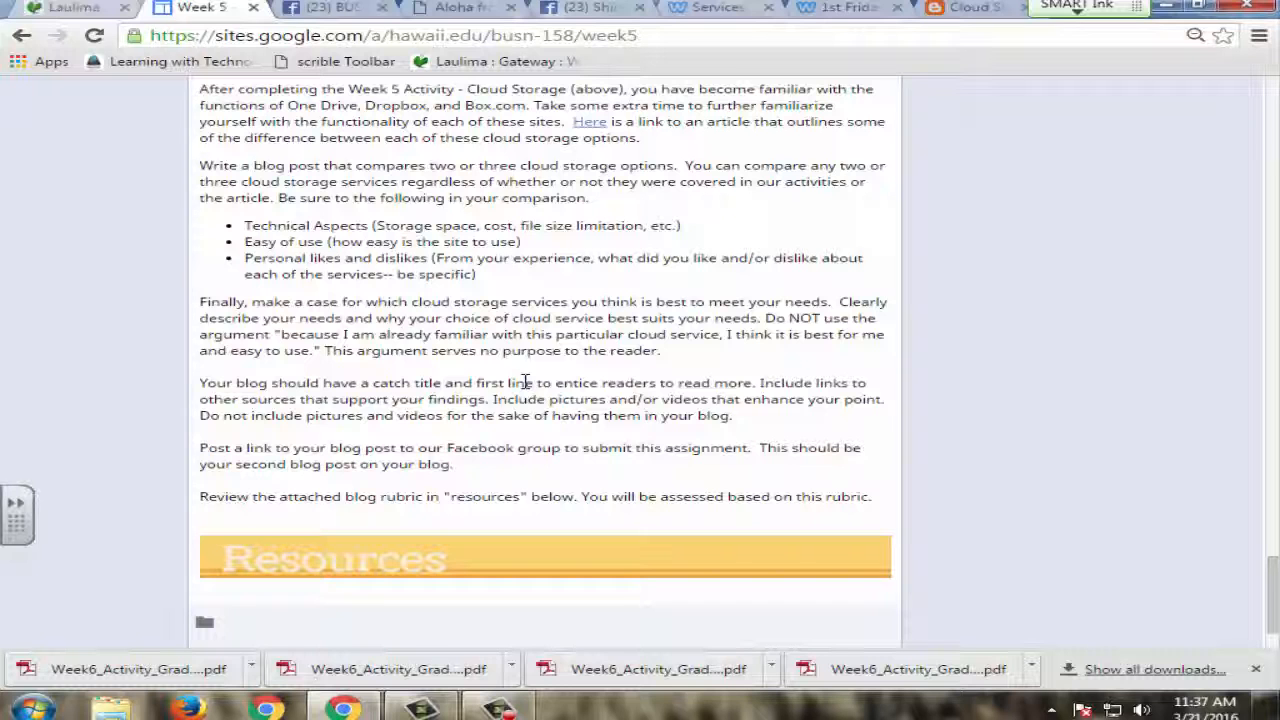
mouse_move(548, 344)
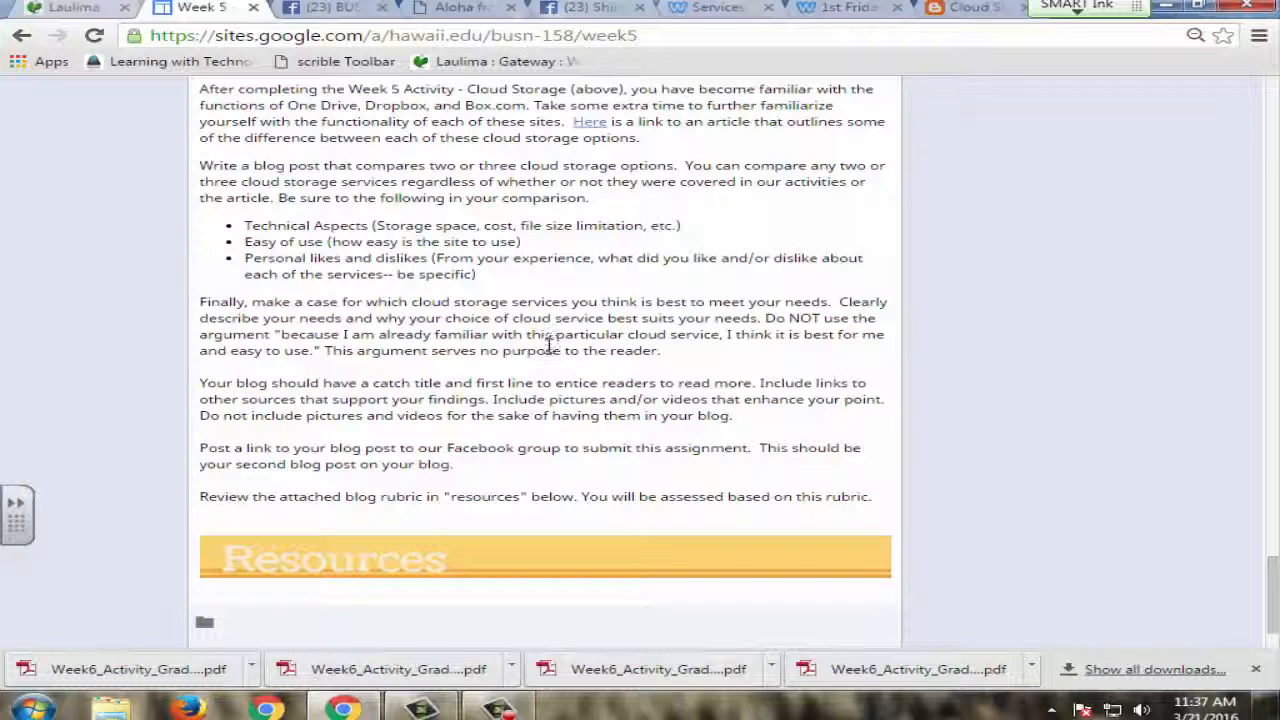
Scroll back to the top of Week 5 and switch to the BUSN 158 Fall 2015 Facebook group.
scroll("up", 3)
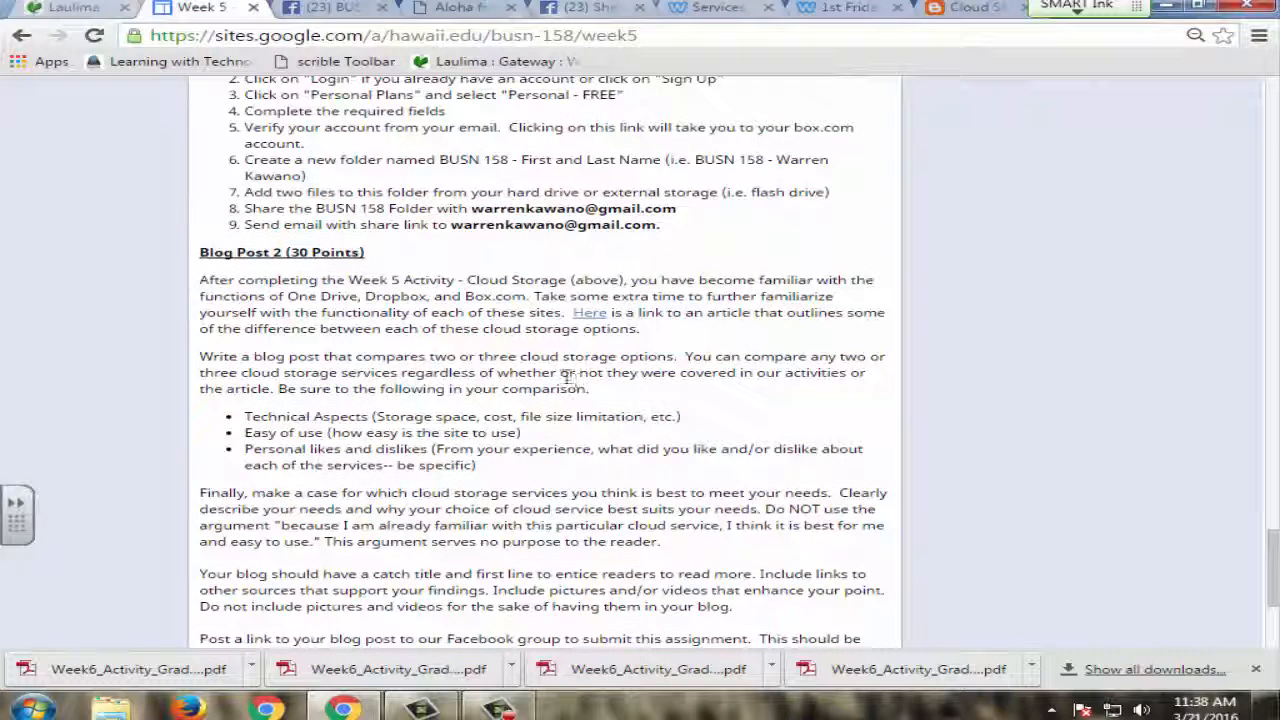
mouse_move(644, 412)
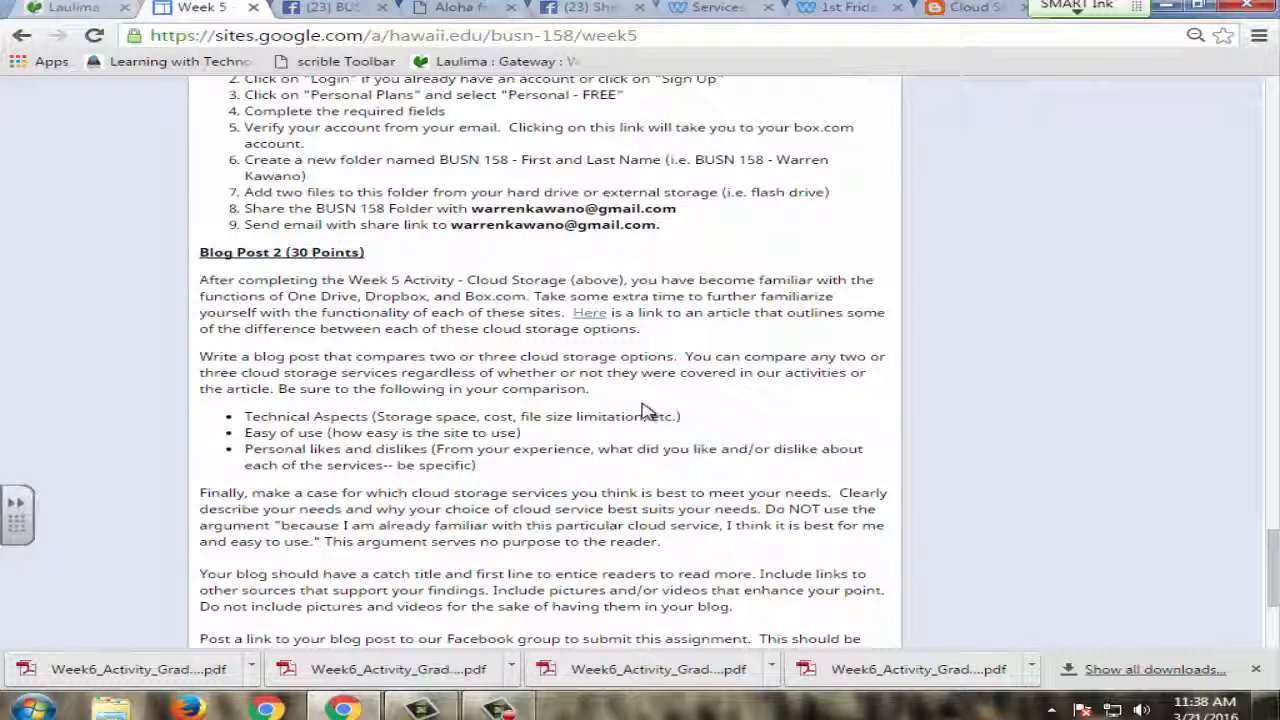
mouse_move(724, 444)
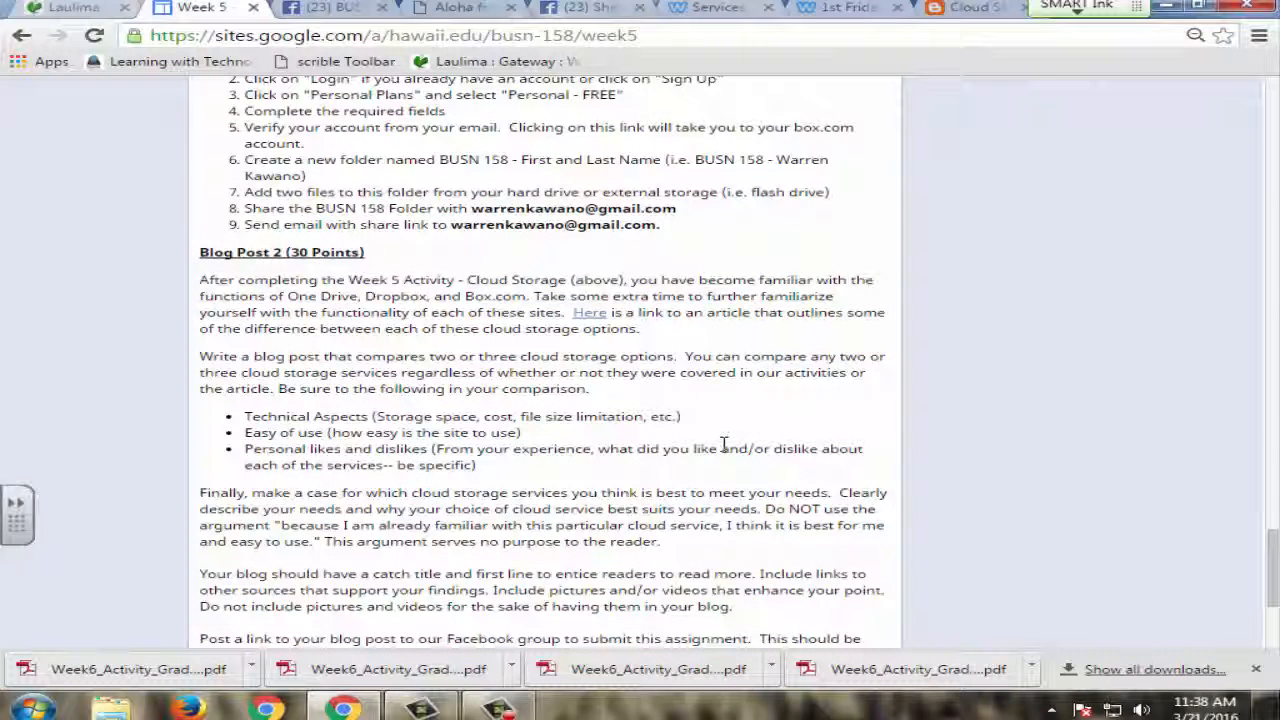
scroll("up", 3)
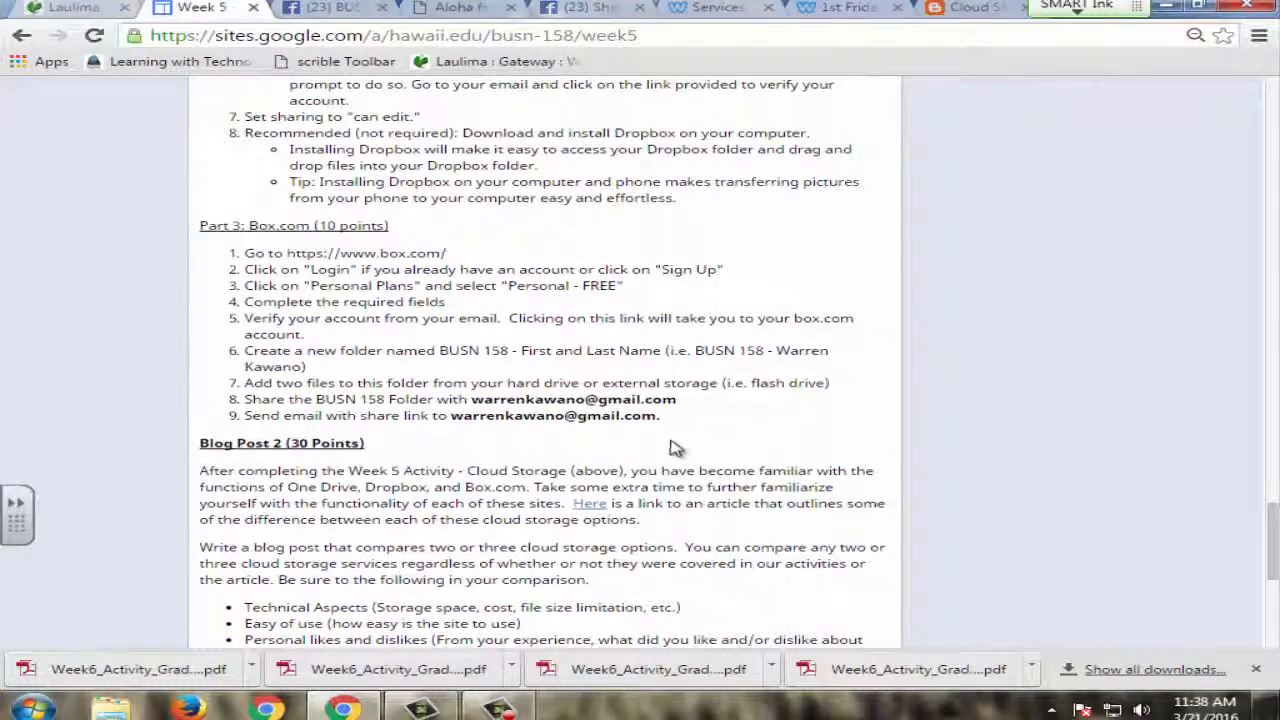
scroll("up", 3)
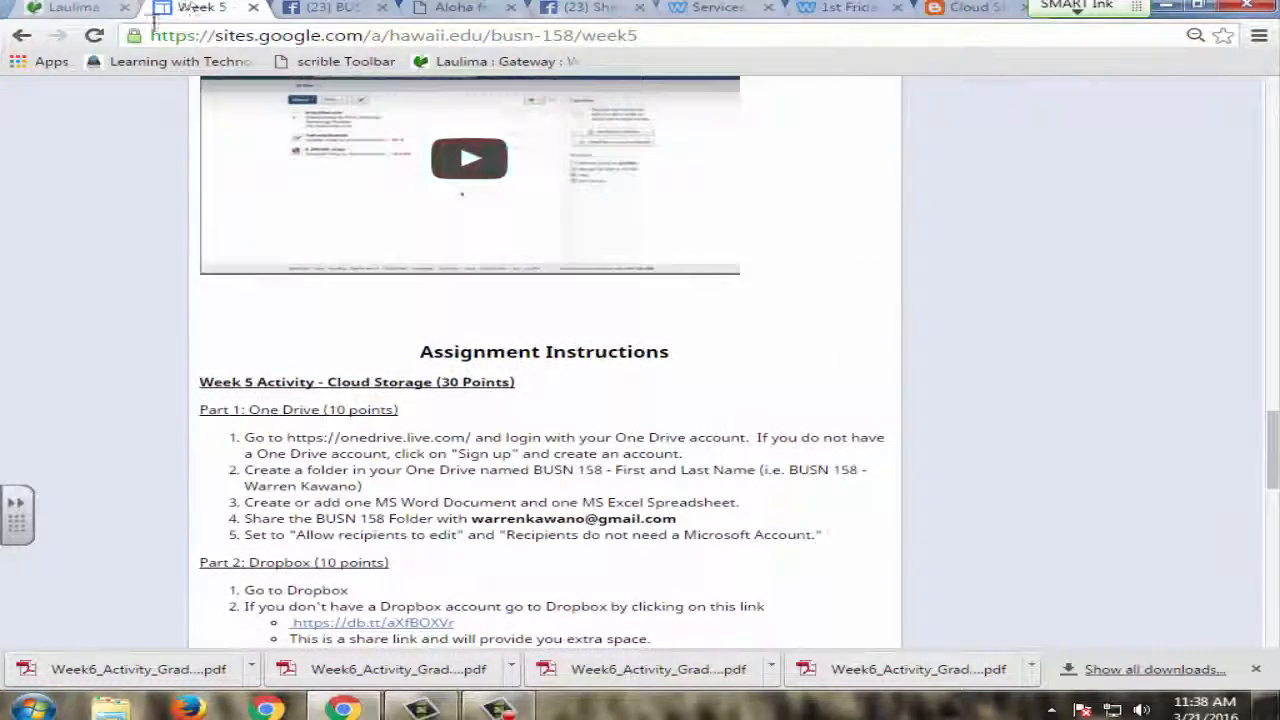
left_click(330, 8)
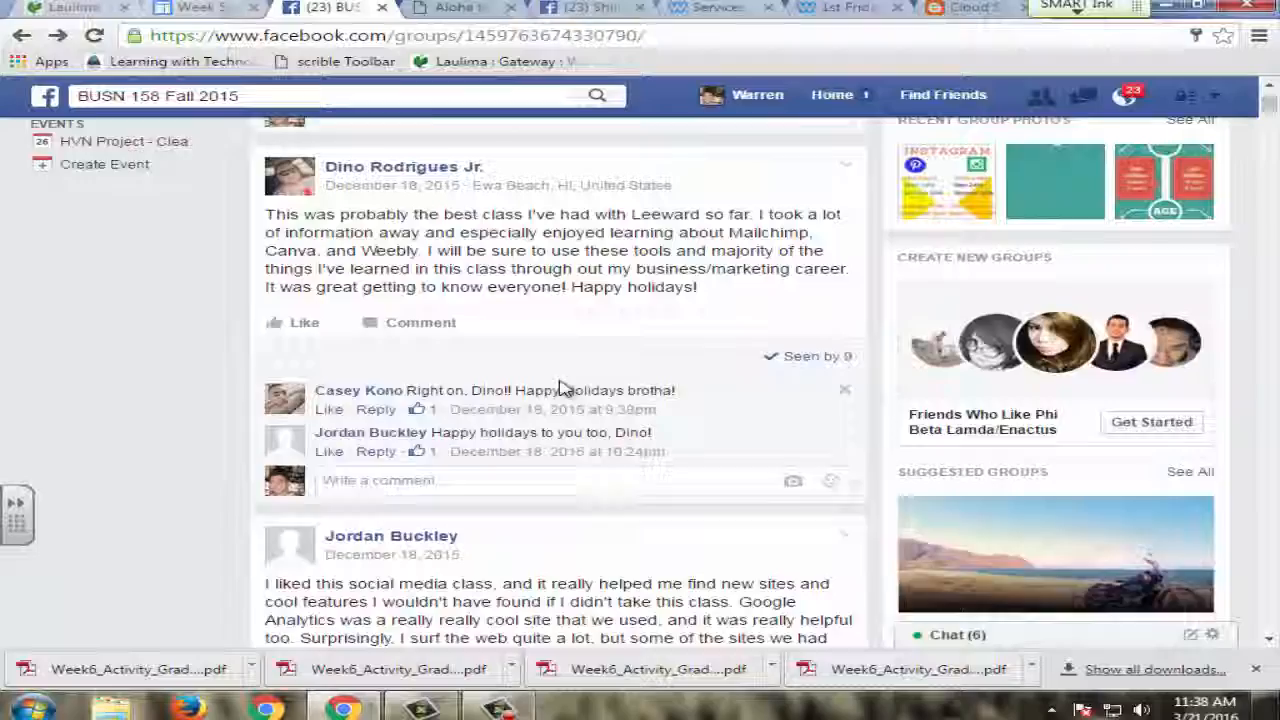
Read students' end-of-semester reflection posts in the group, then open the Week 8 Sharing Videos page.
scroll("down", 3)
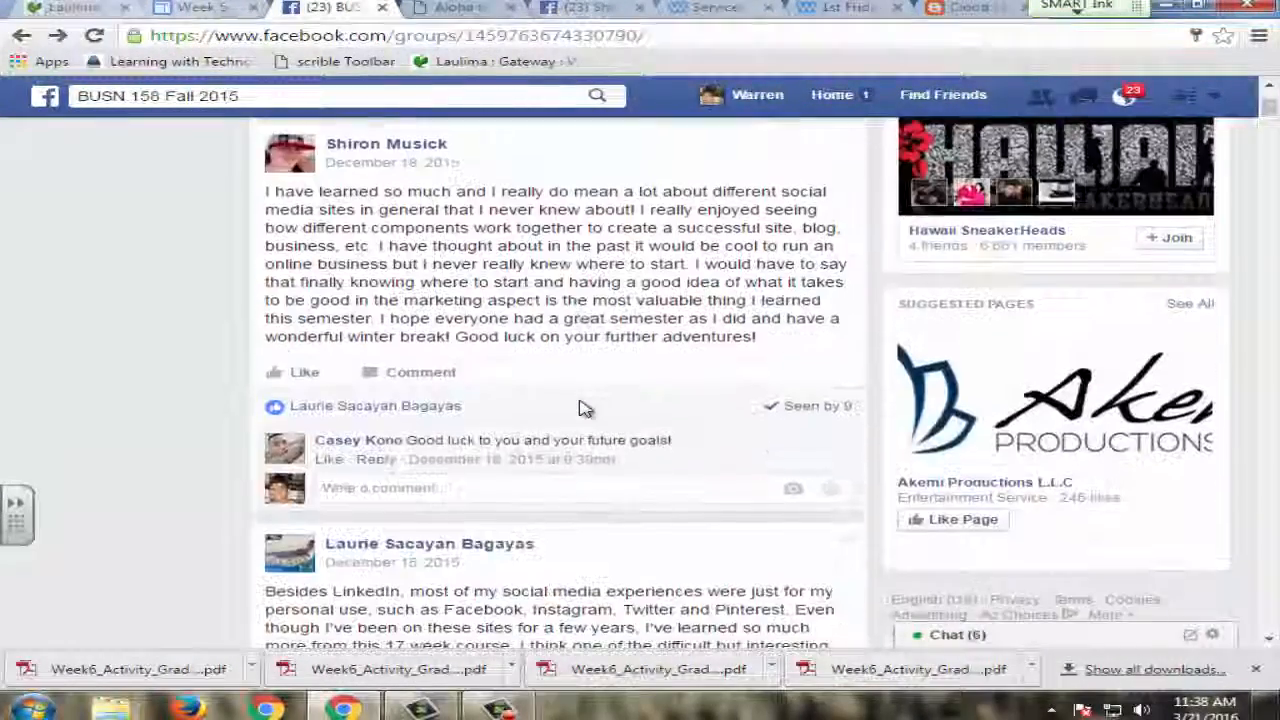
scroll("down", 3)
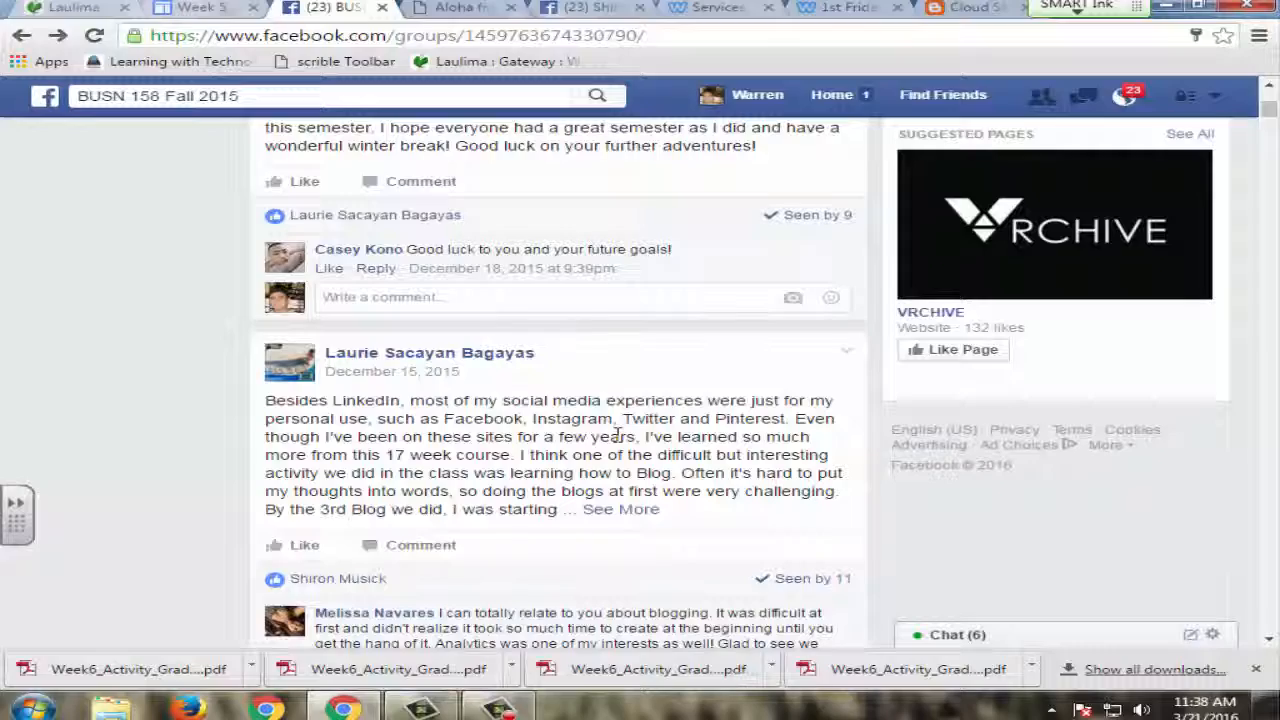
left_click(200, 8)
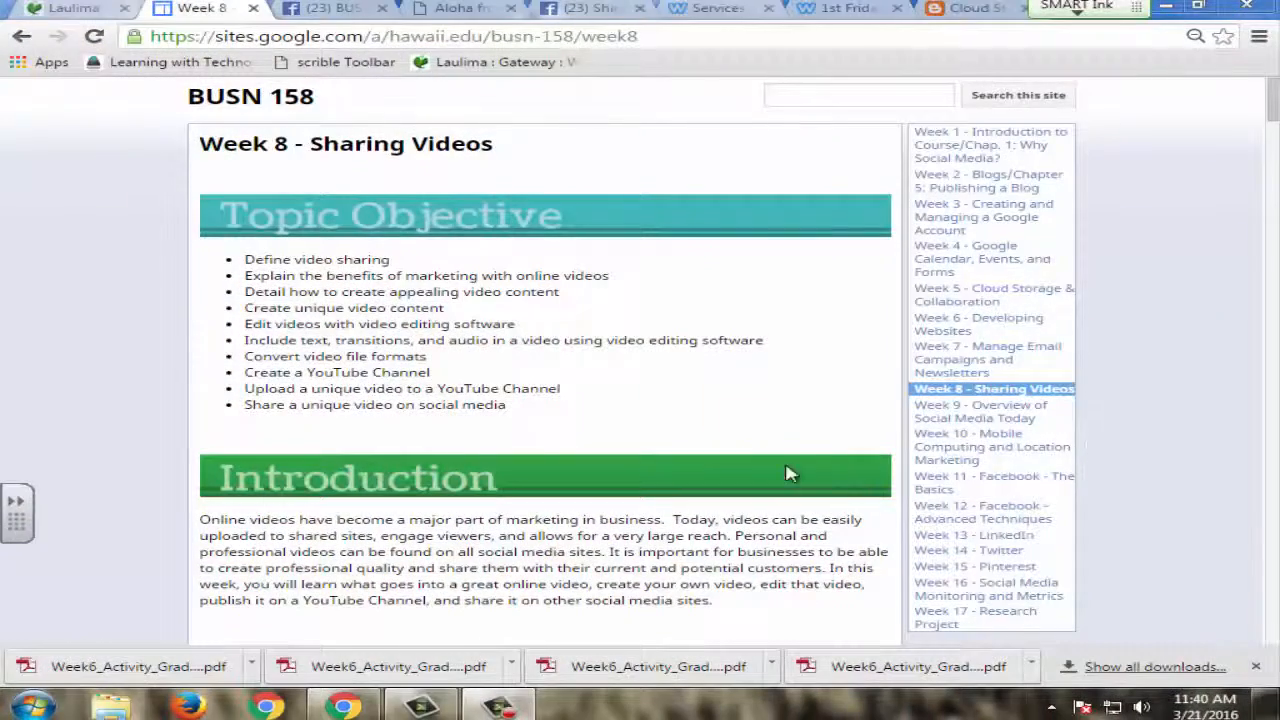
mouse_move(650, 398)
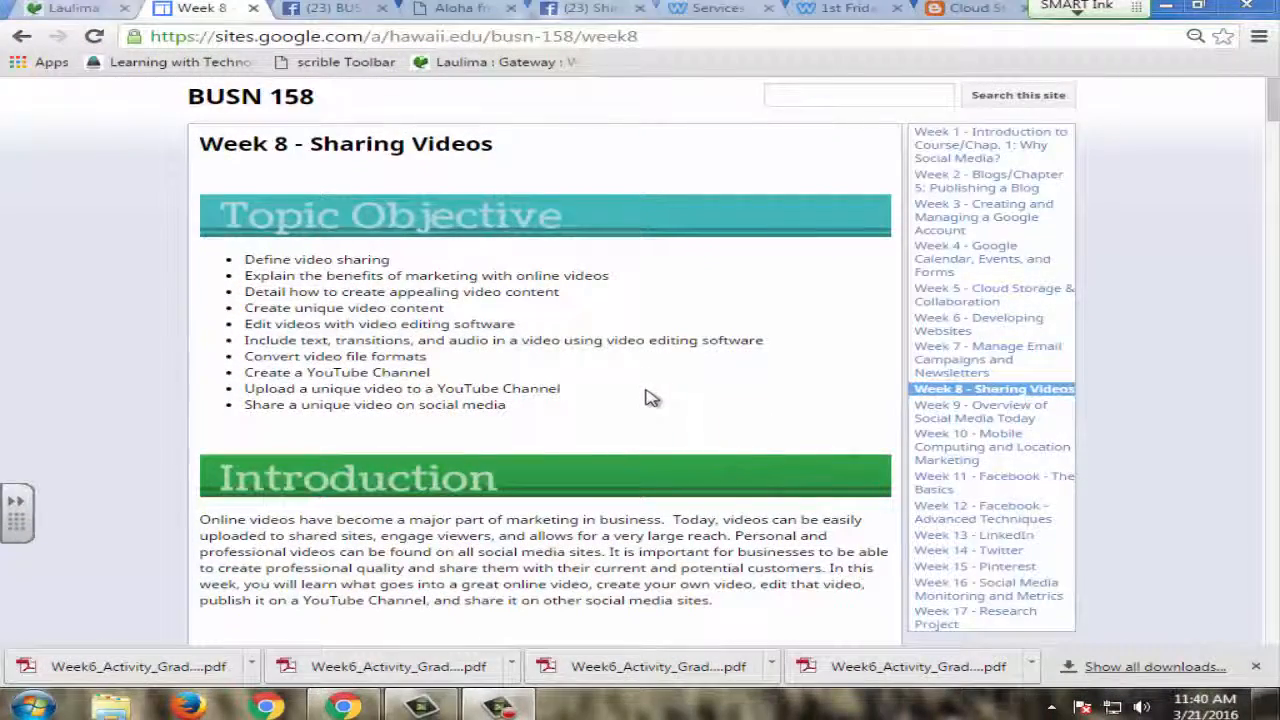
mouse_move(616, 330)
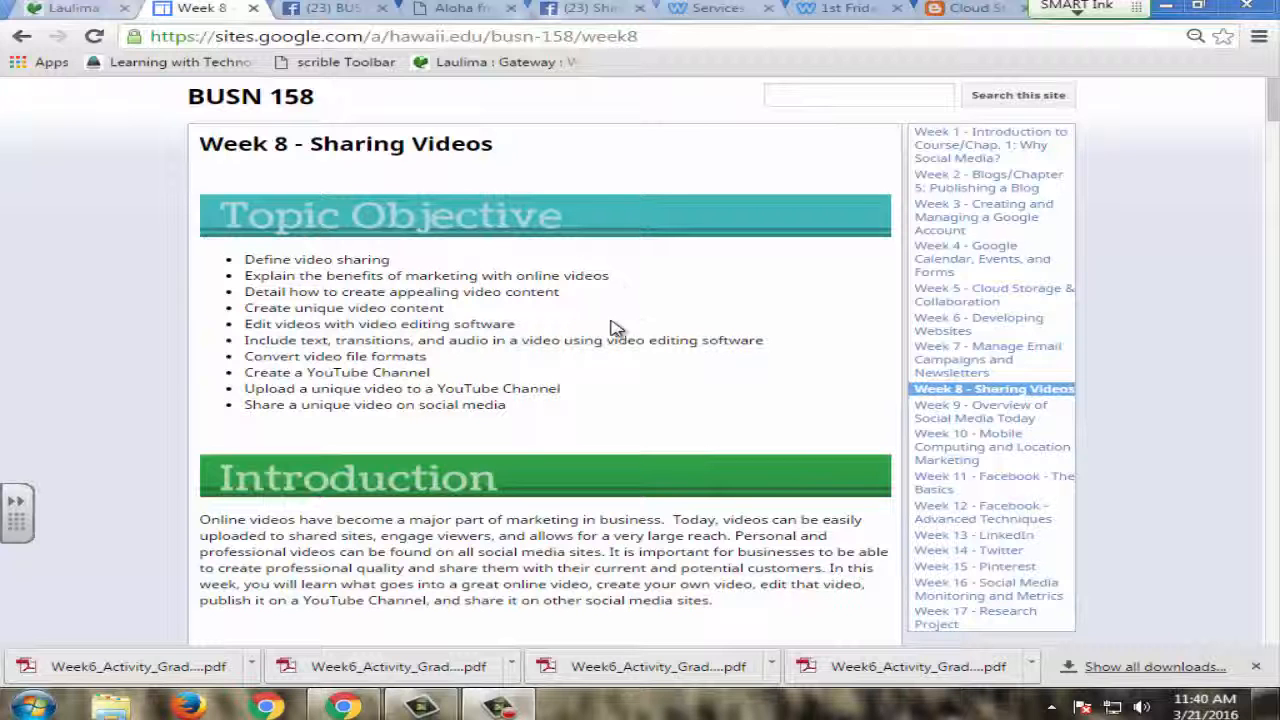
mouse_move(608, 348)
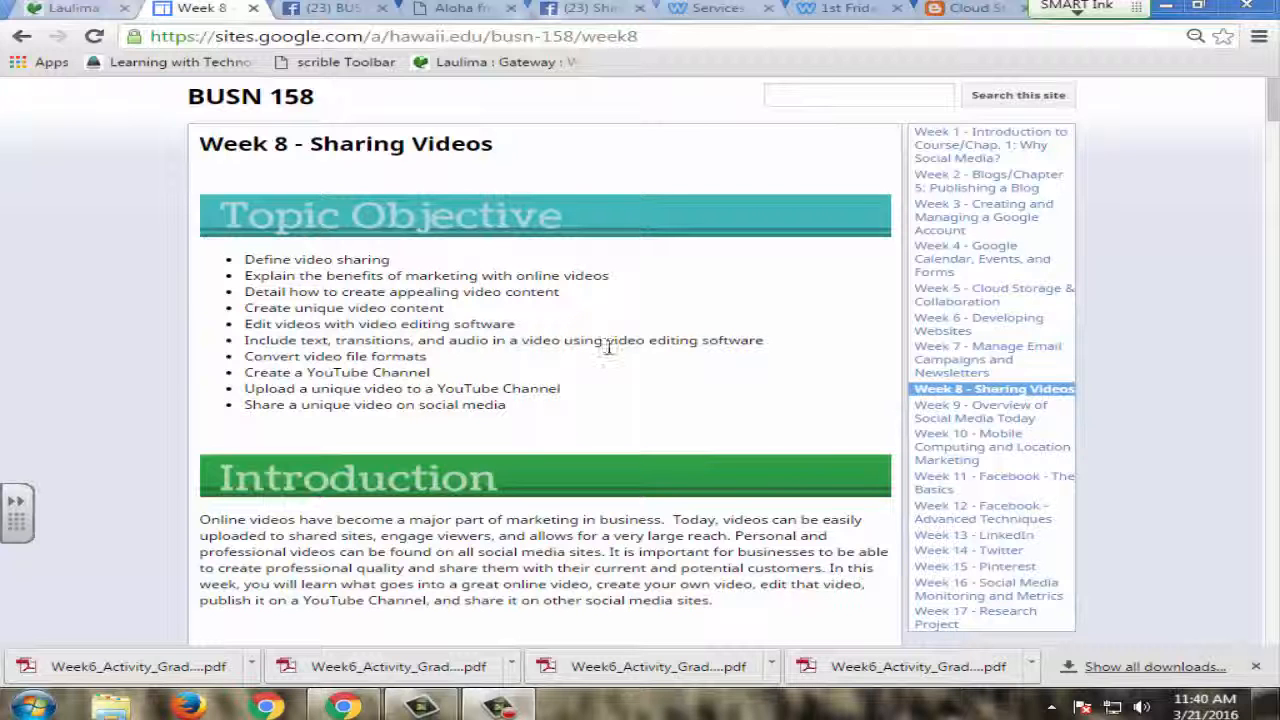
Read the Week 8 Sharing Videos page down to its Assignment Instructions, then return to Laulima.
scroll("down", 3)
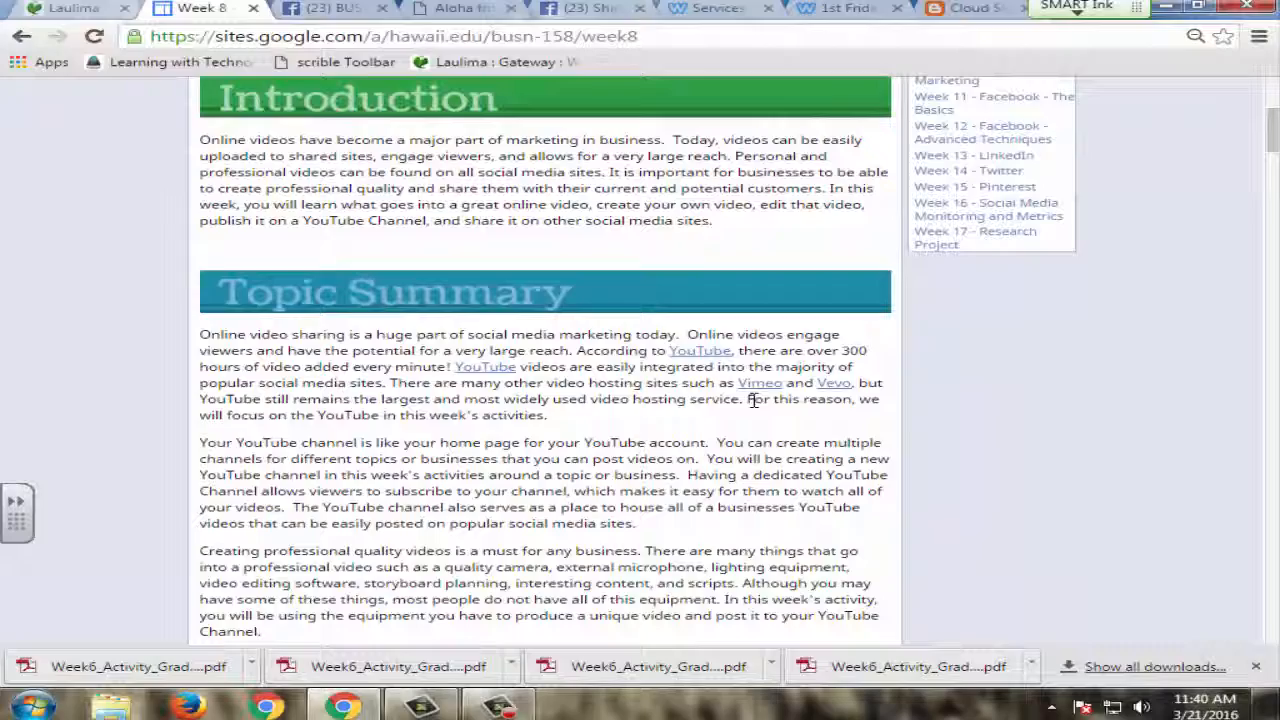
scroll("down", 3)
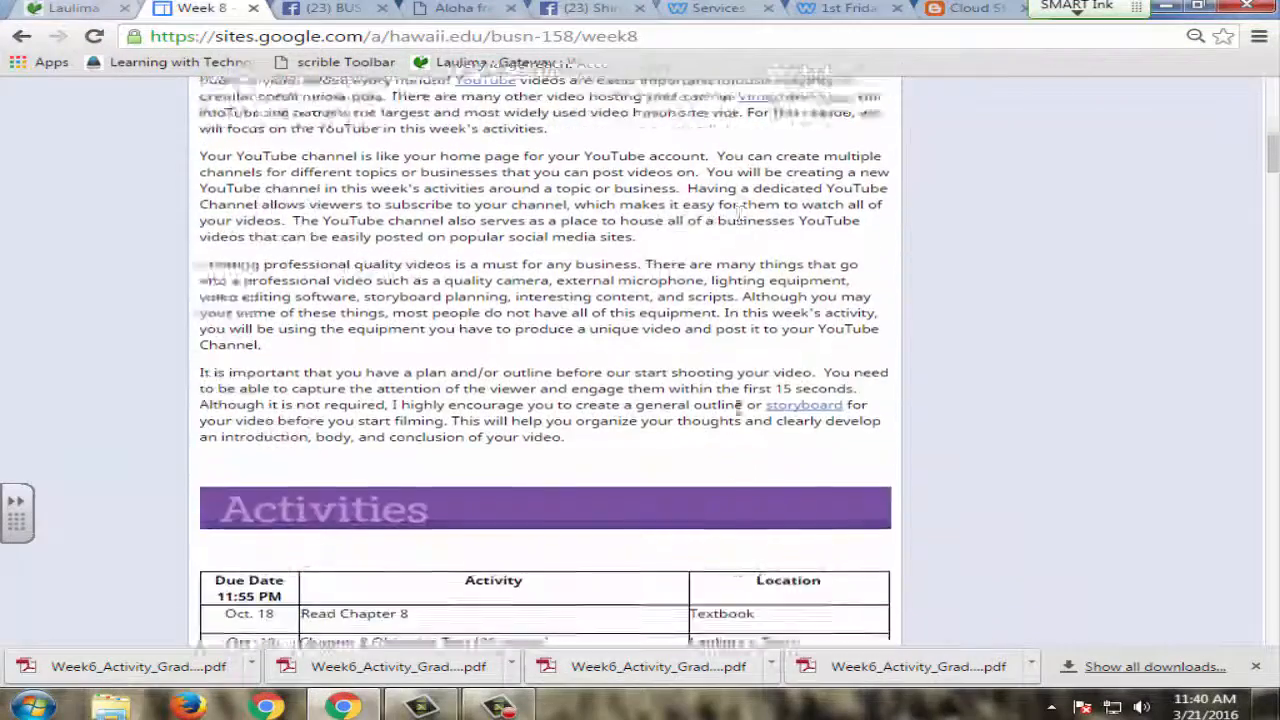
scroll("up", 3)
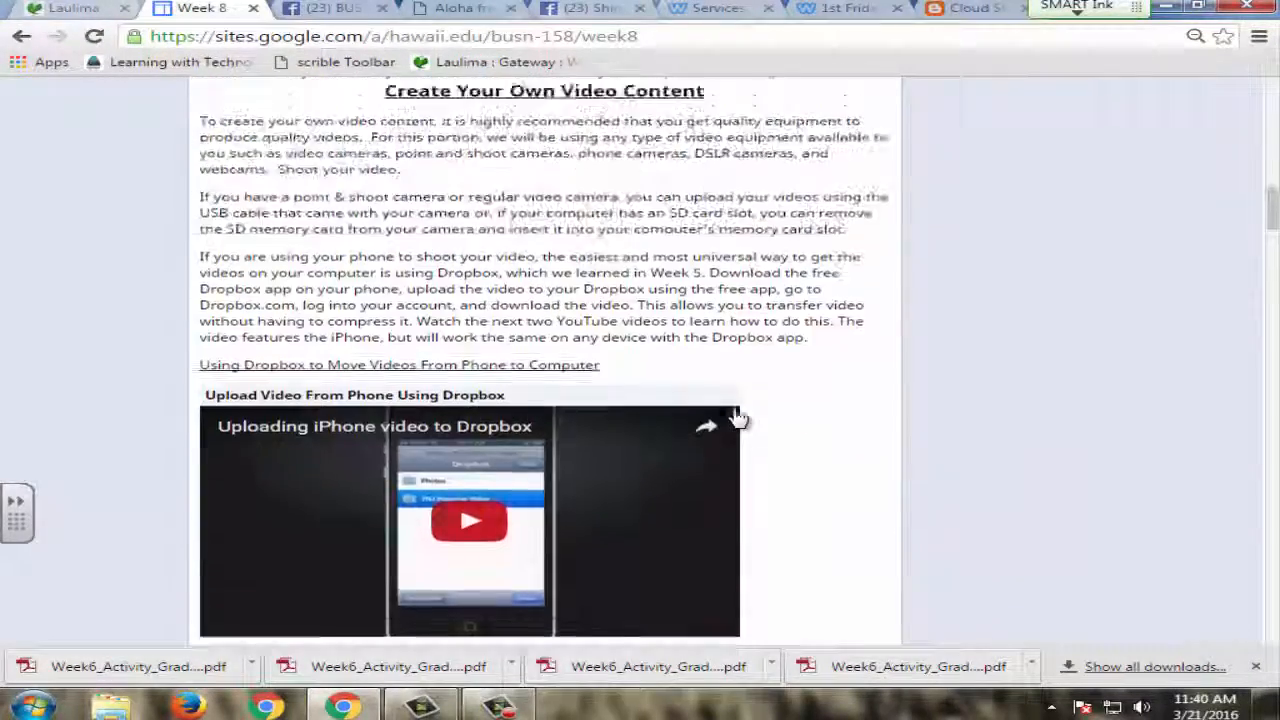
scroll("down", 3)
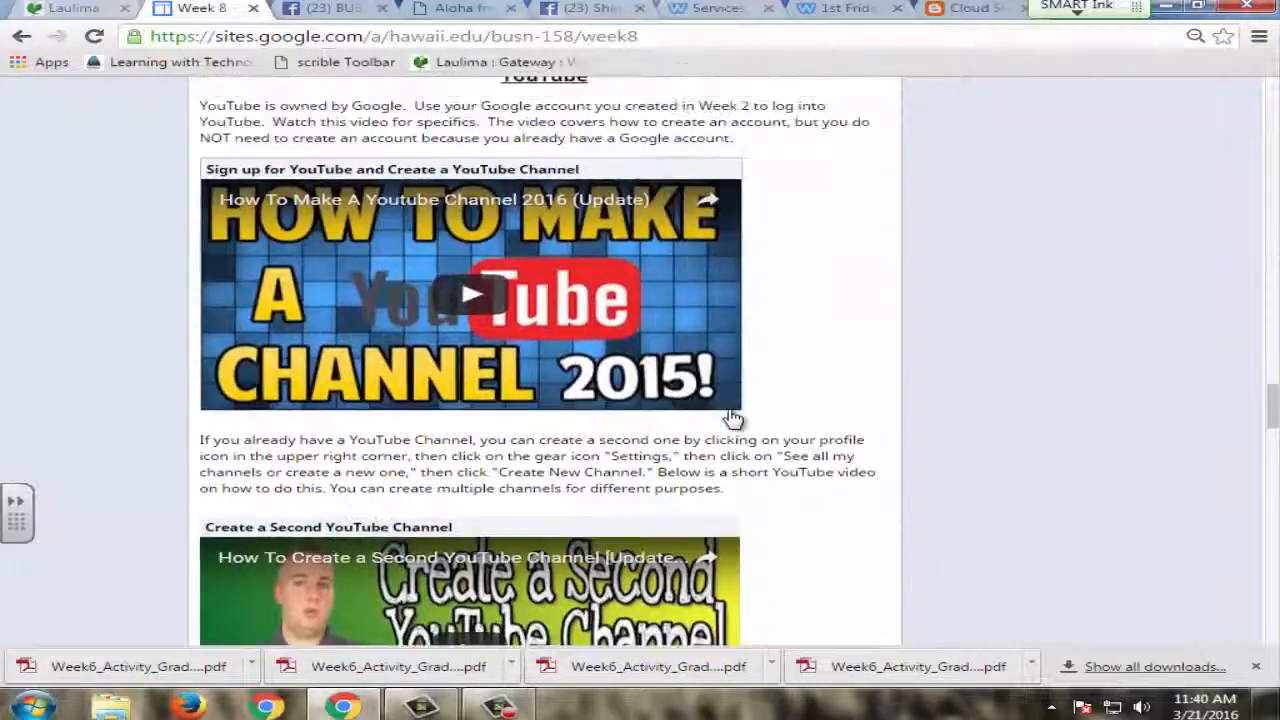
scroll("down", 3)
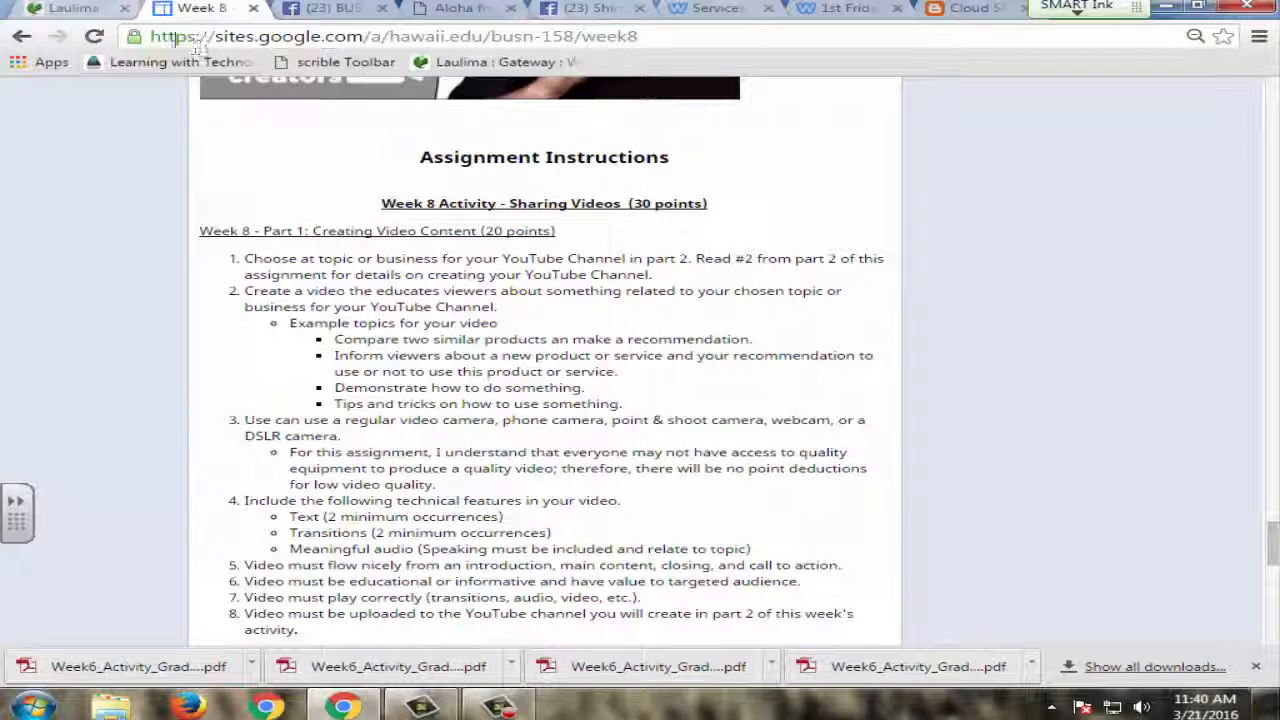
left_click(64, 8)
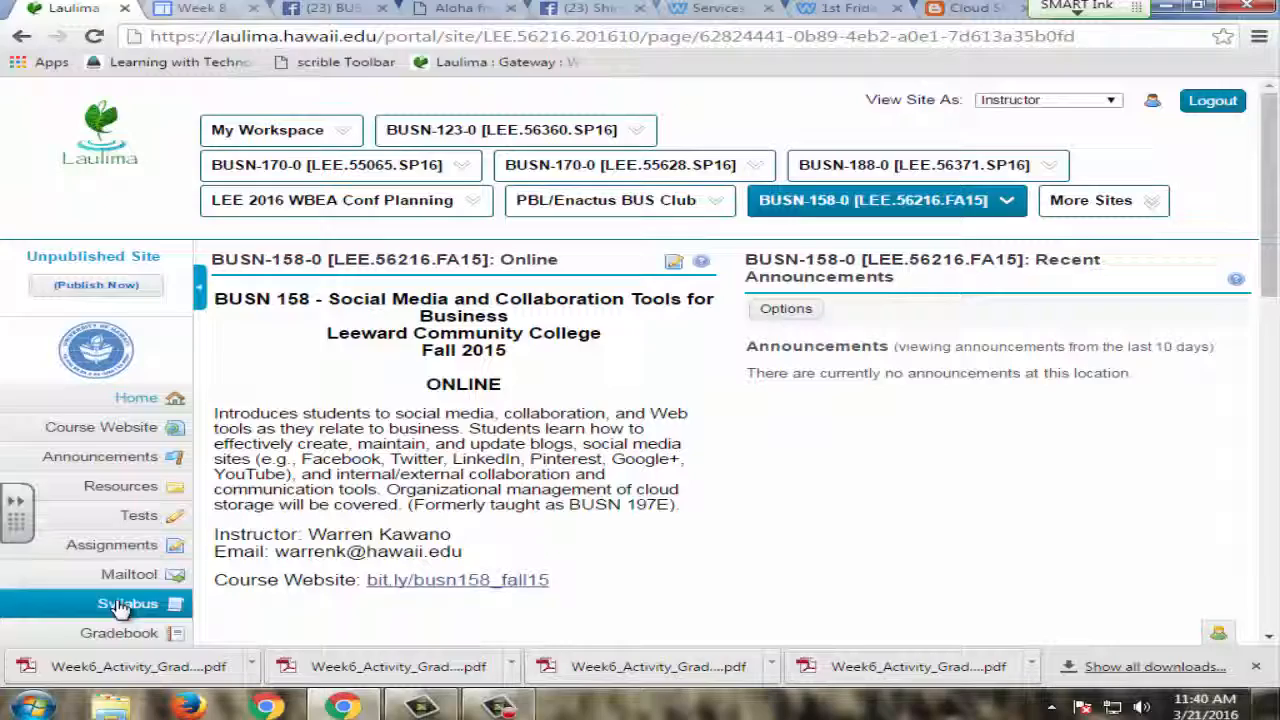
Open the Drop Box of graded PDFs and locate the Week10_Activity_Grade sheet.
scroll("down", 3)
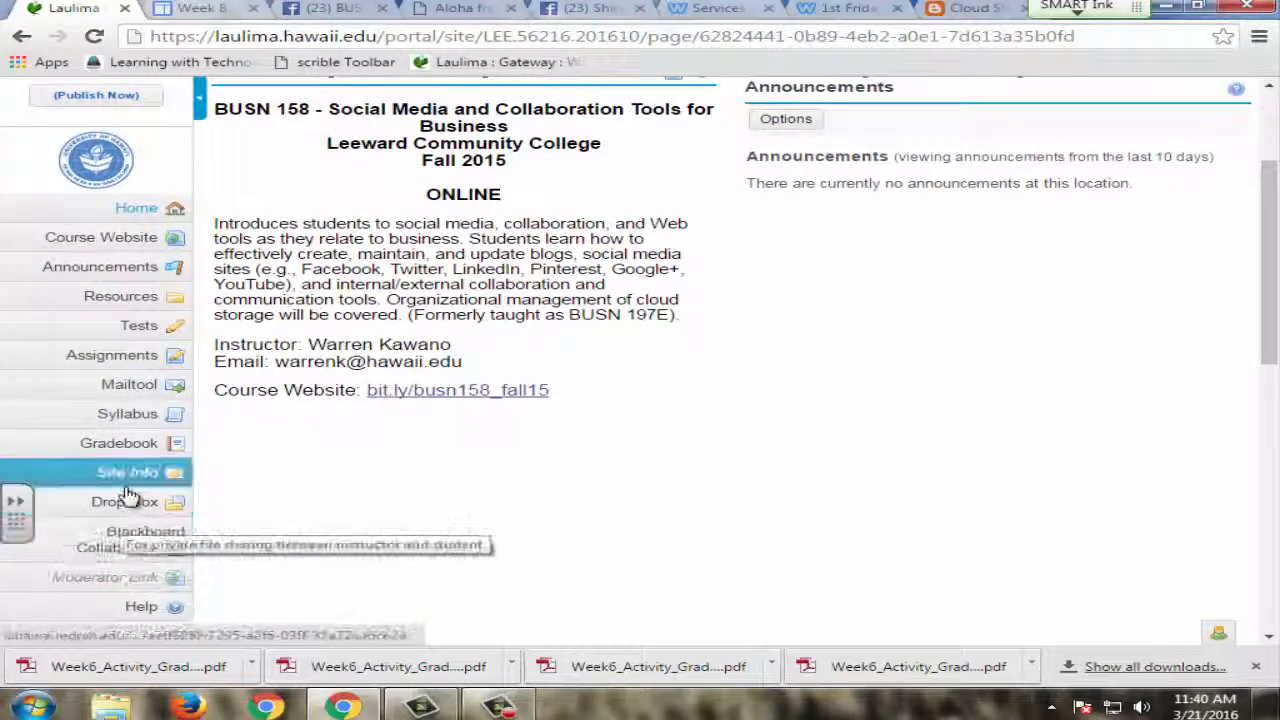
left_click(124, 500)
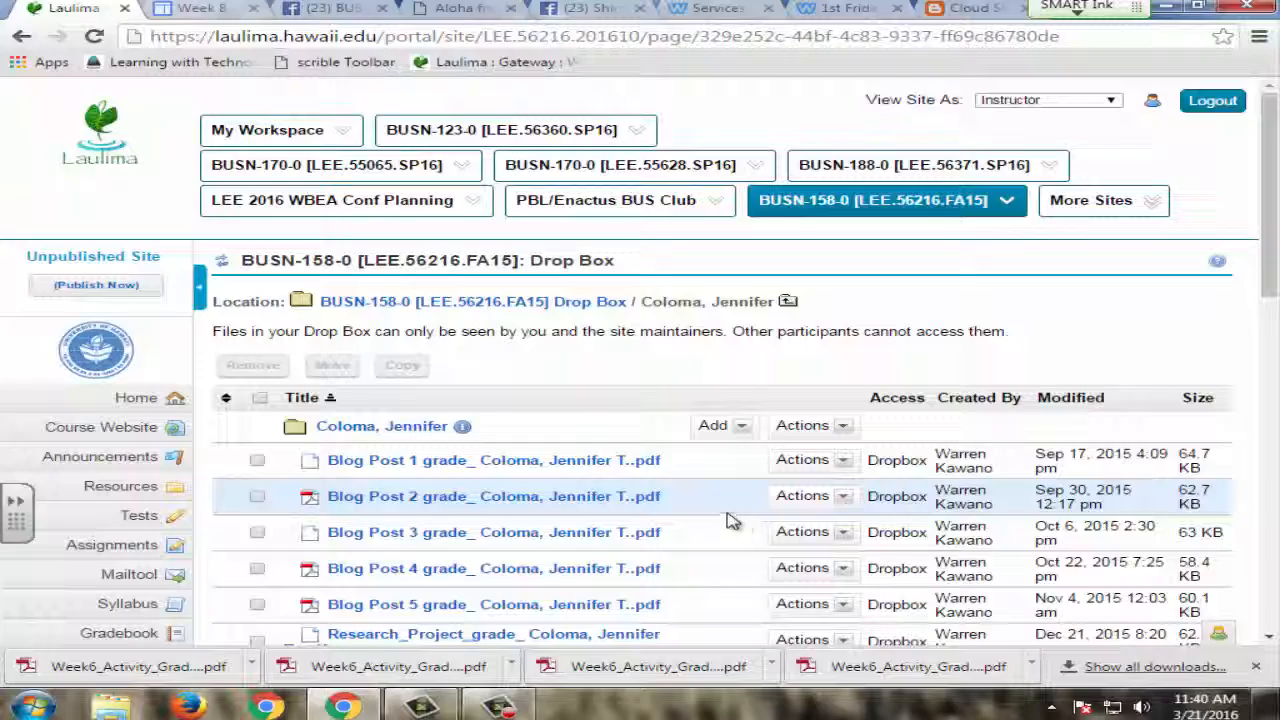
scroll("down", 3)
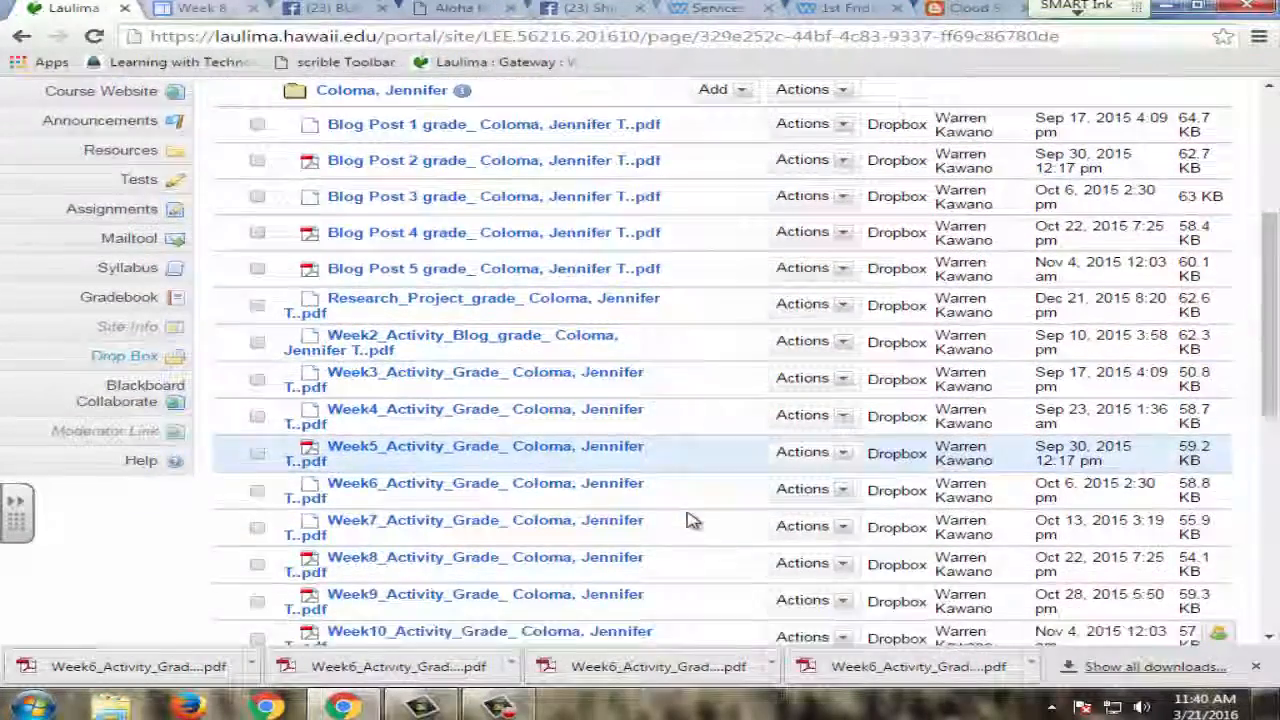
scroll("down", 3)
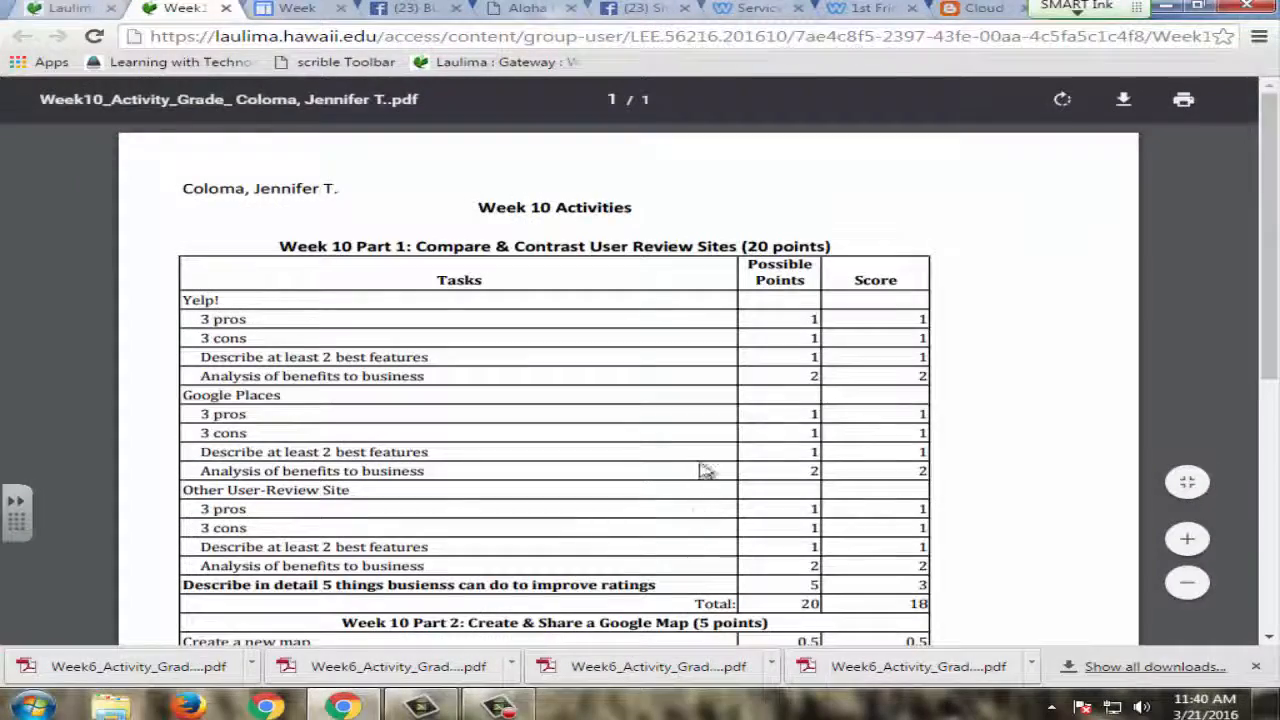
Review the Week 6 website rubric PDF scored 30 and its notes, then return to the drop box.
scroll("down", 3)
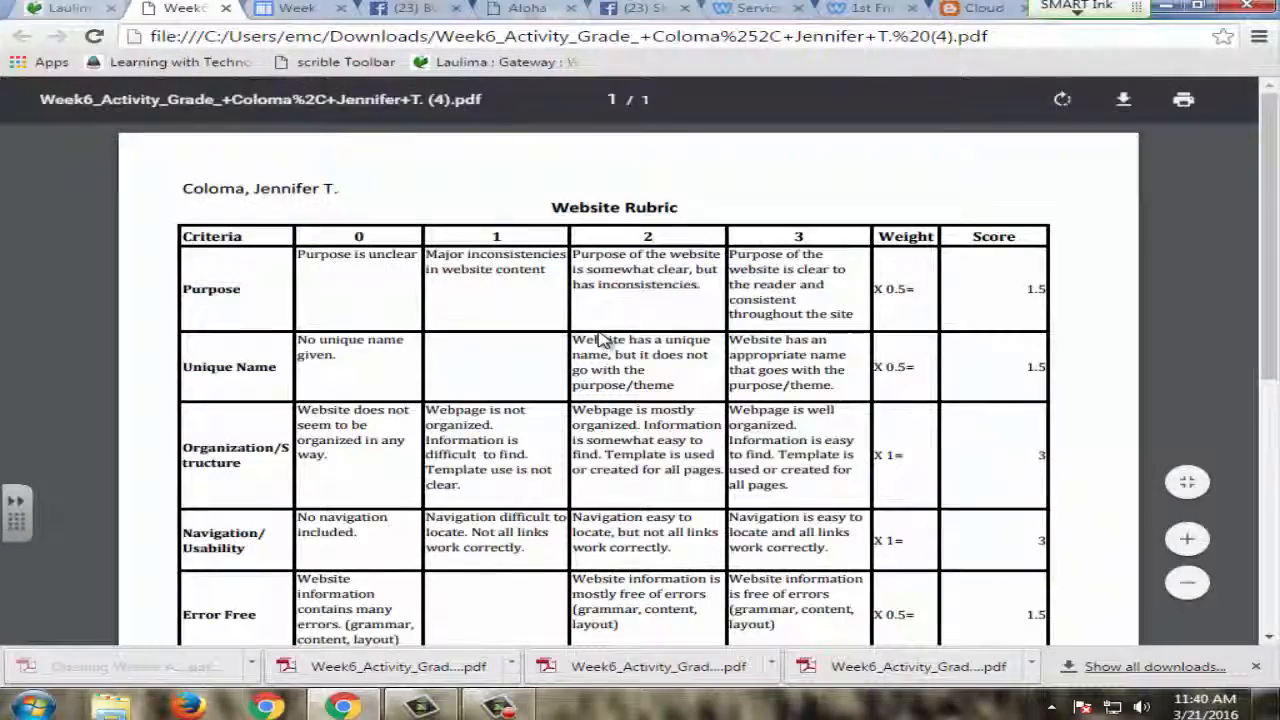
scroll("down", 3)
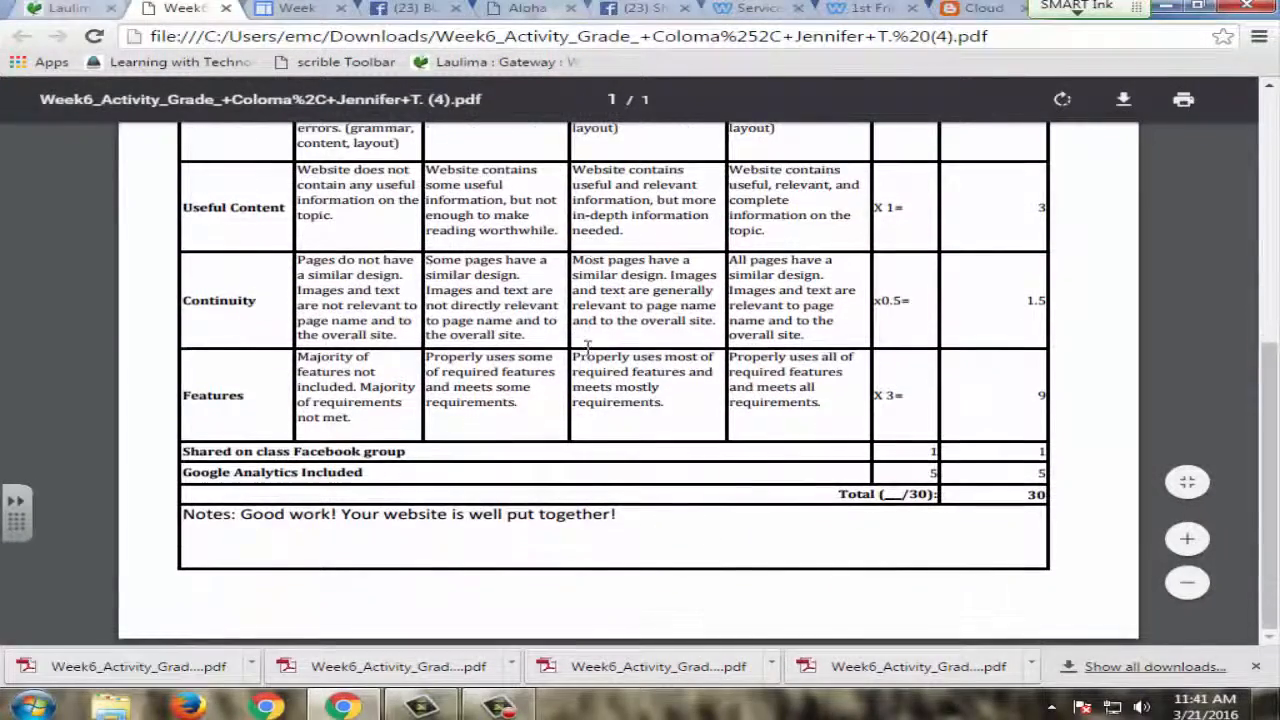
scroll("up", 3)
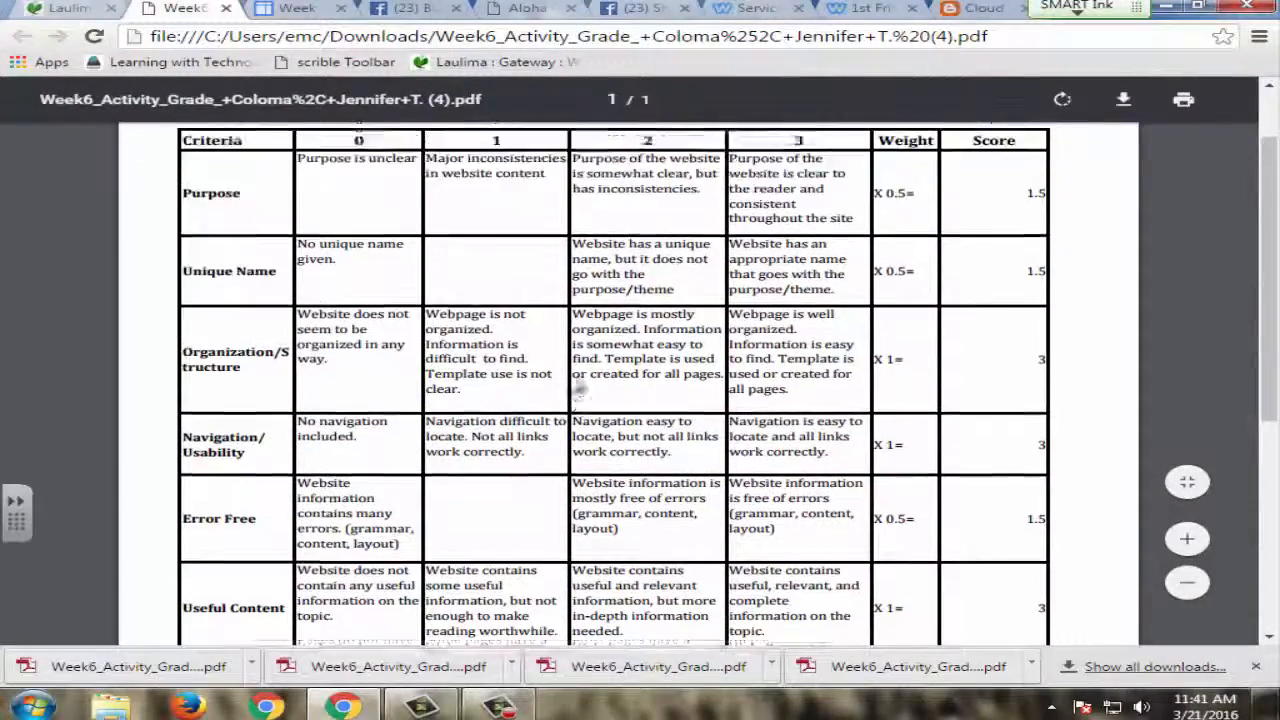
scroll("up", 3)
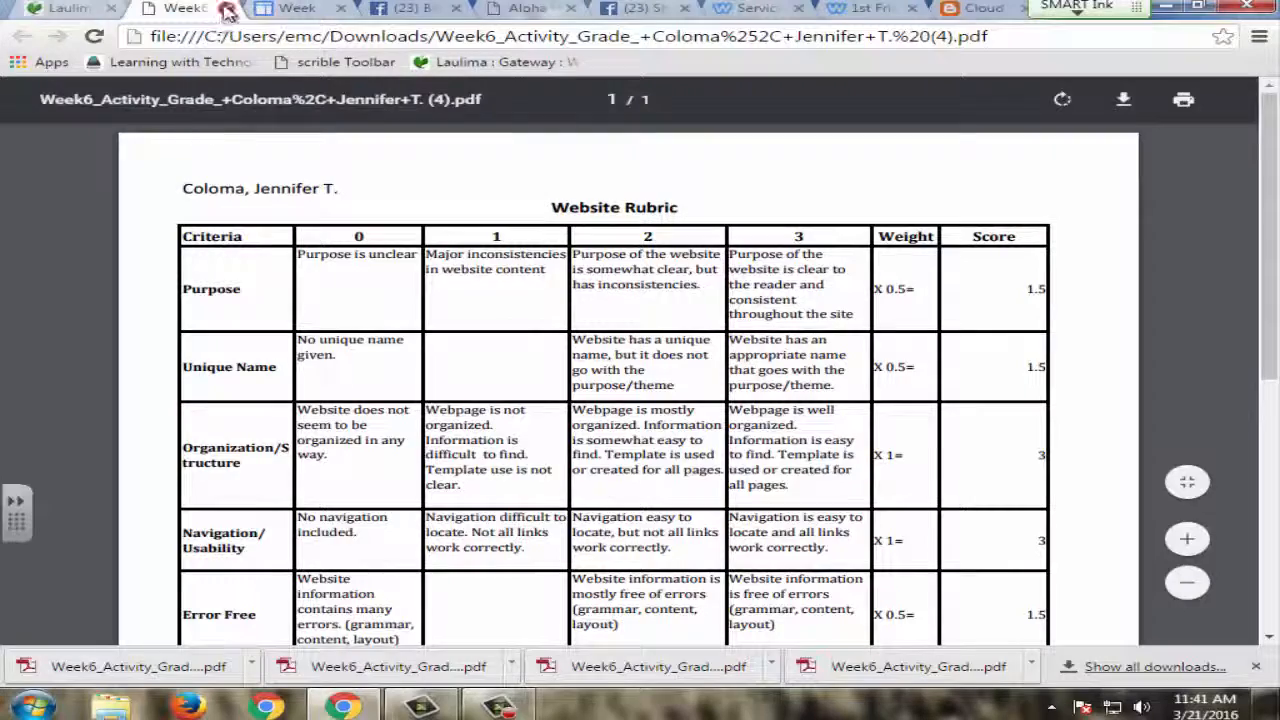
left_click(70, 8)
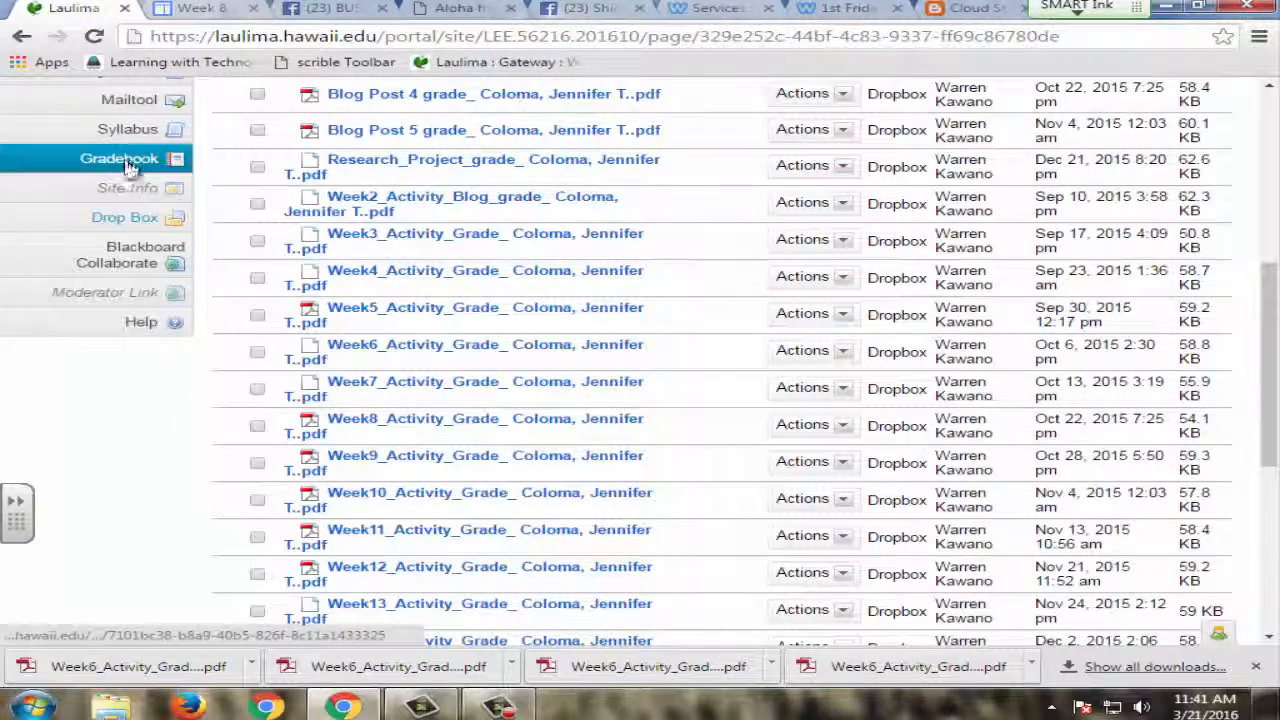
Open the BUSN-158 Gradebook listing items with the average course grade.
left_click(120, 158)
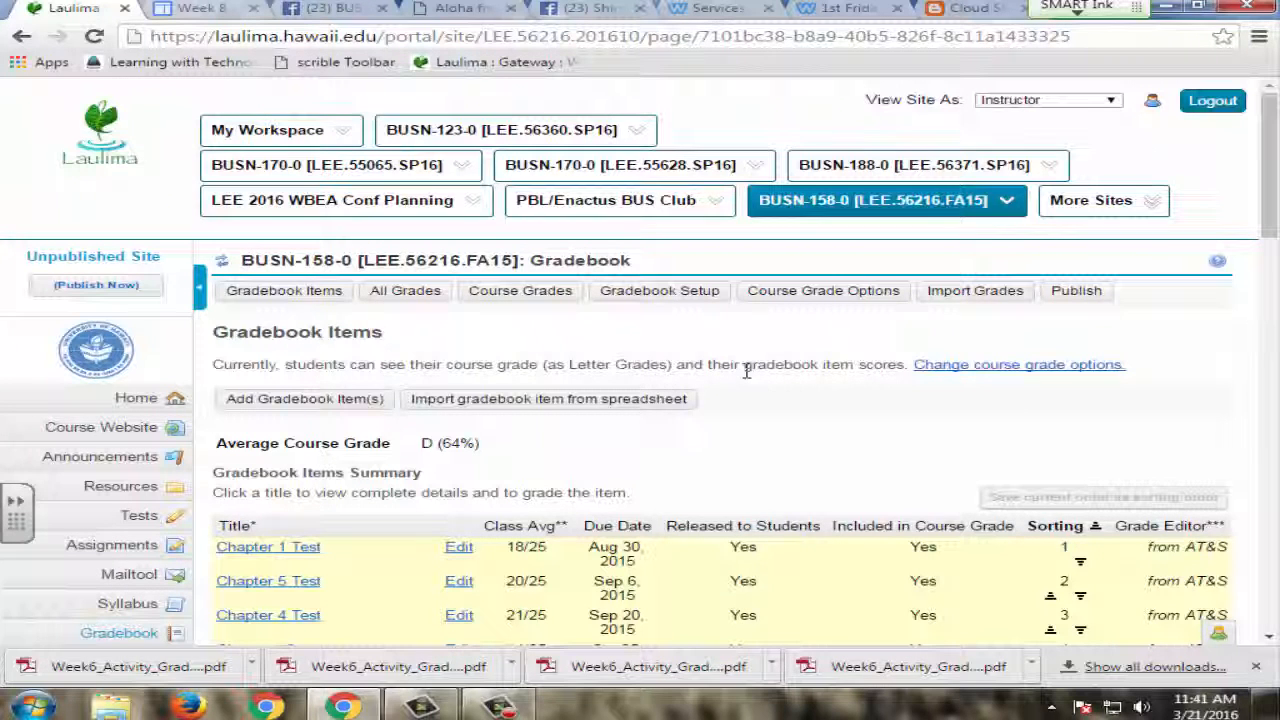
mouse_move(670, 352)
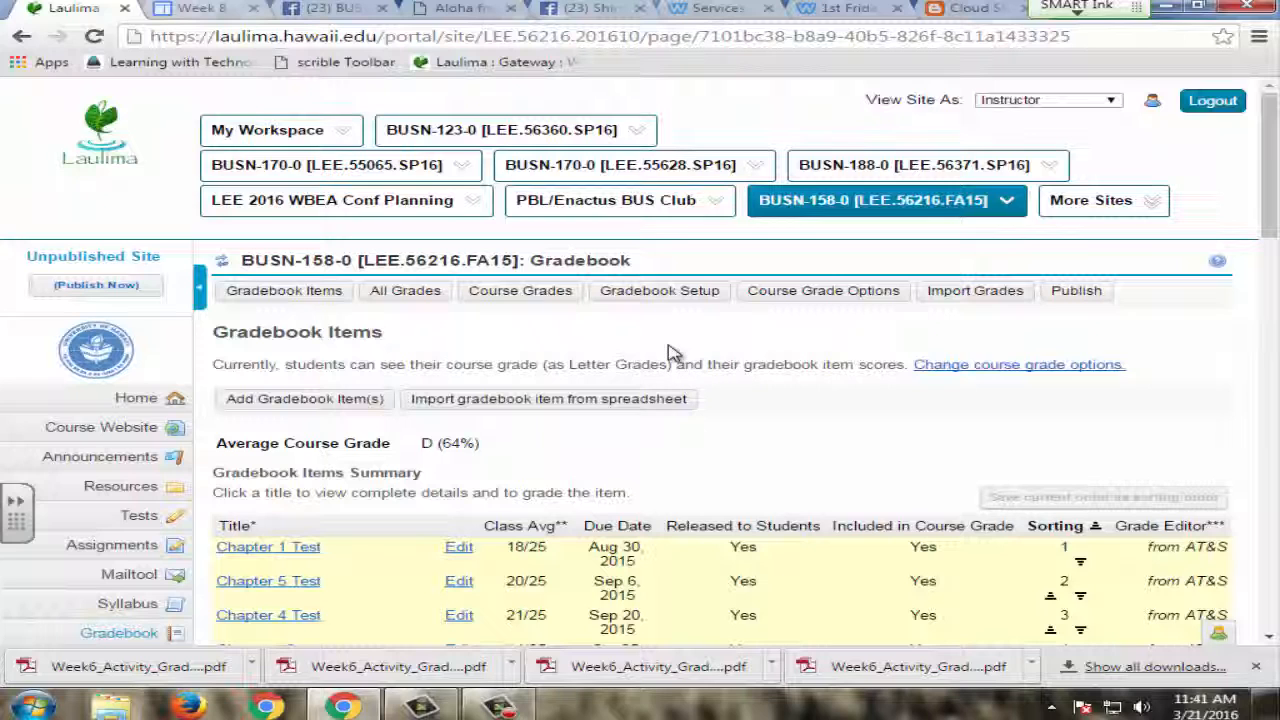
mouse_move(668, 344)
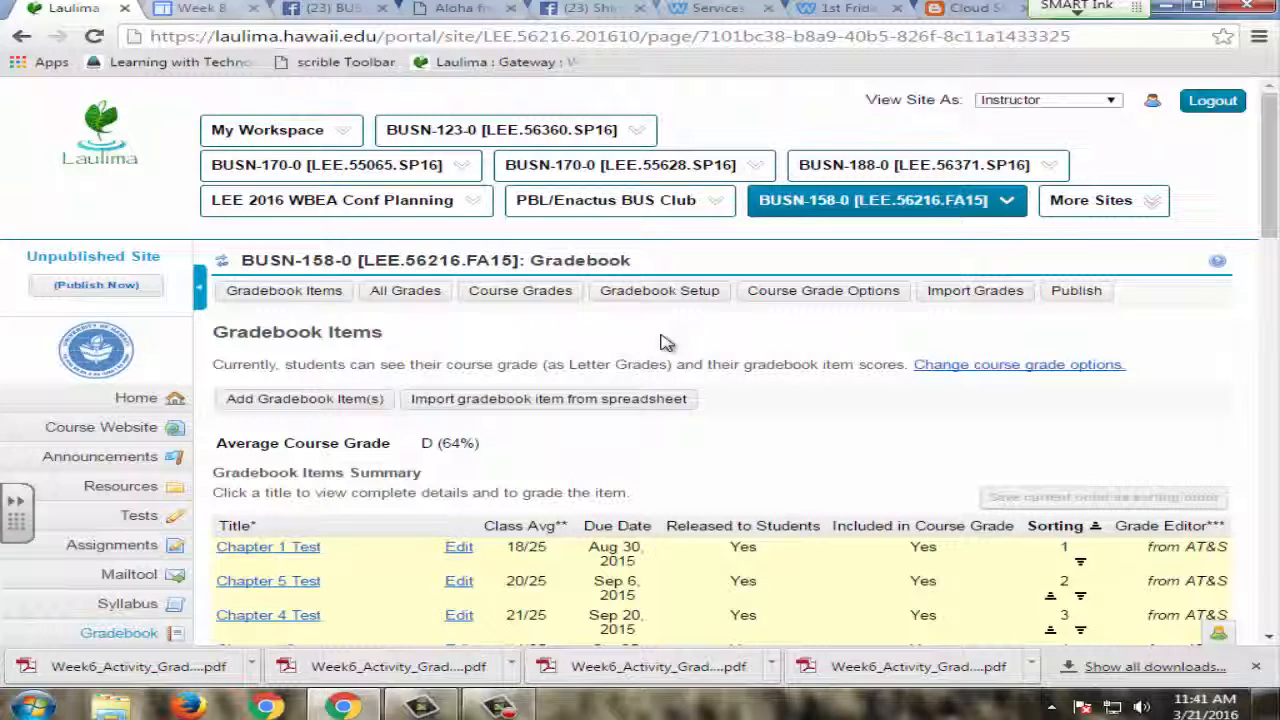
mouse_move(784, 496)
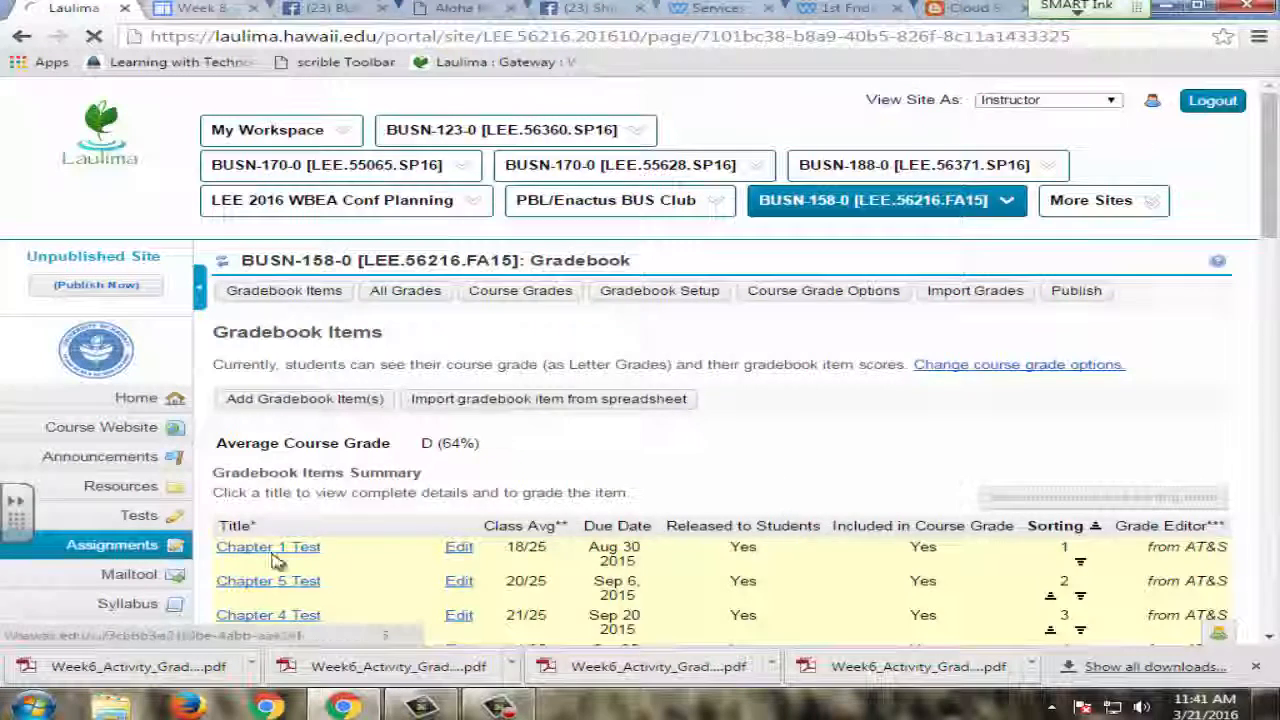
View the BUSN-158 Assignment List of closed weekly activities, then return to the Facebook group.
left_click(112, 544)
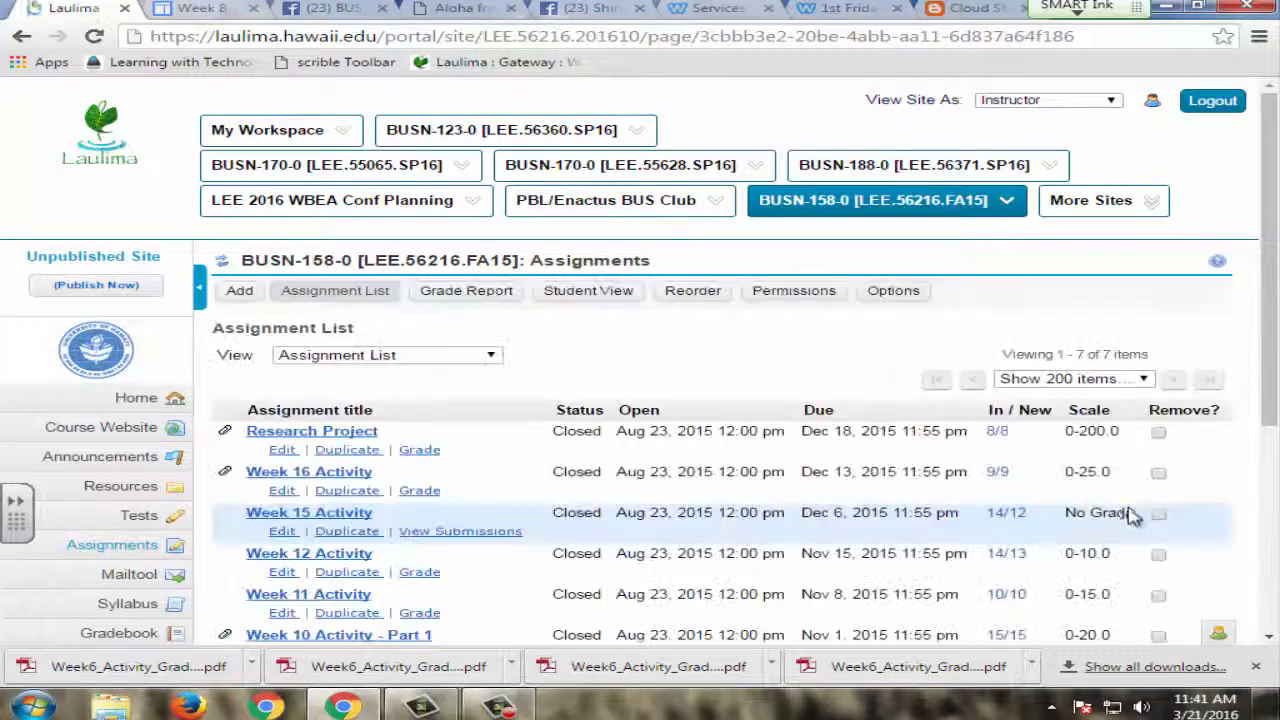
scroll("down", 3)
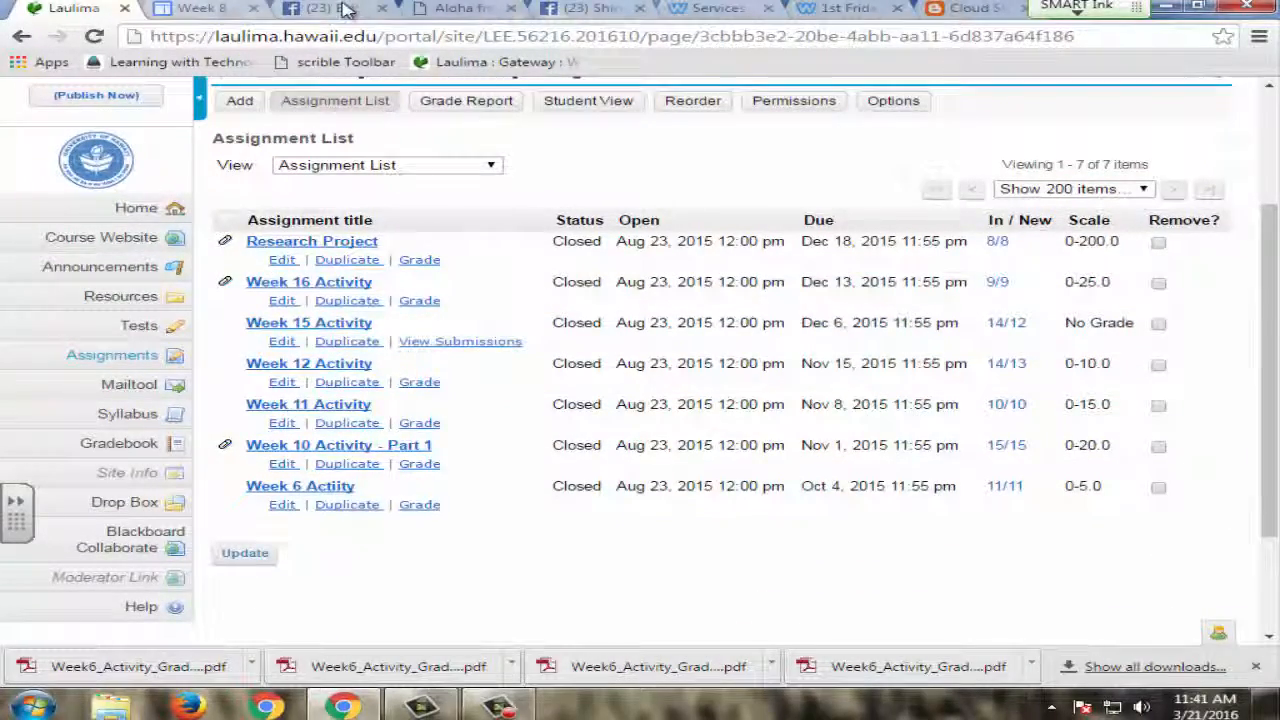
left_click(310, 8)
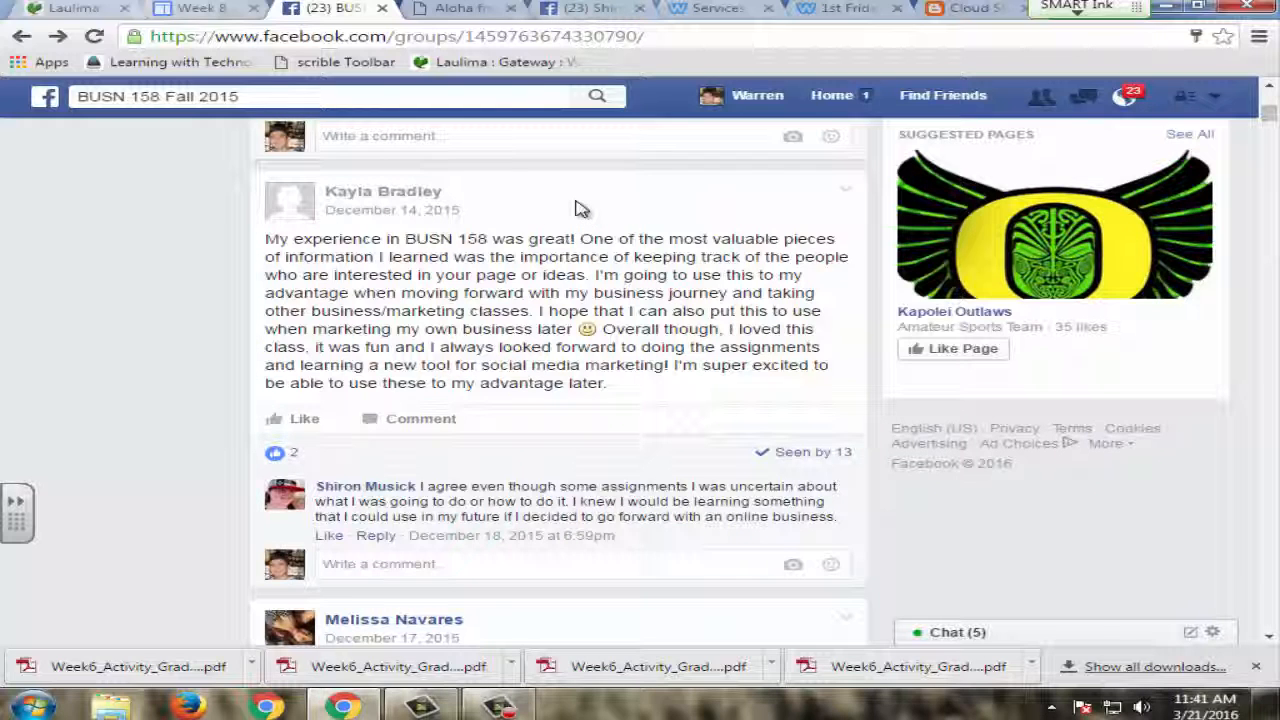
mouse_move(578, 232)
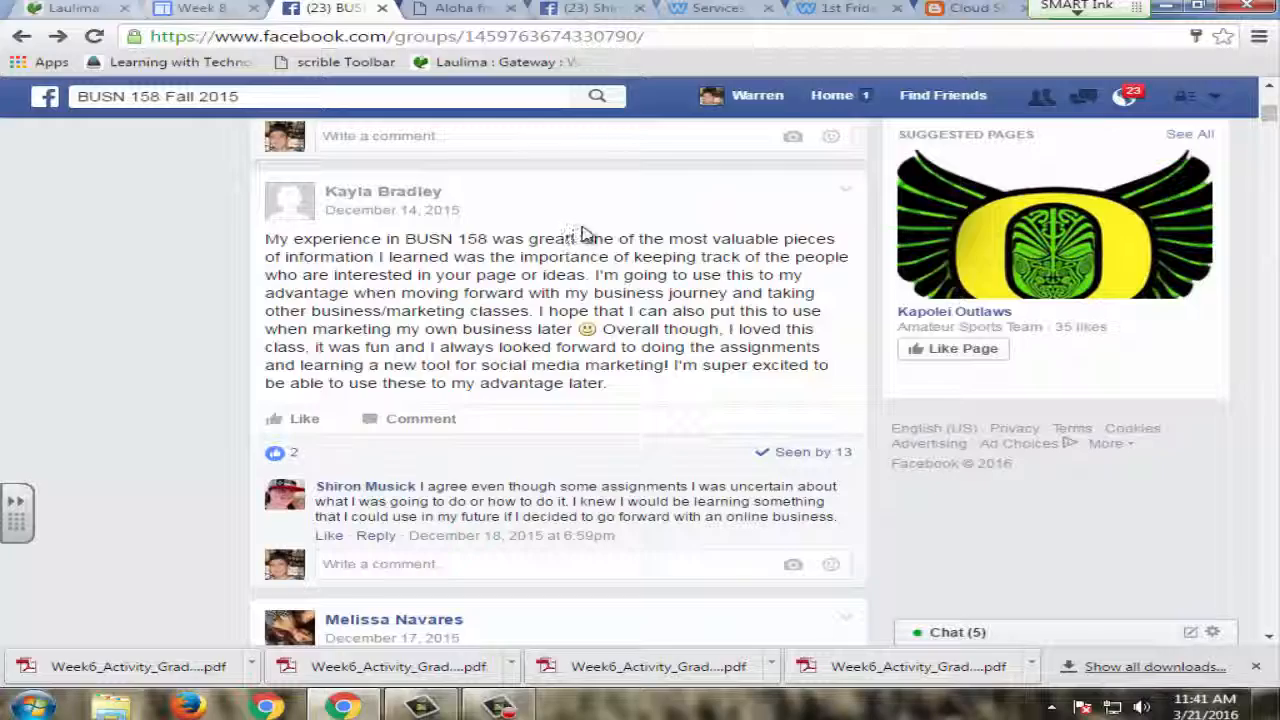
left_click(200, 8)
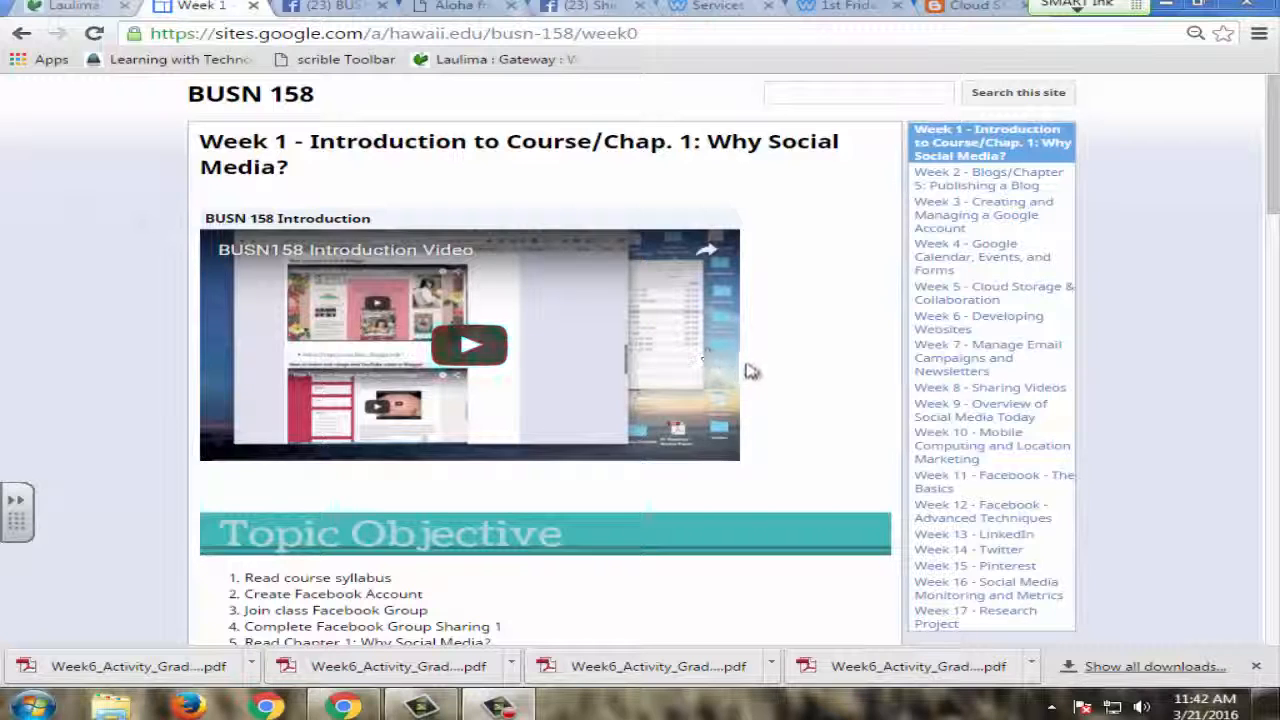
mouse_move(836, 362)
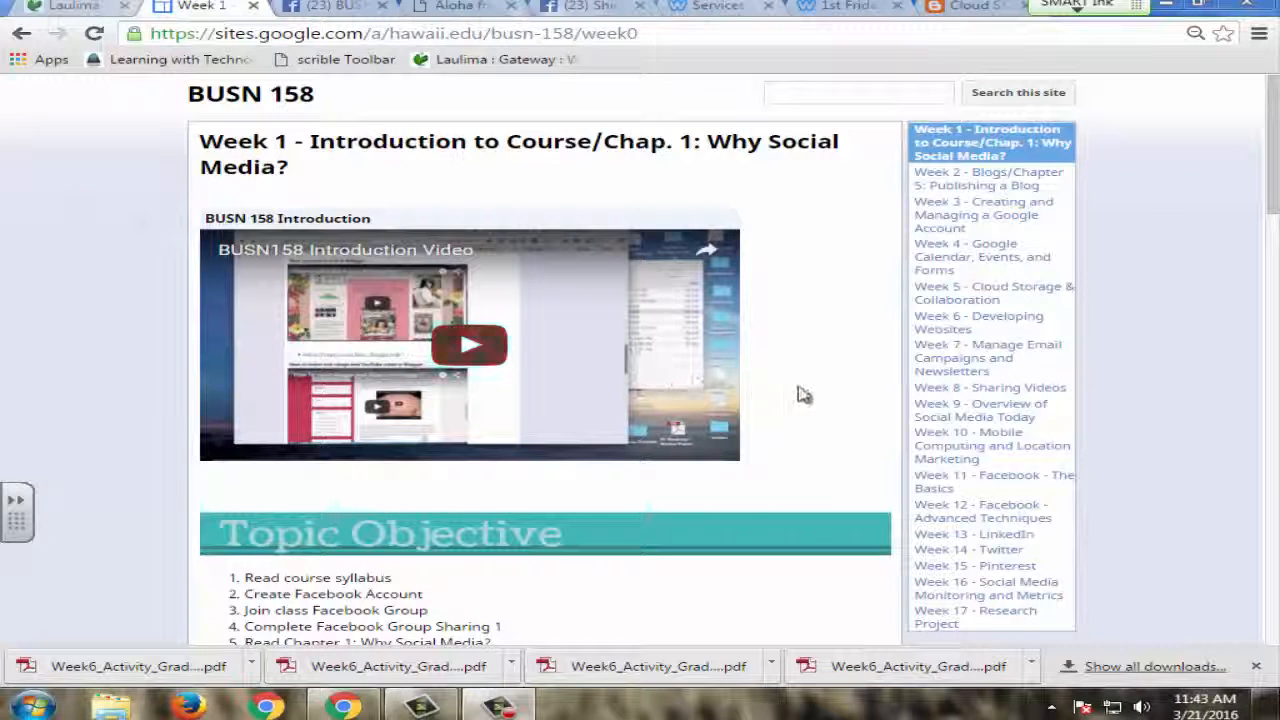
mouse_move(892, 190)
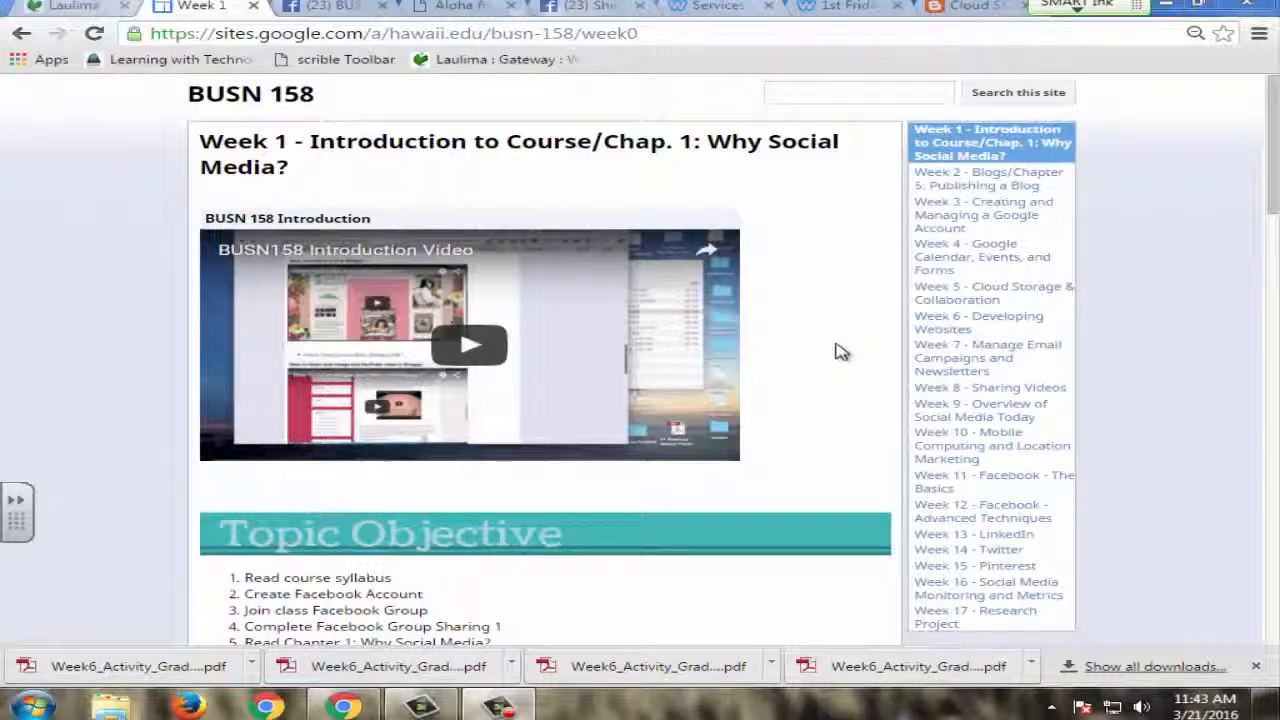
Read Week 1's Topic Objective, Introduction and Aug. 30 Activities table, returning to the top.
scroll("down", 3)
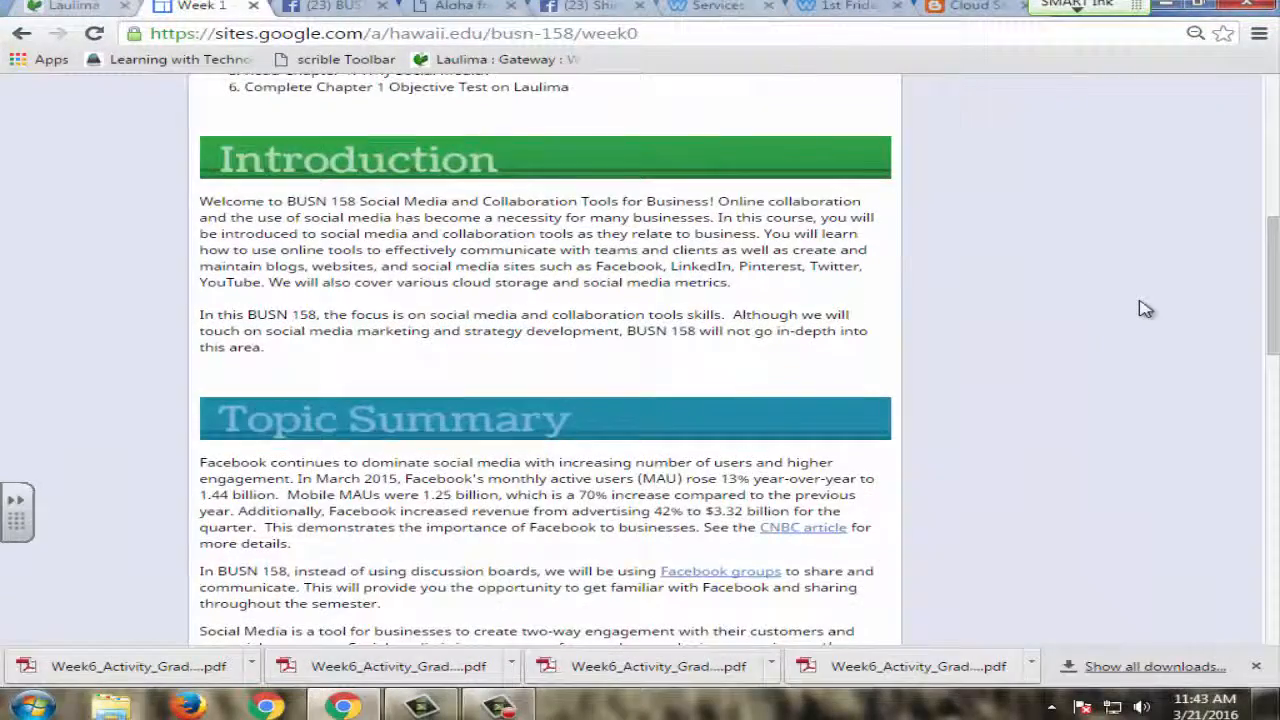
scroll("down", 3)
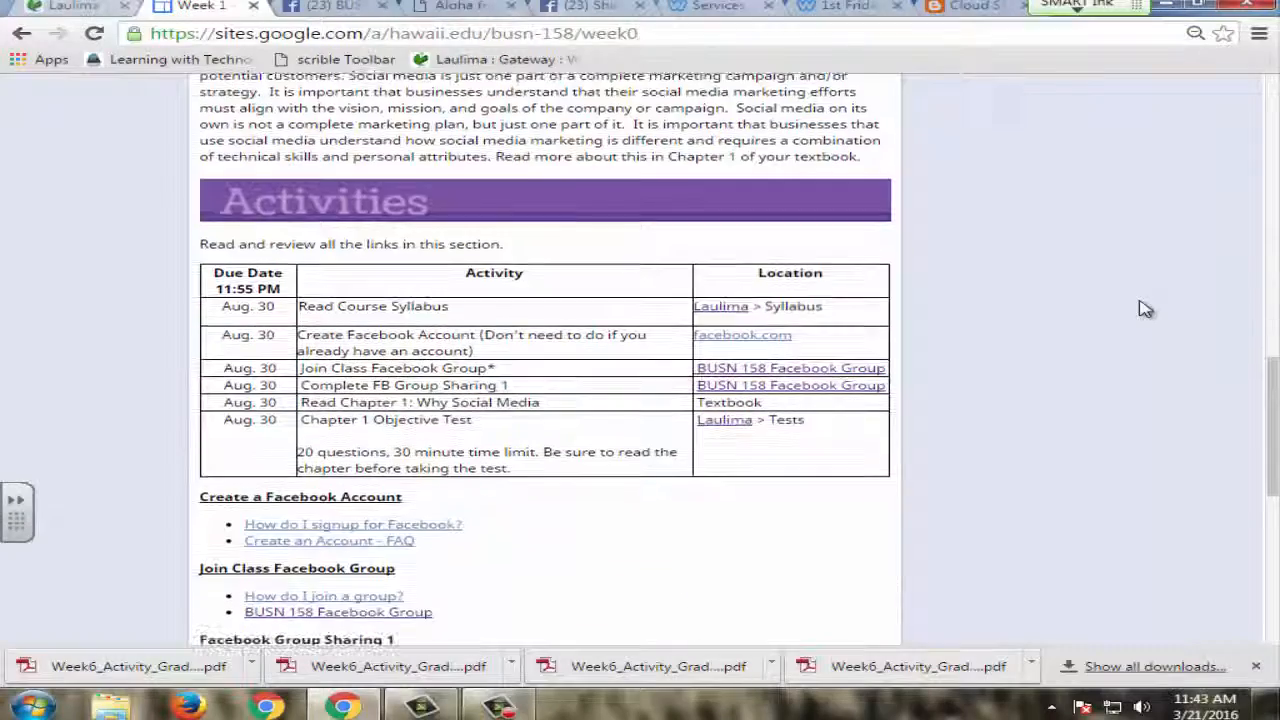
scroll("up", 3)
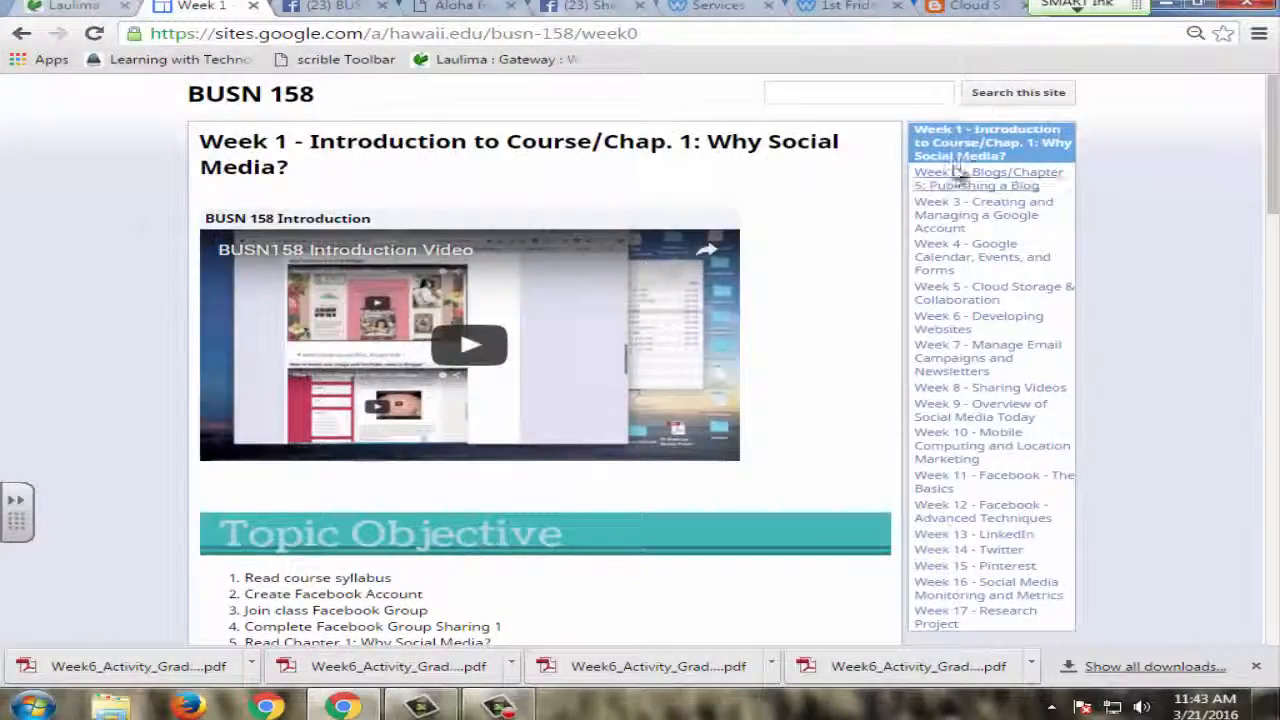
Open the Week 2 Publishing a Blog page and read down through its activities.
left_click(988, 178)
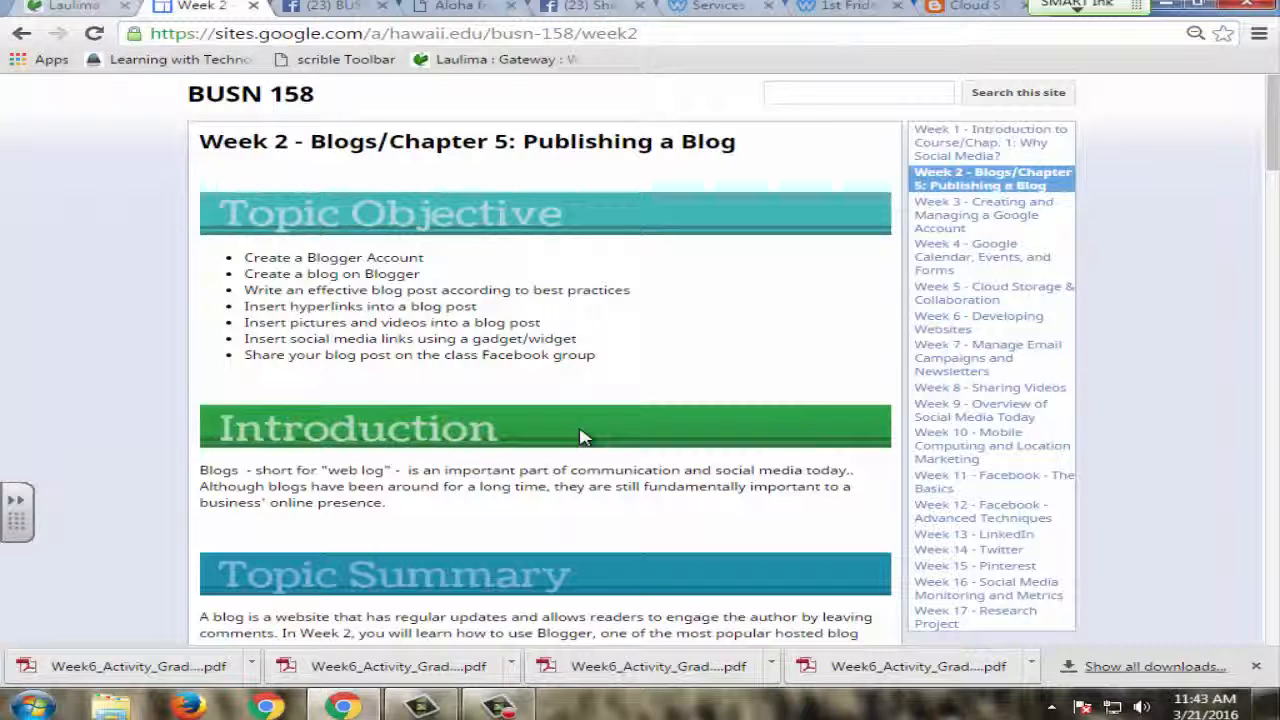
mouse_move(788, 244)
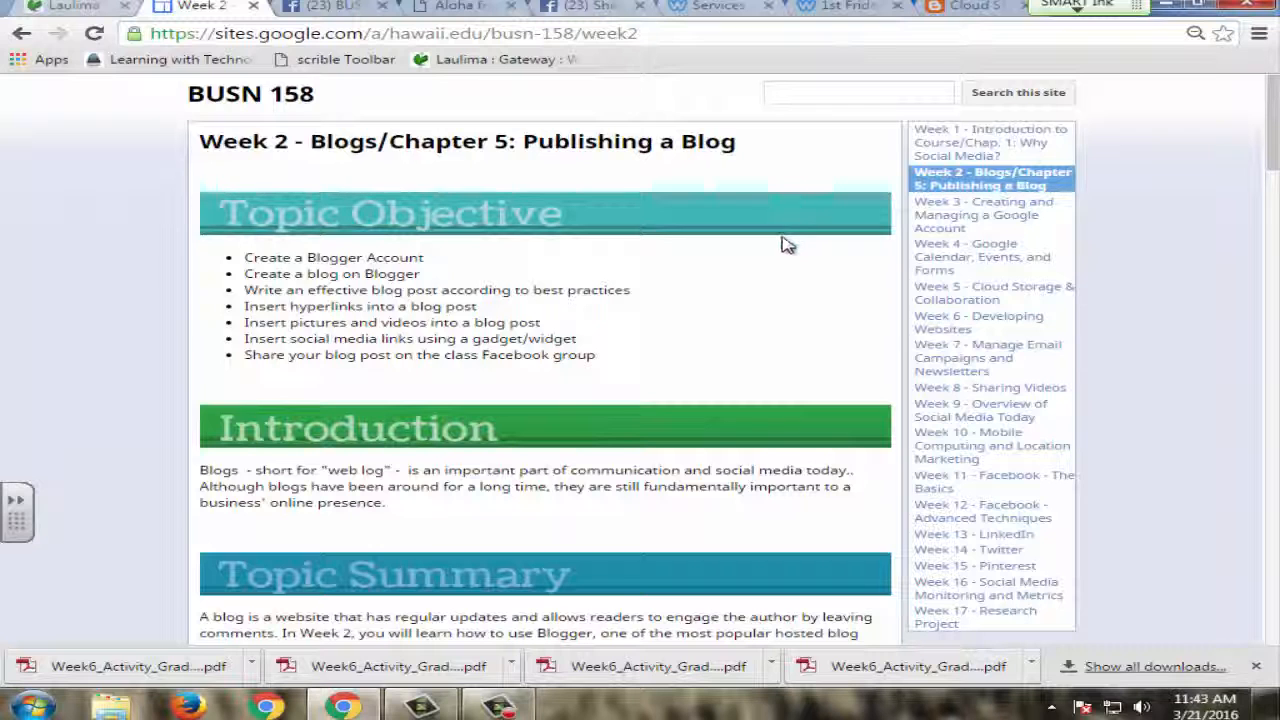
mouse_move(638, 352)
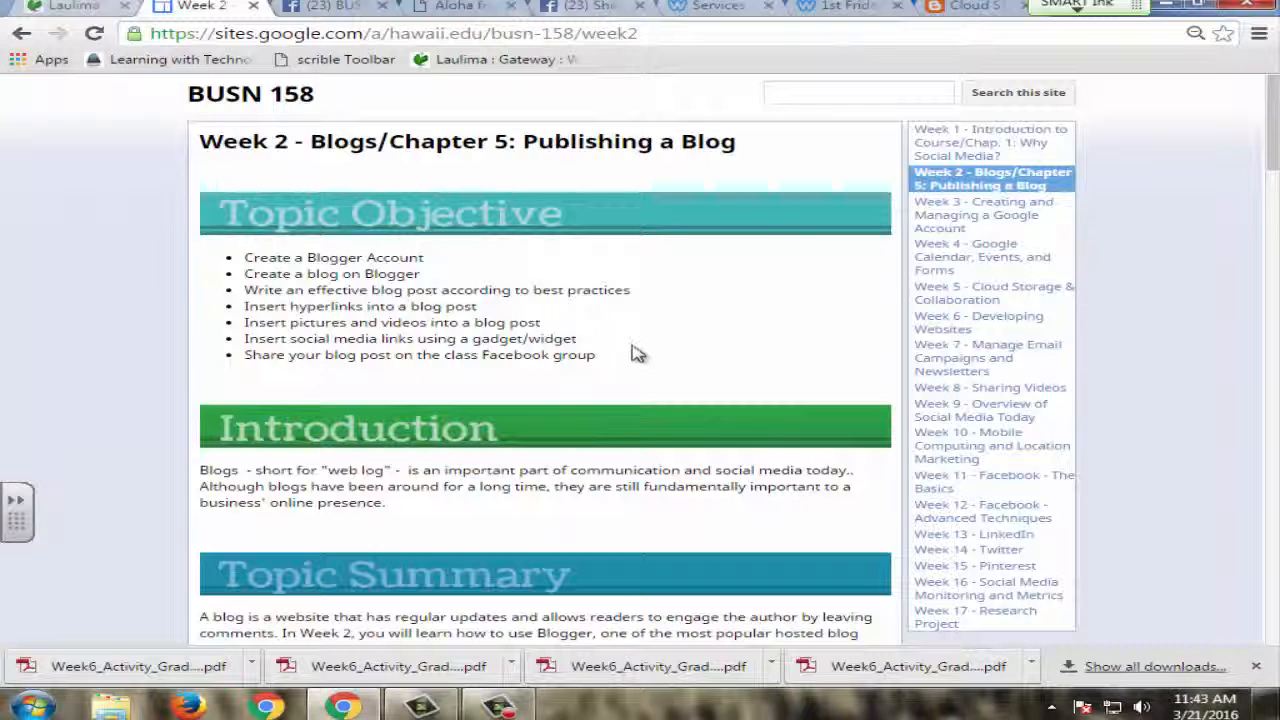
scroll("down", 3)
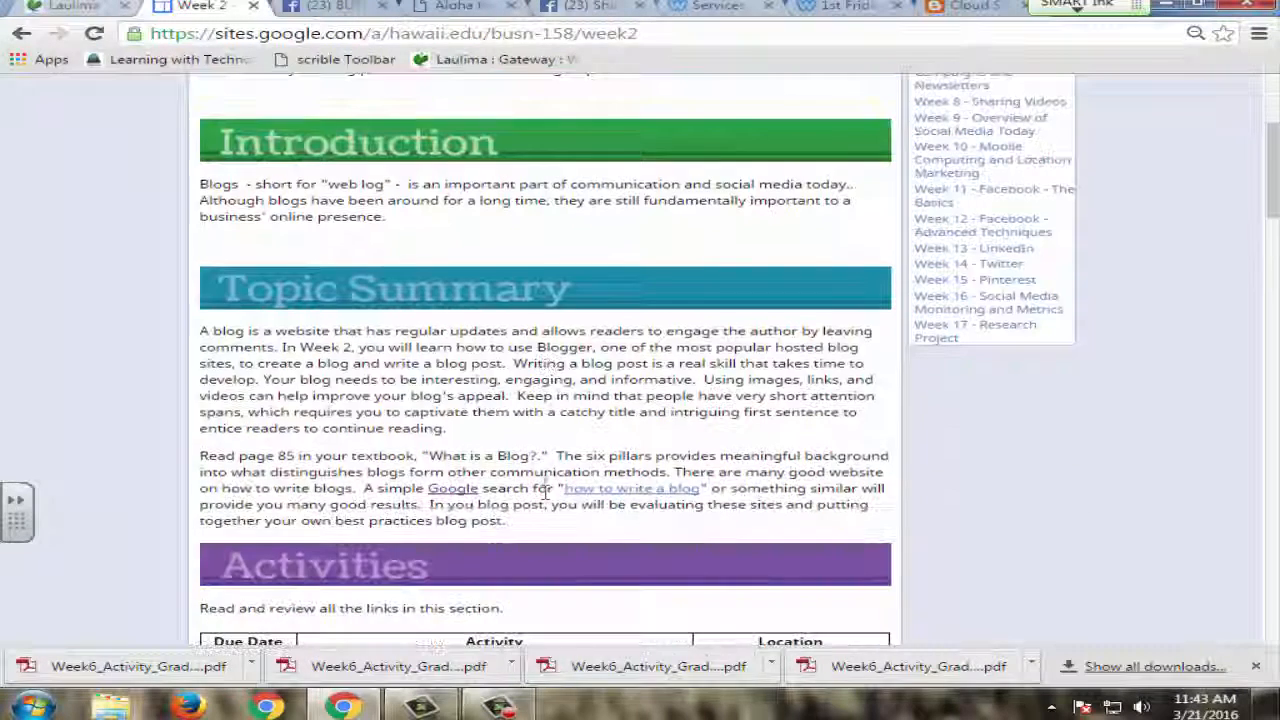
scroll("down", 3)
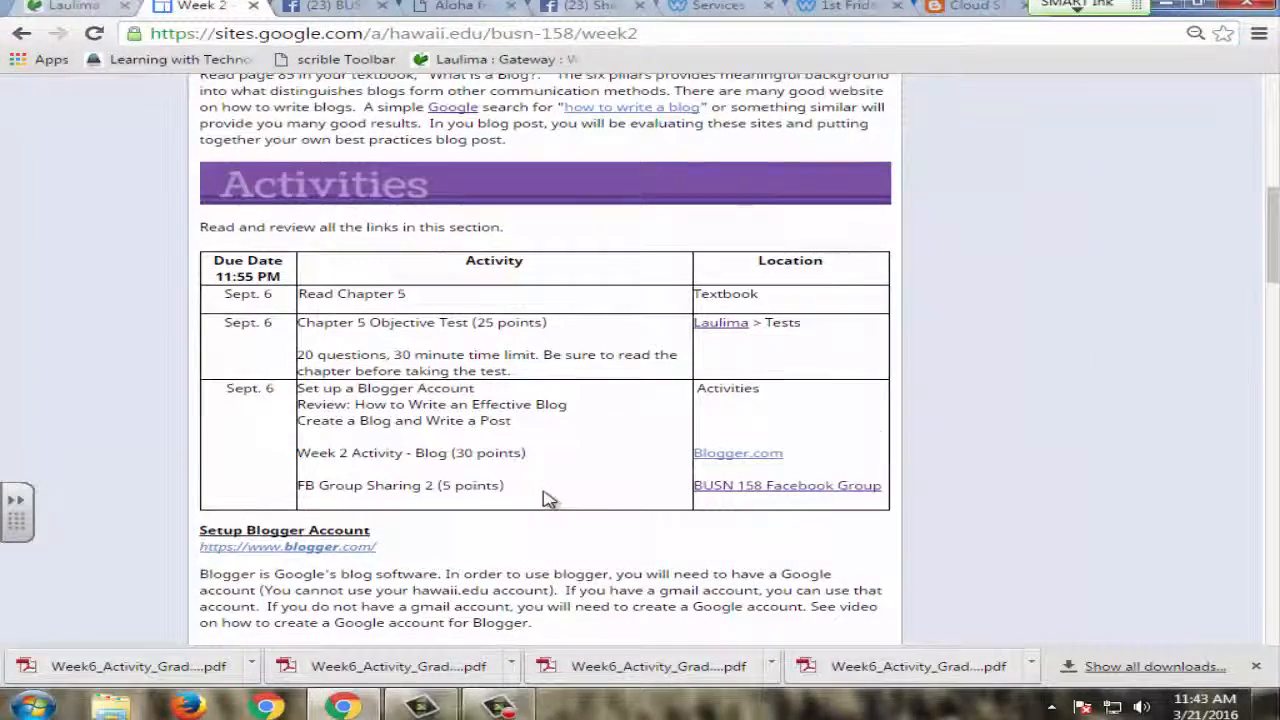
mouse_move(600, 468)
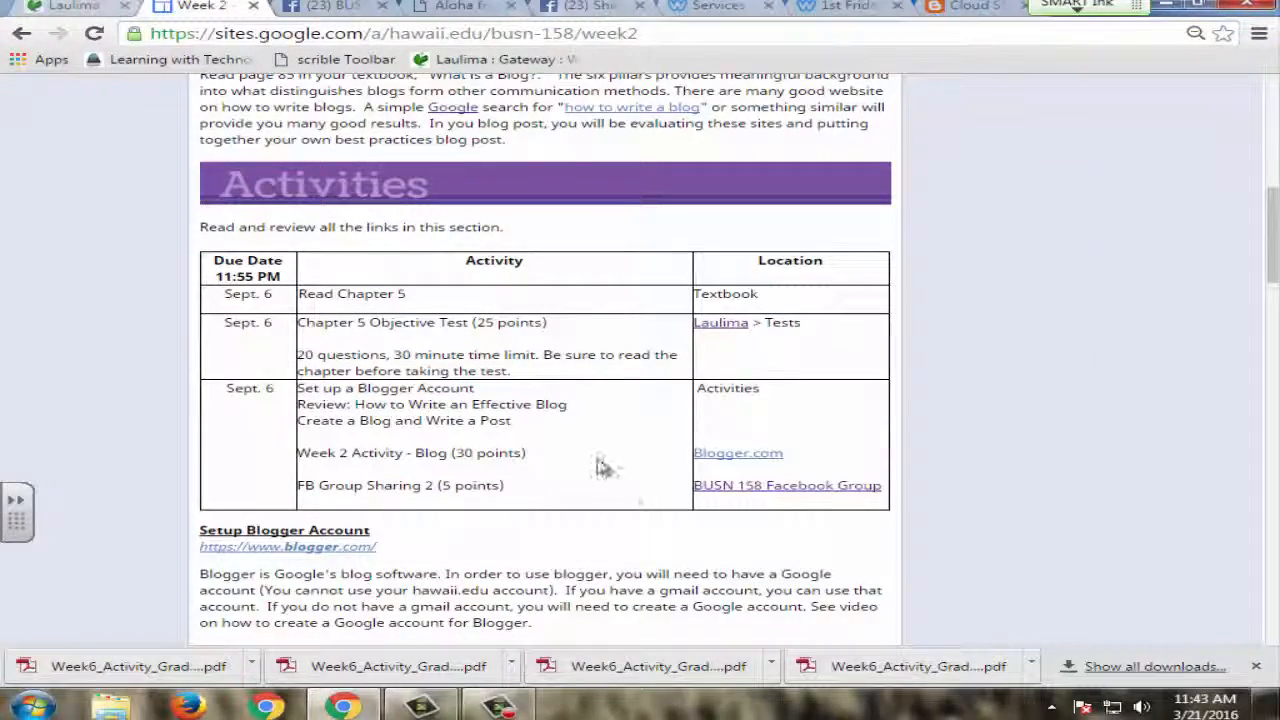
scroll("down", 3)
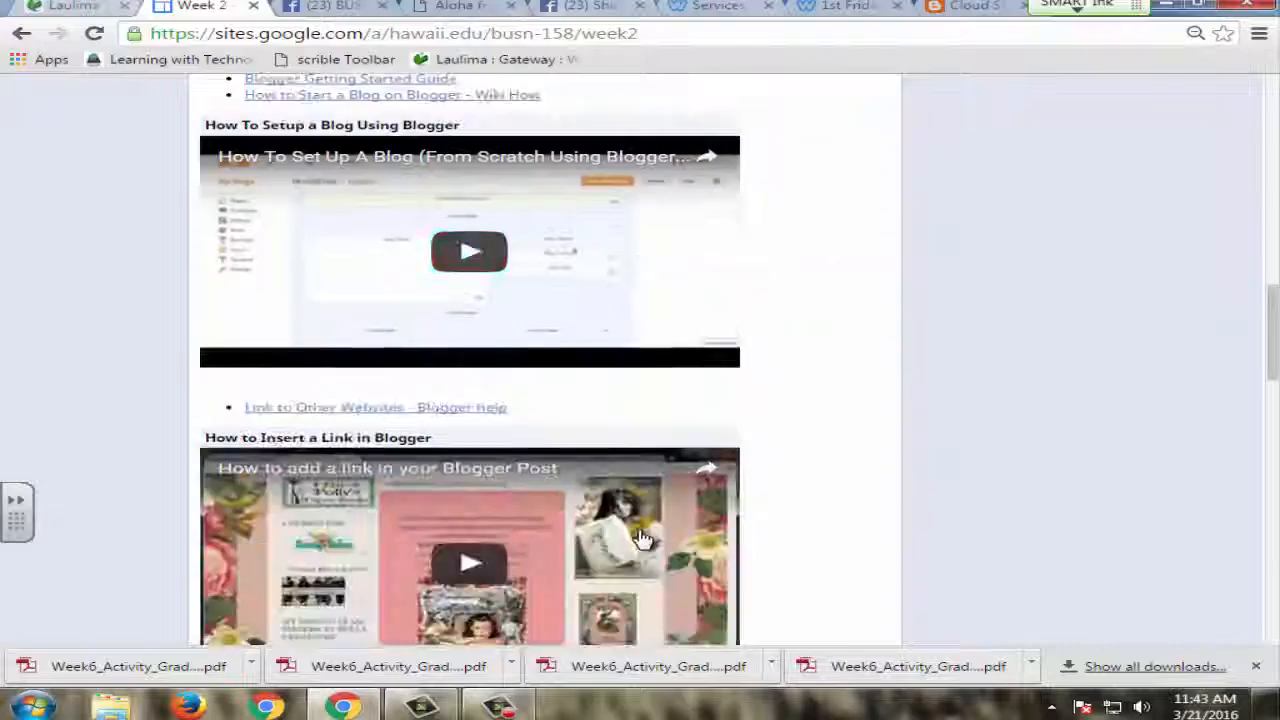
scroll("down", 3)
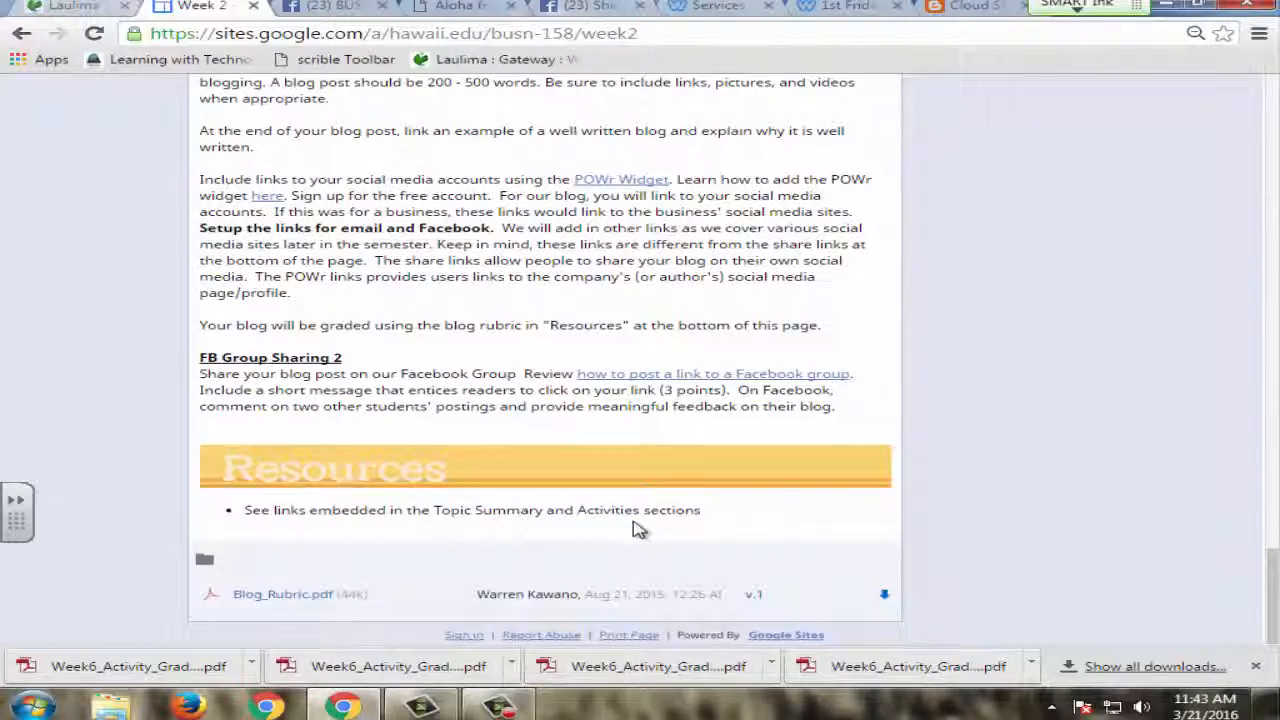
mouse_move(316, 612)
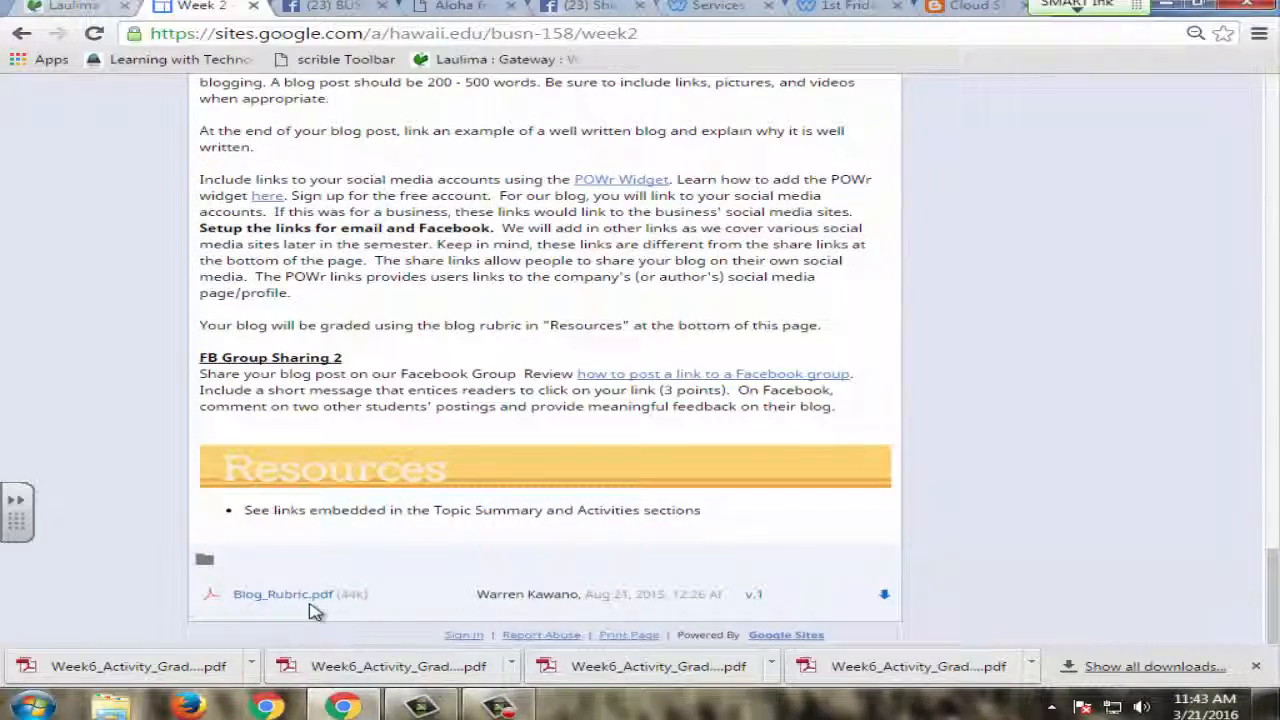
mouse_move(504, 436)
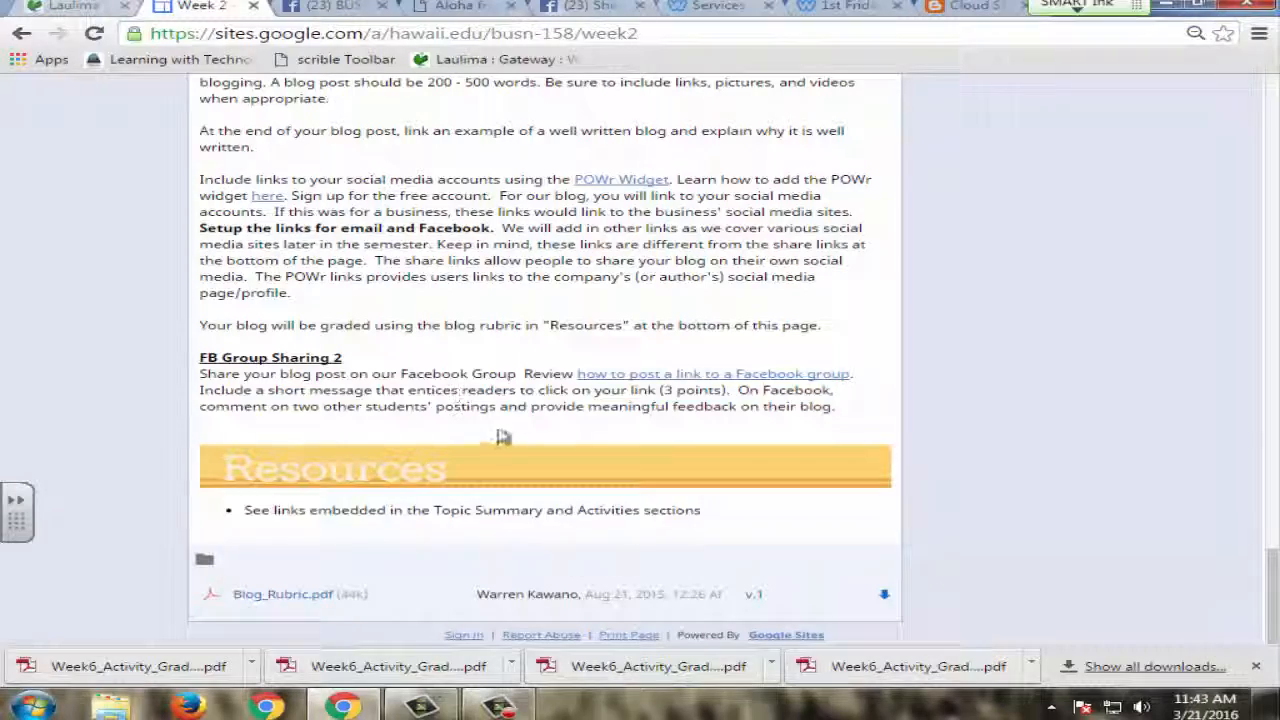
Review the Resources section and blog rubric, then return to the top of the page.
scroll("up", 3)
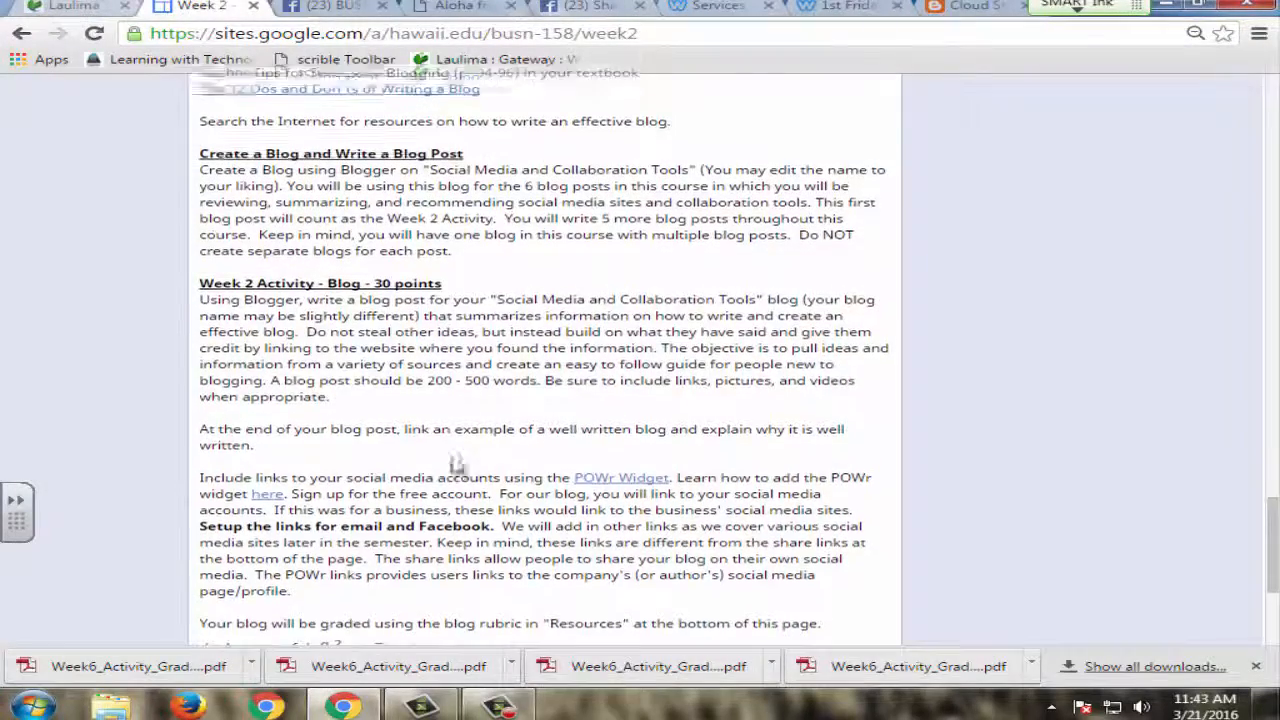
scroll("down", 3)
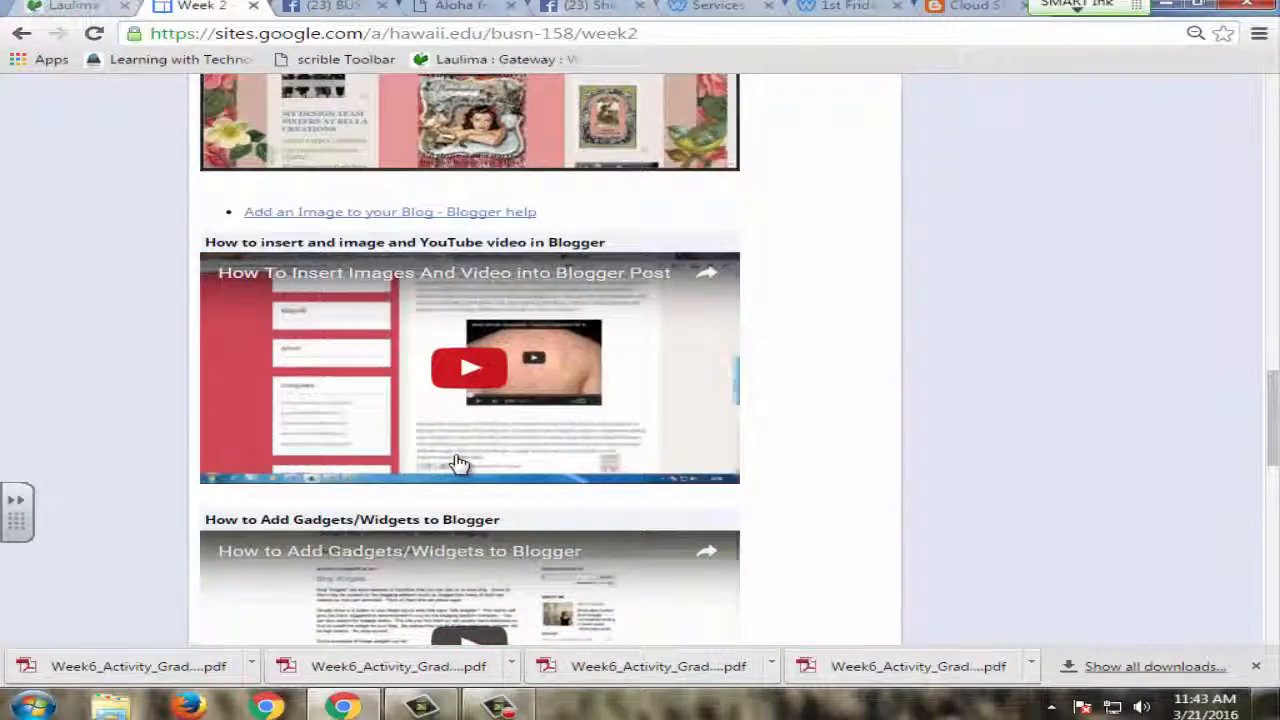
scroll("up", 3)
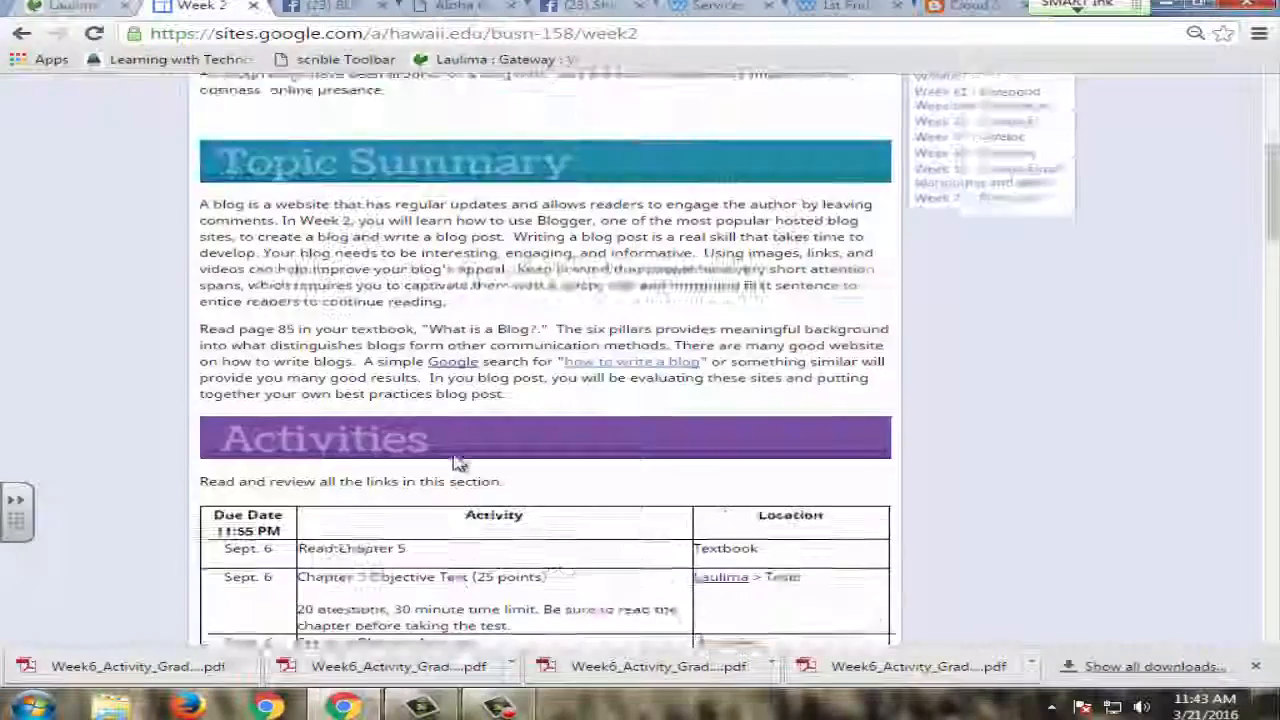
scroll("up", 3)
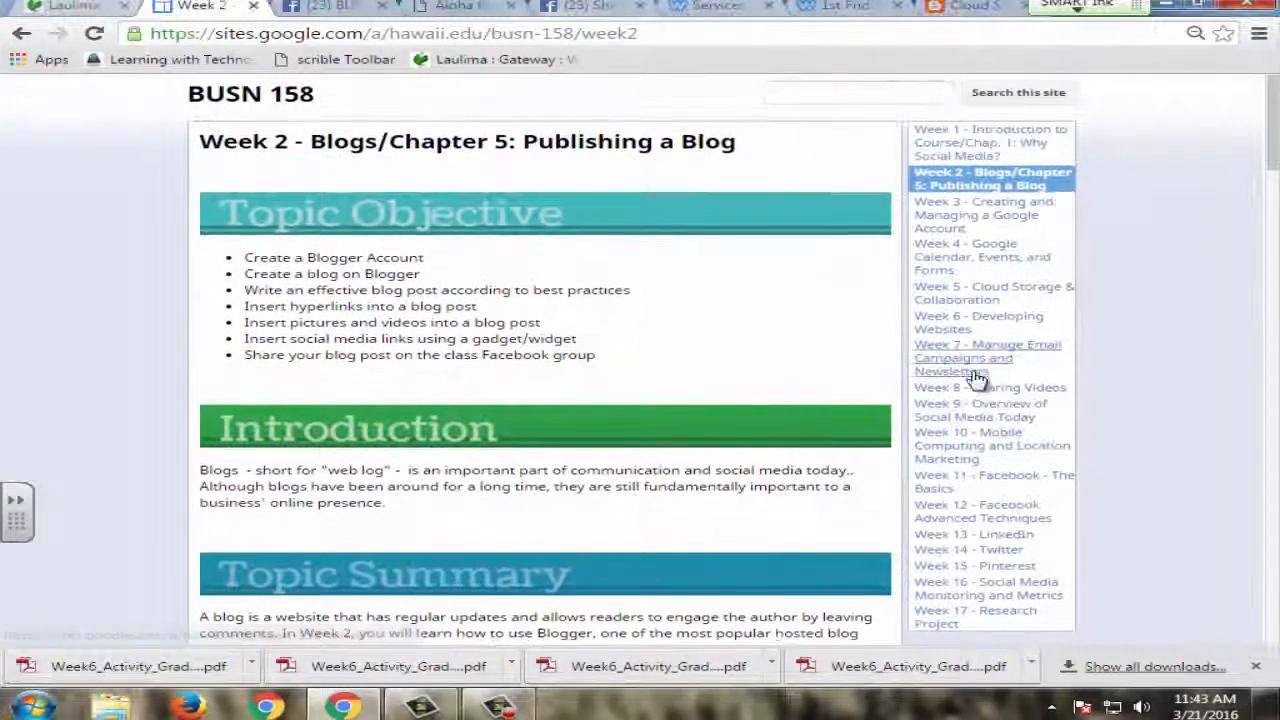
Revisit the Week 8 Sharing Videos page through its video conversion section.
left_click(988, 388)
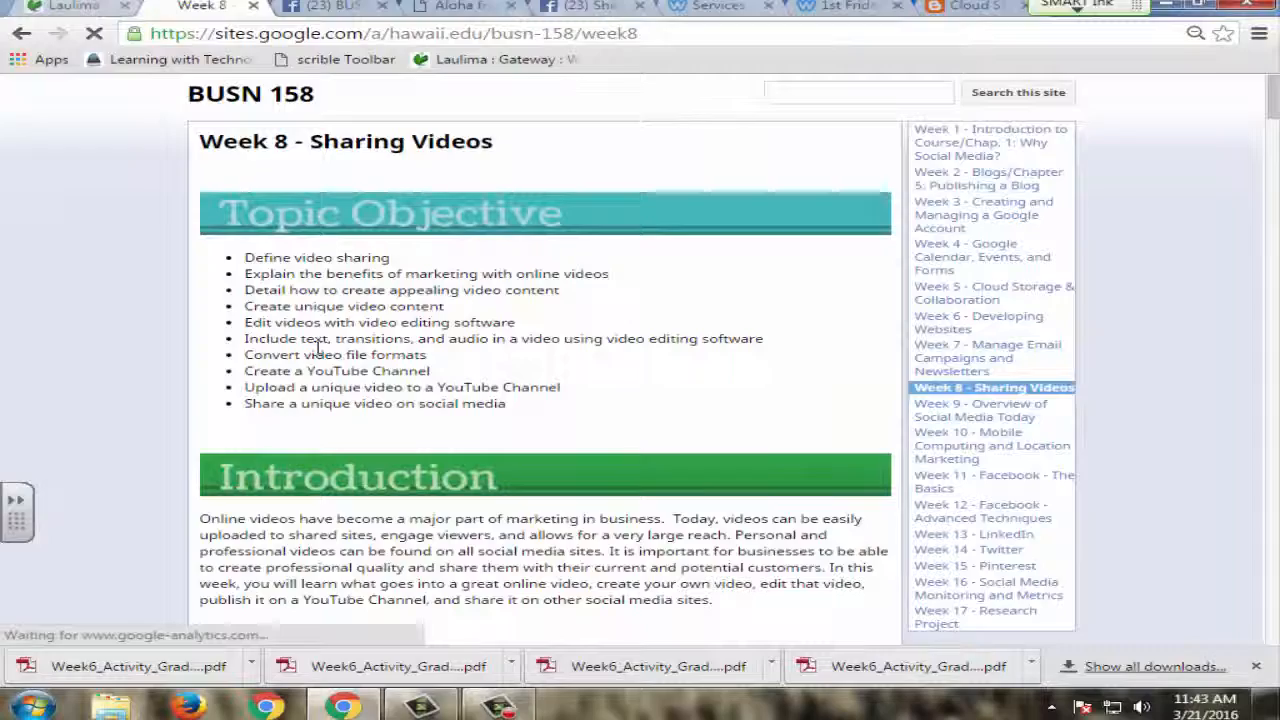
scroll("down", 3)
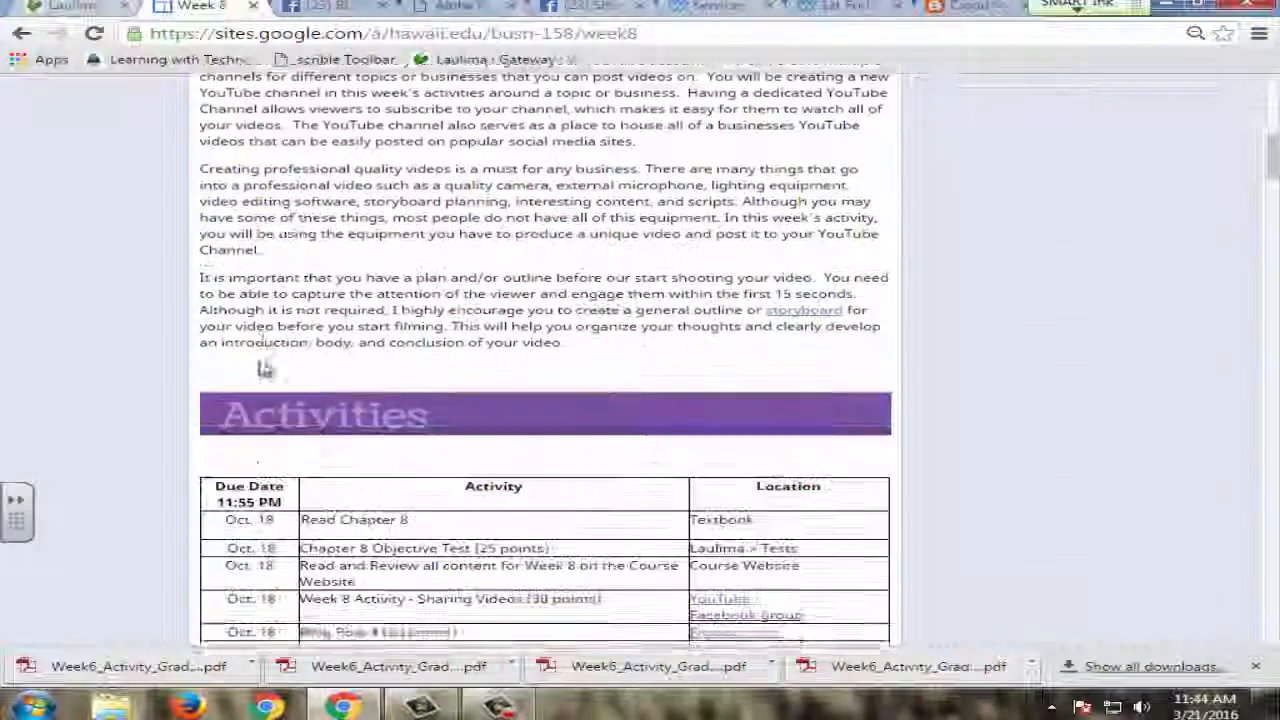
scroll("down", 3)
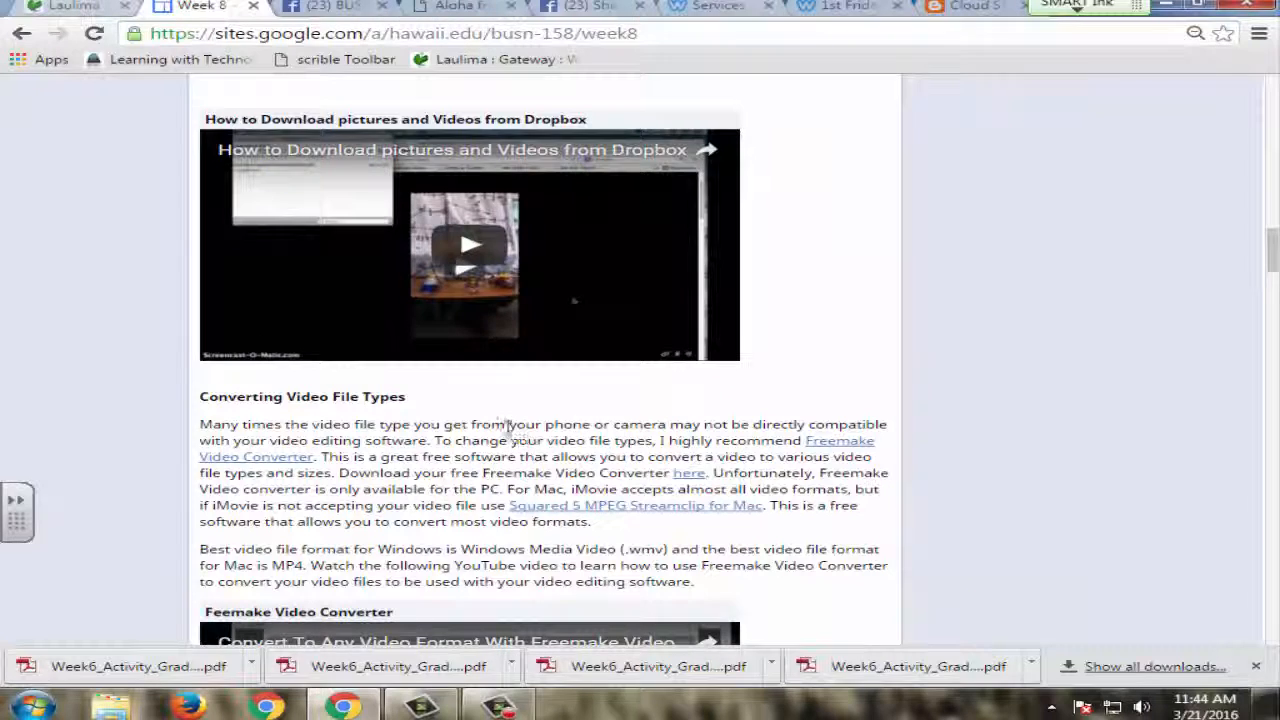
scroll("down", 3)
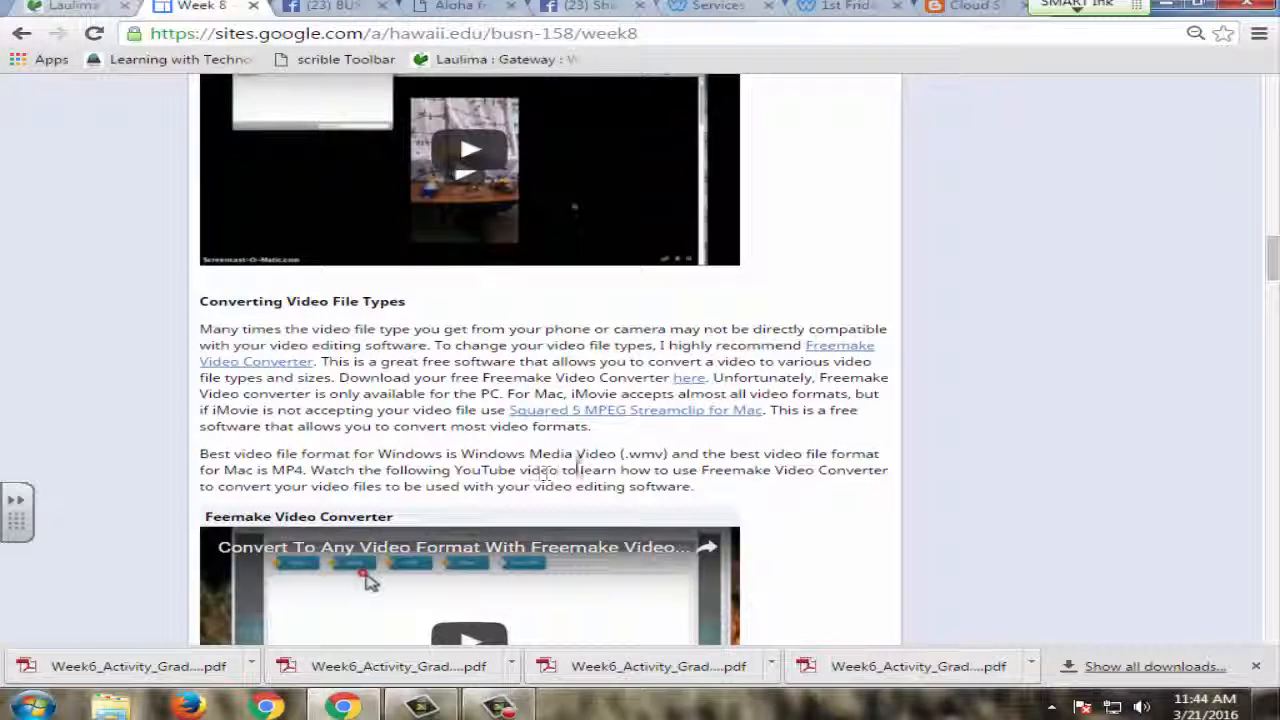
mouse_move(96, 344)
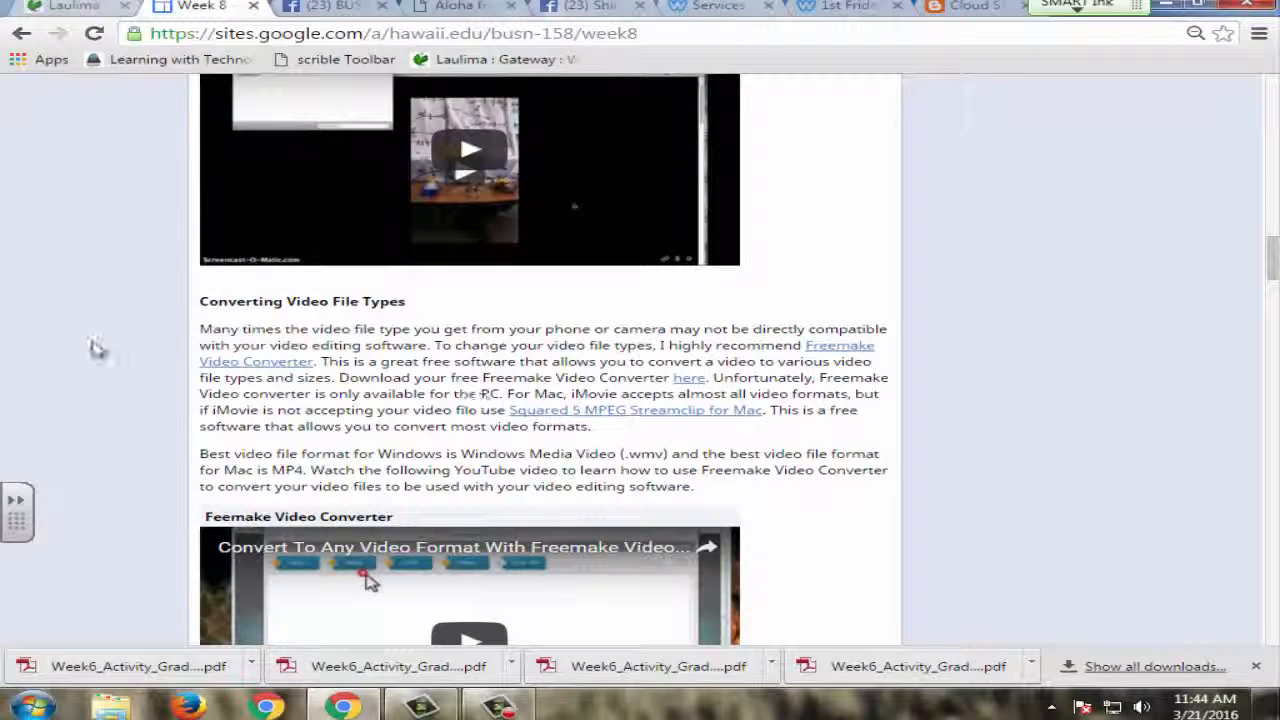
scroll("down", 3)
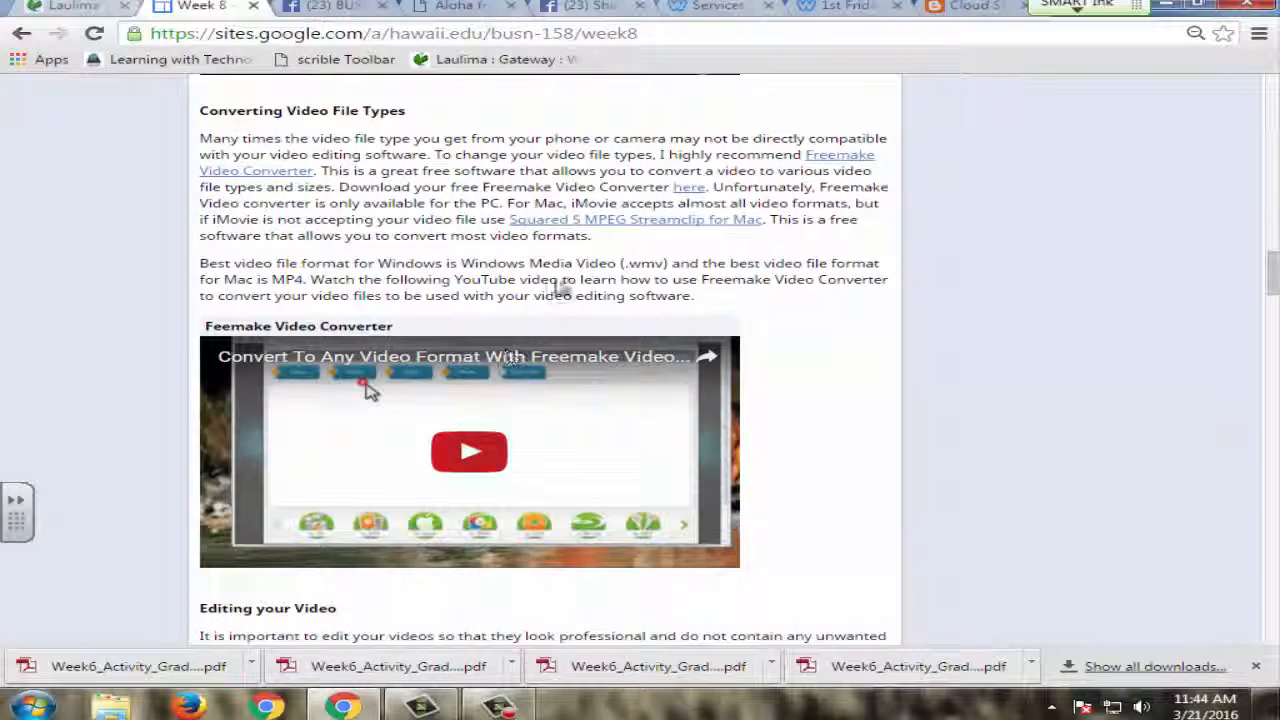
scroll("up", 3)
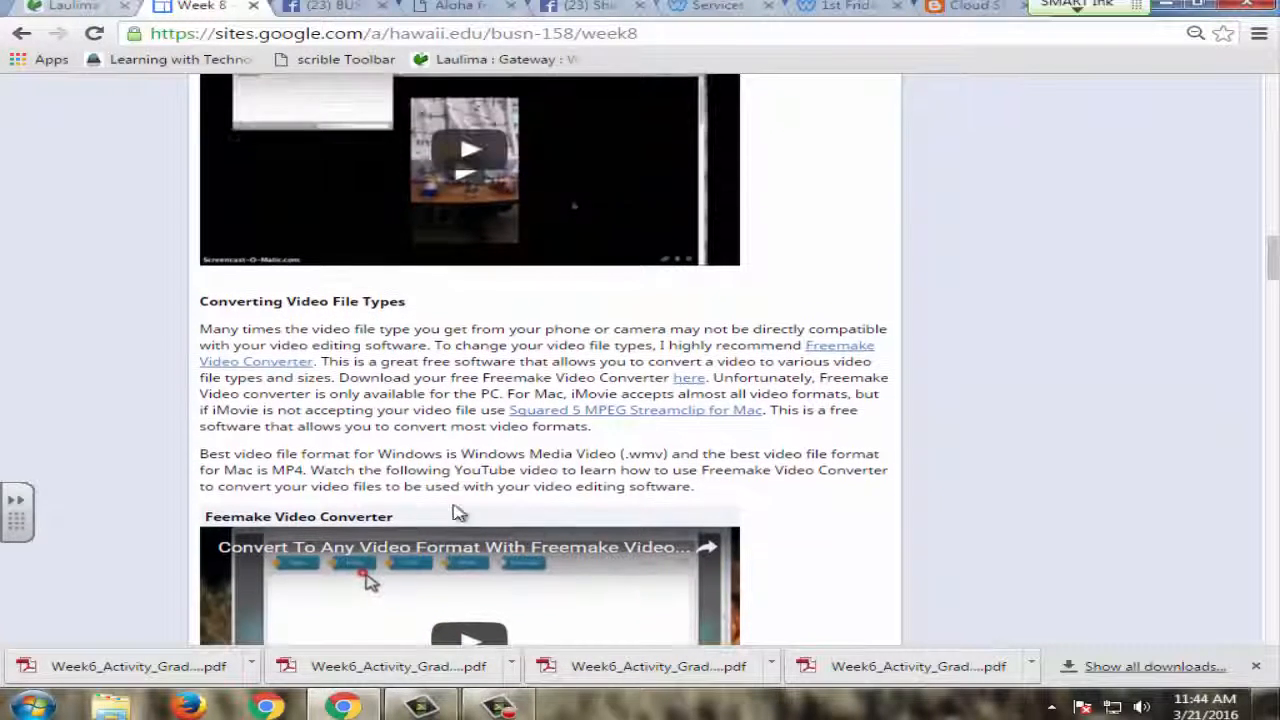
Move on to the Week 13 LinkedIn page and read past its introduction.
scroll("down", 3)
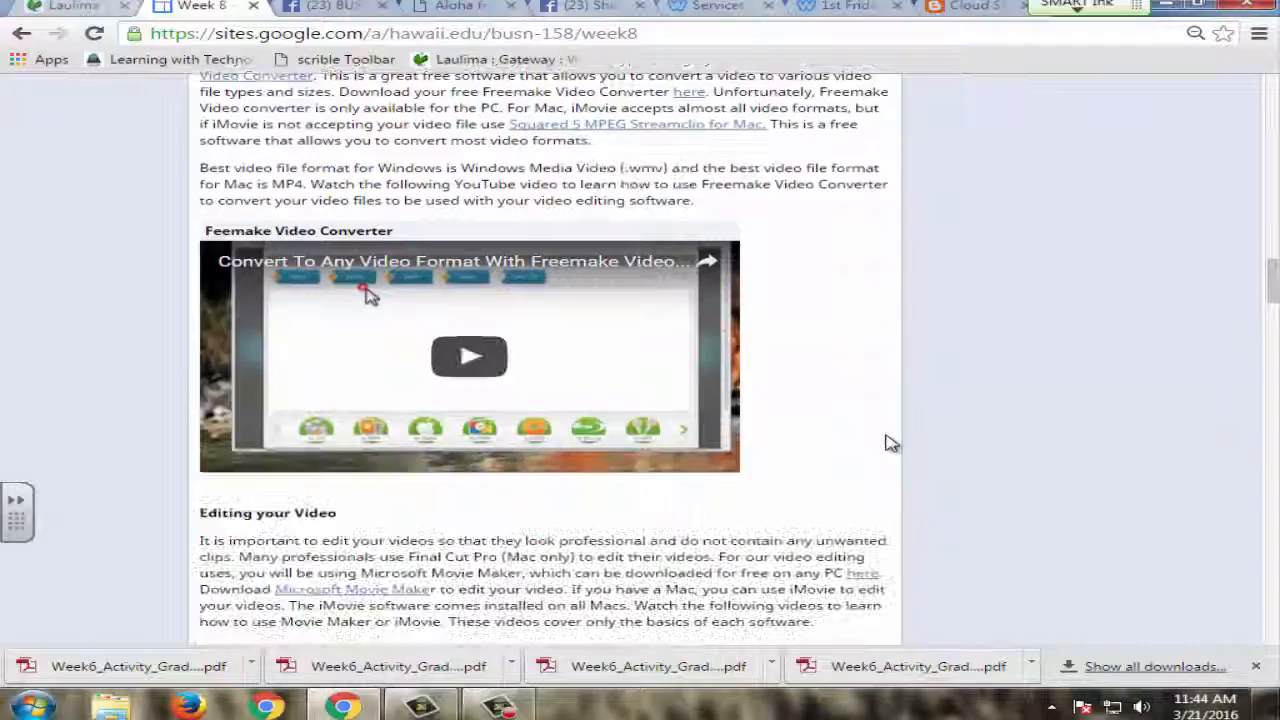
scroll("up", 3)
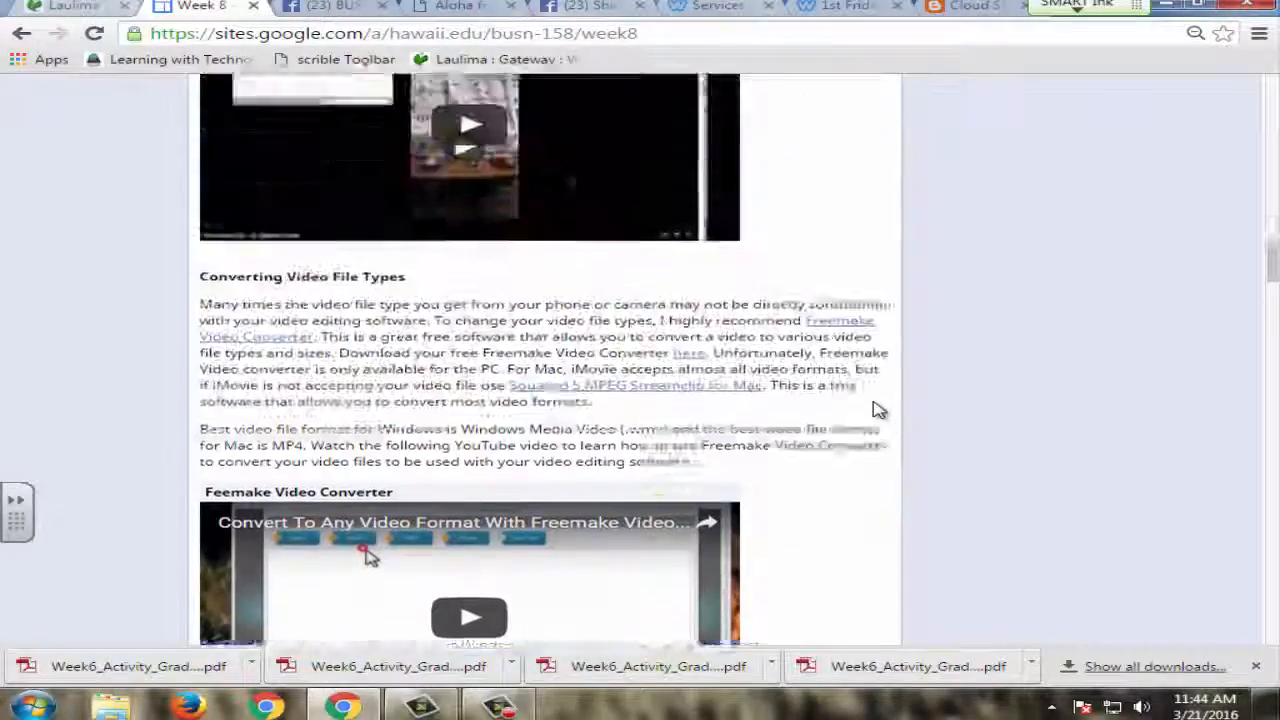
scroll("up", 3)
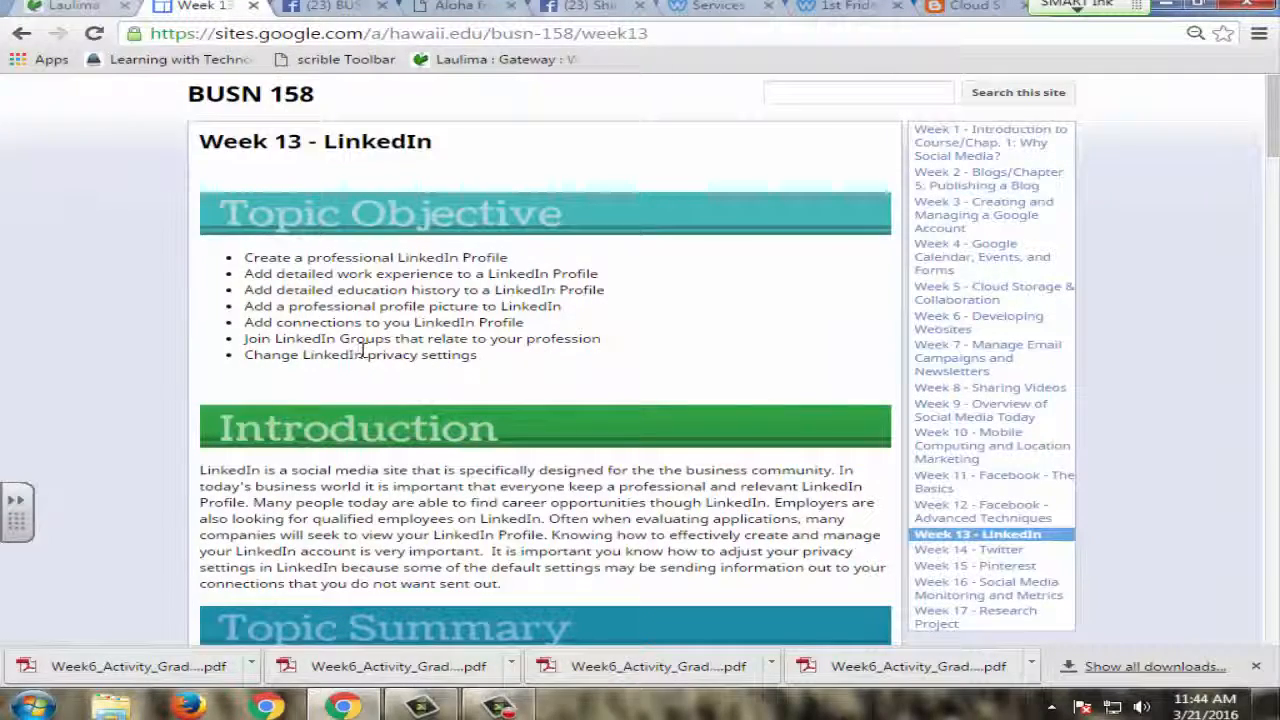
scroll("down", 3)
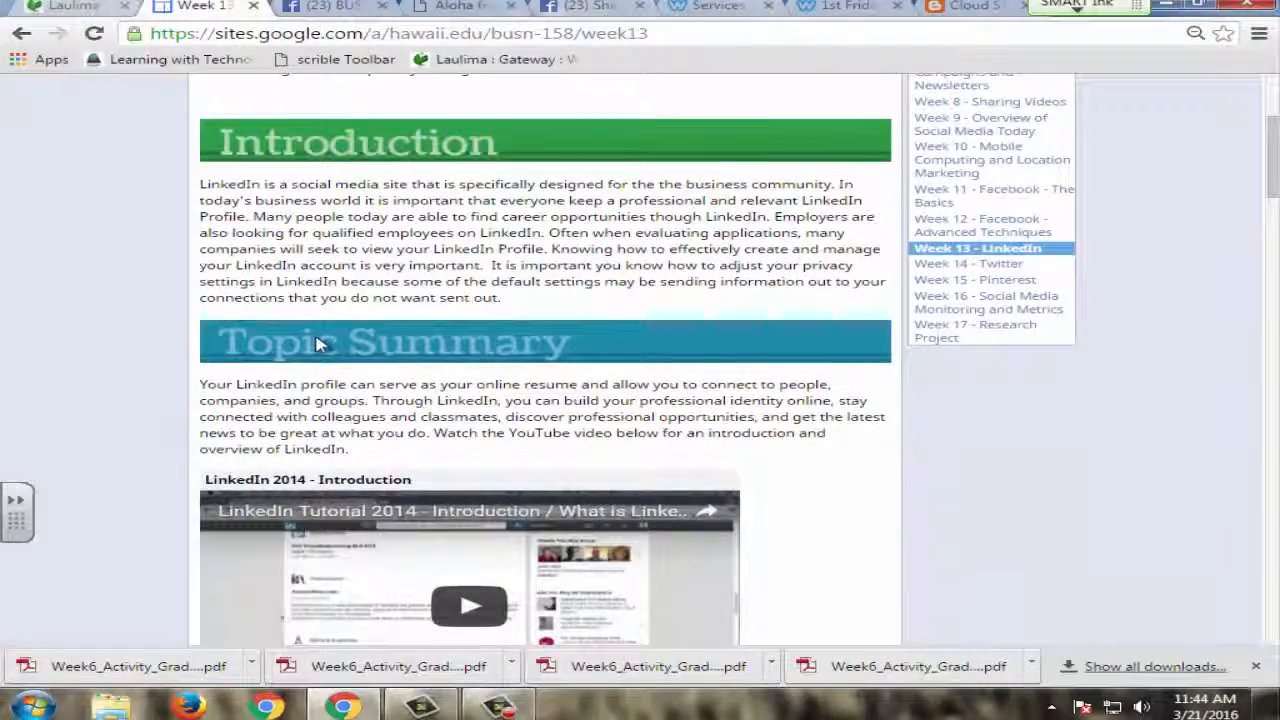